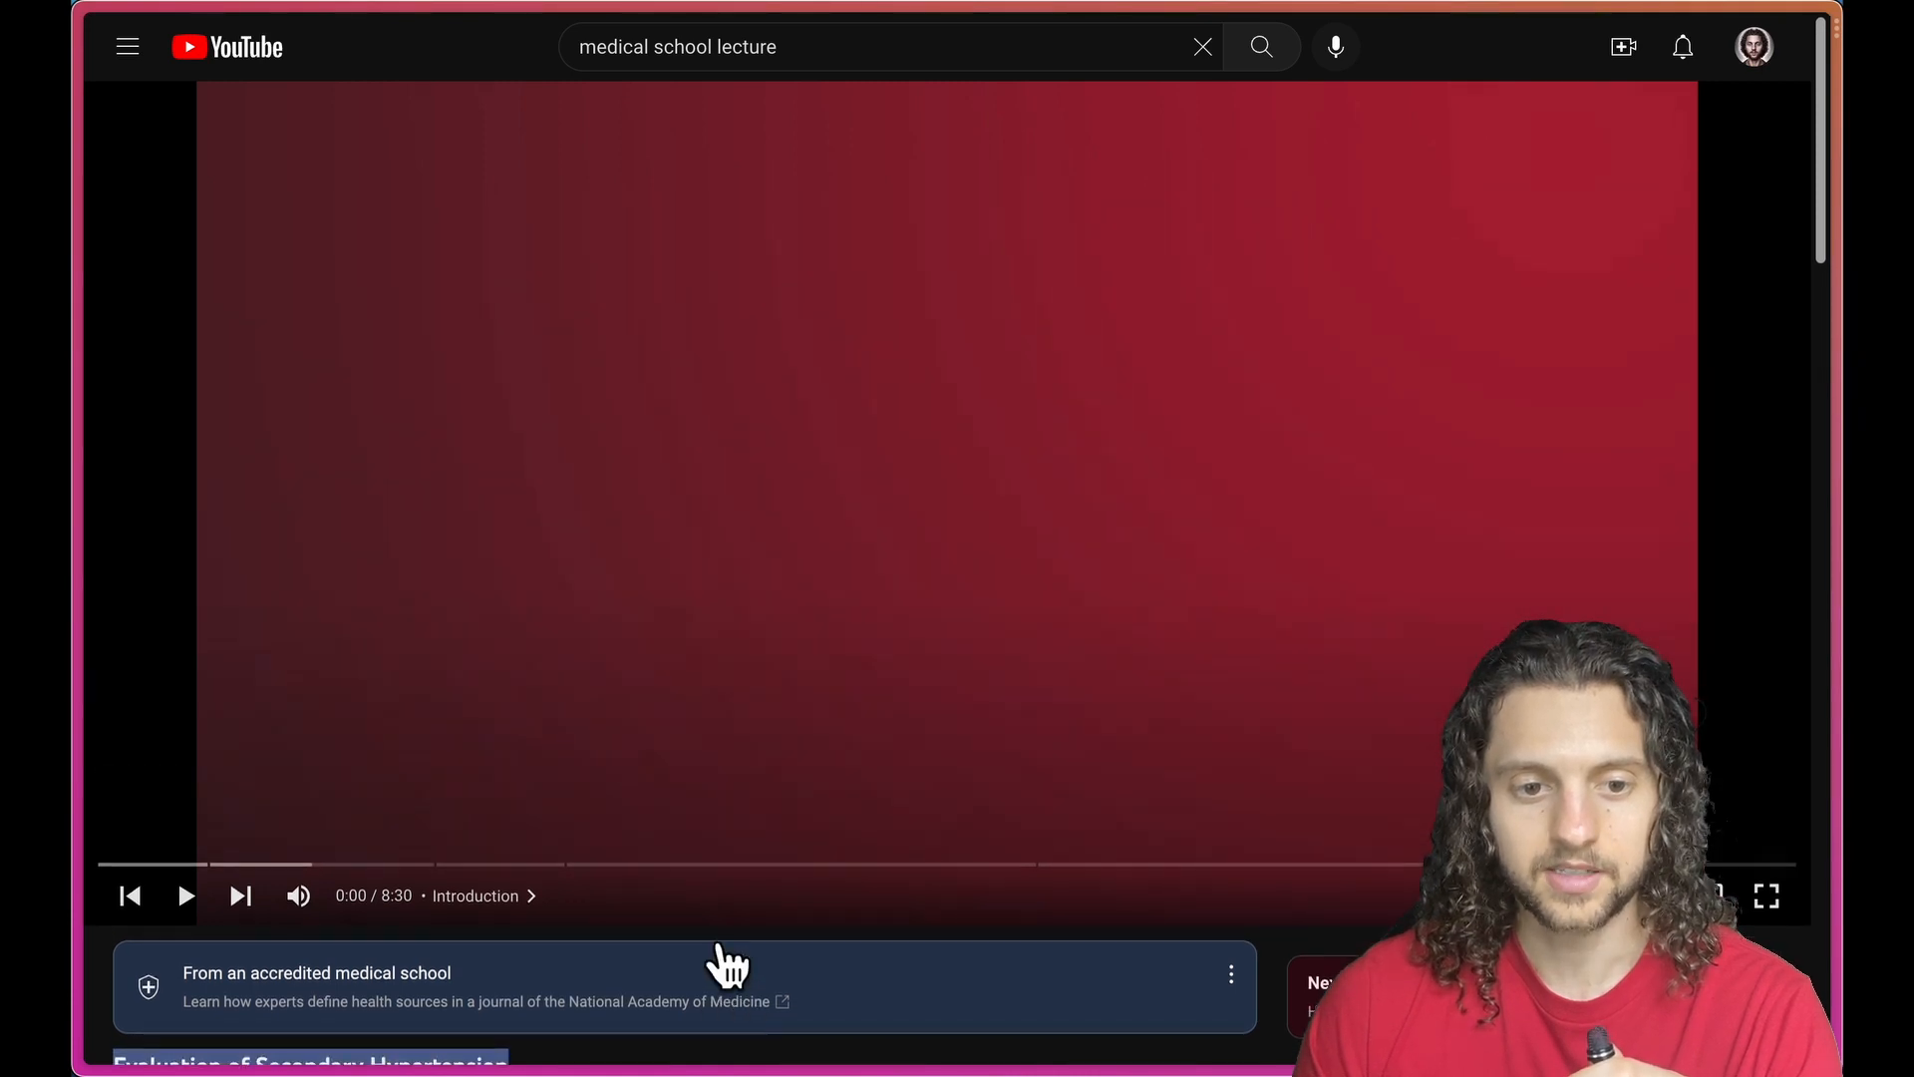
{"action": "mouse_move", "coordinate": [401, 915]}
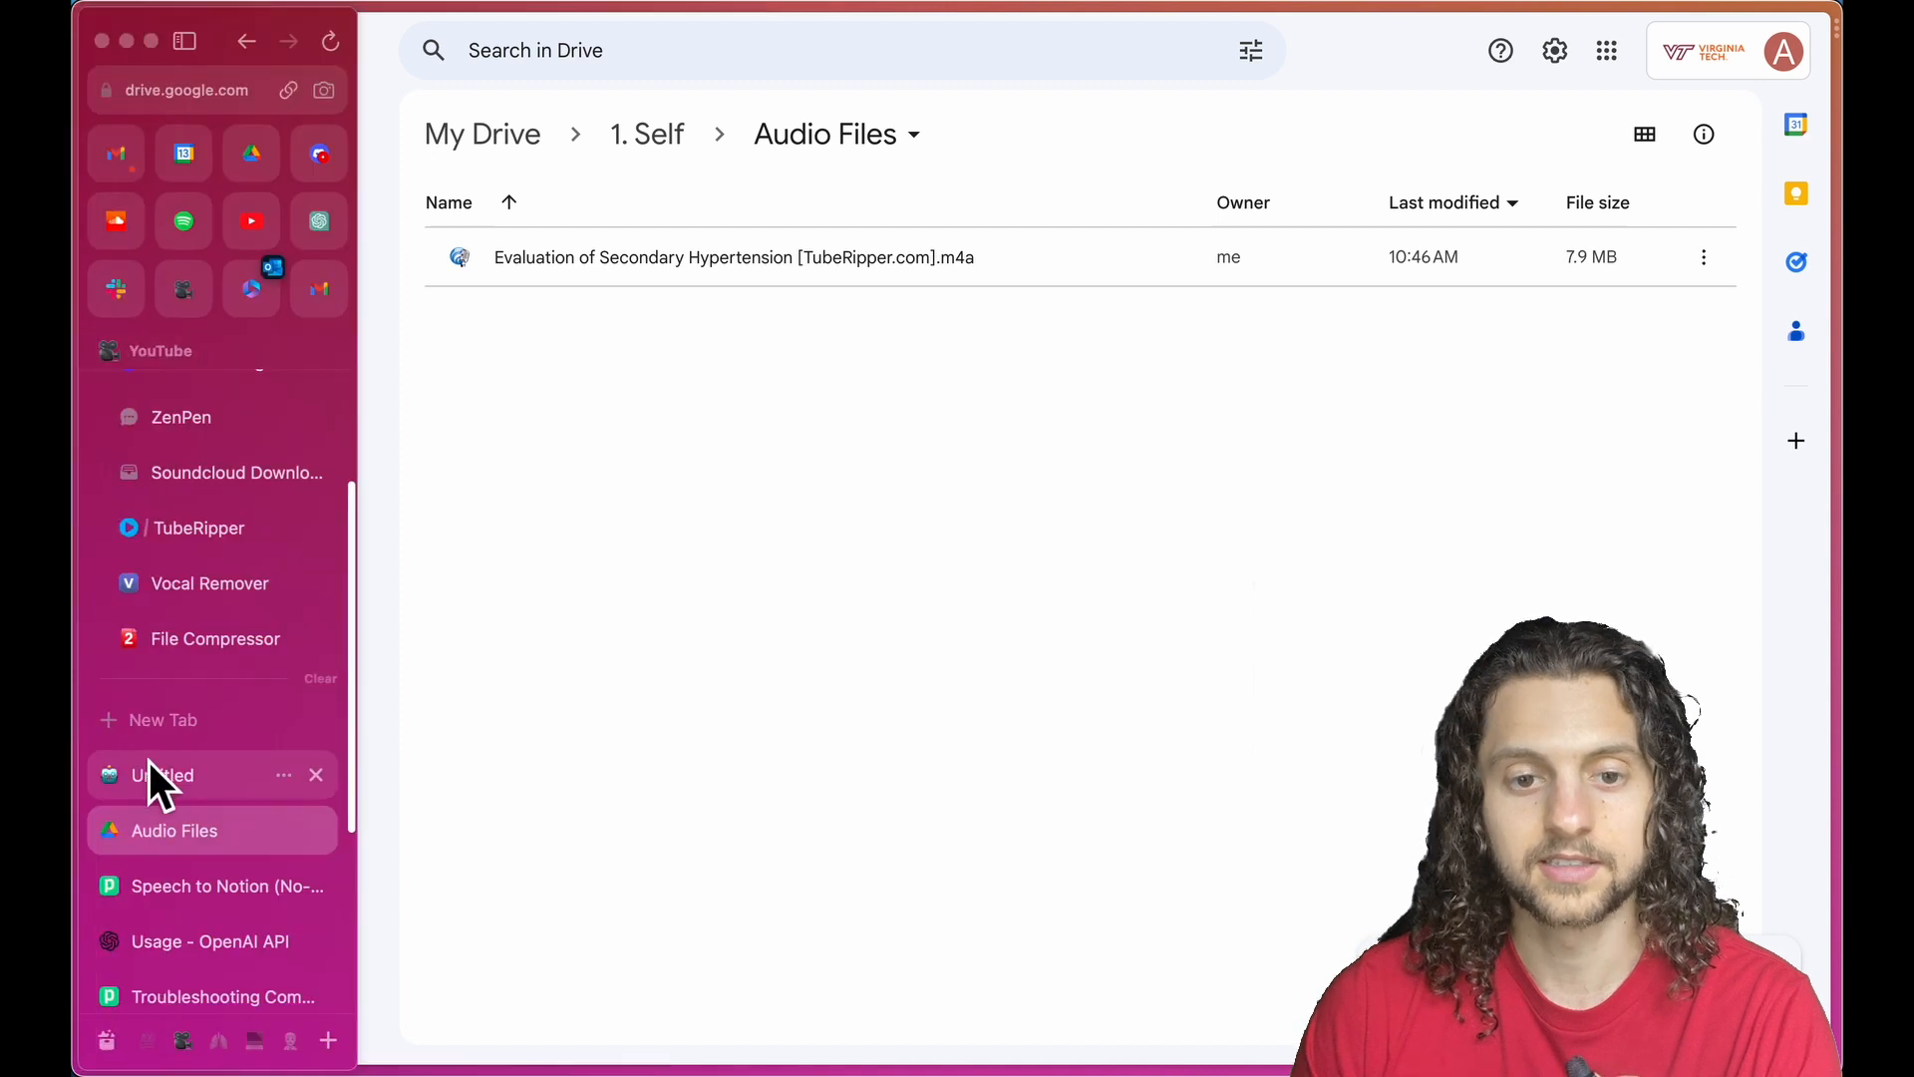
Open the generated lecture notes page and scroll through its Summary, Transcript and Additional Info sections.
{"action": "left_click", "coordinate": [162, 776]}
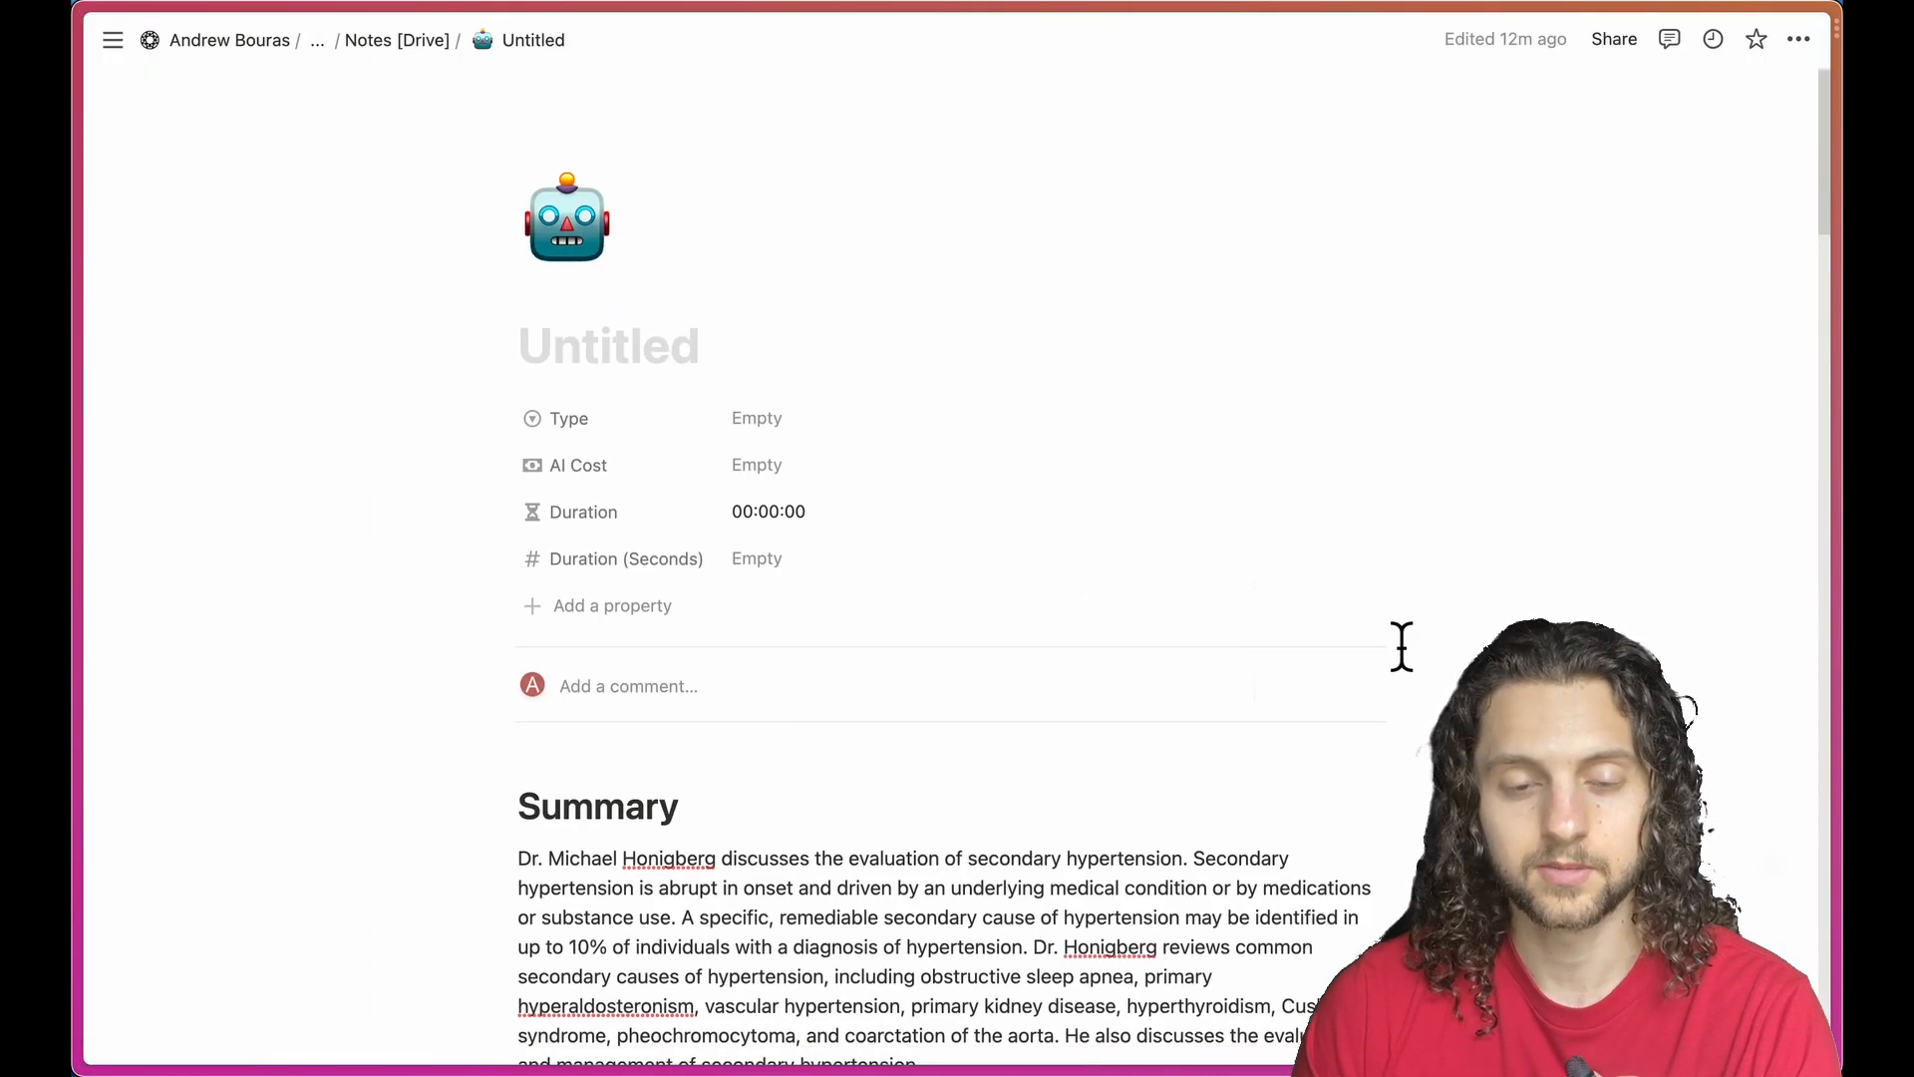
{"action": "scroll", "scroll_direction": "down", "scroll_amount": 3}
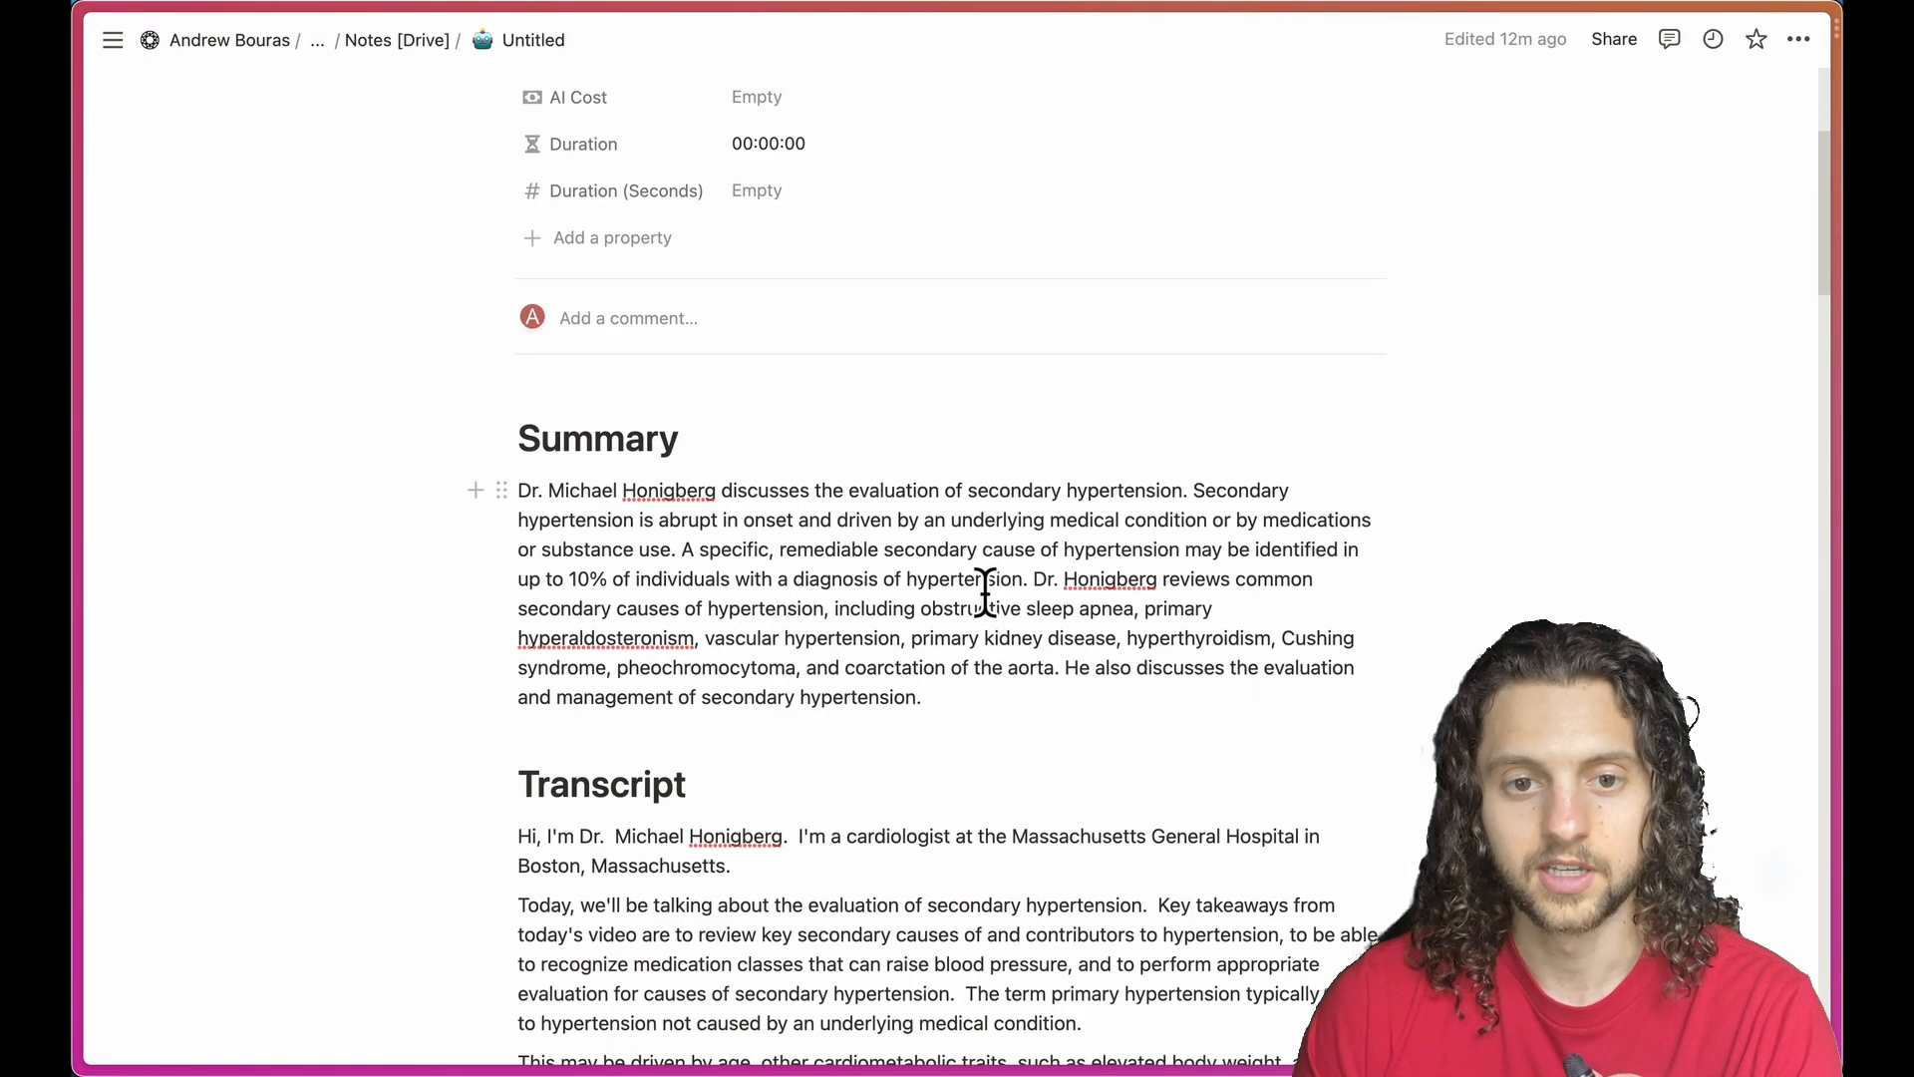
{"action": "scroll", "scroll_direction": "down", "scroll_amount": 3}
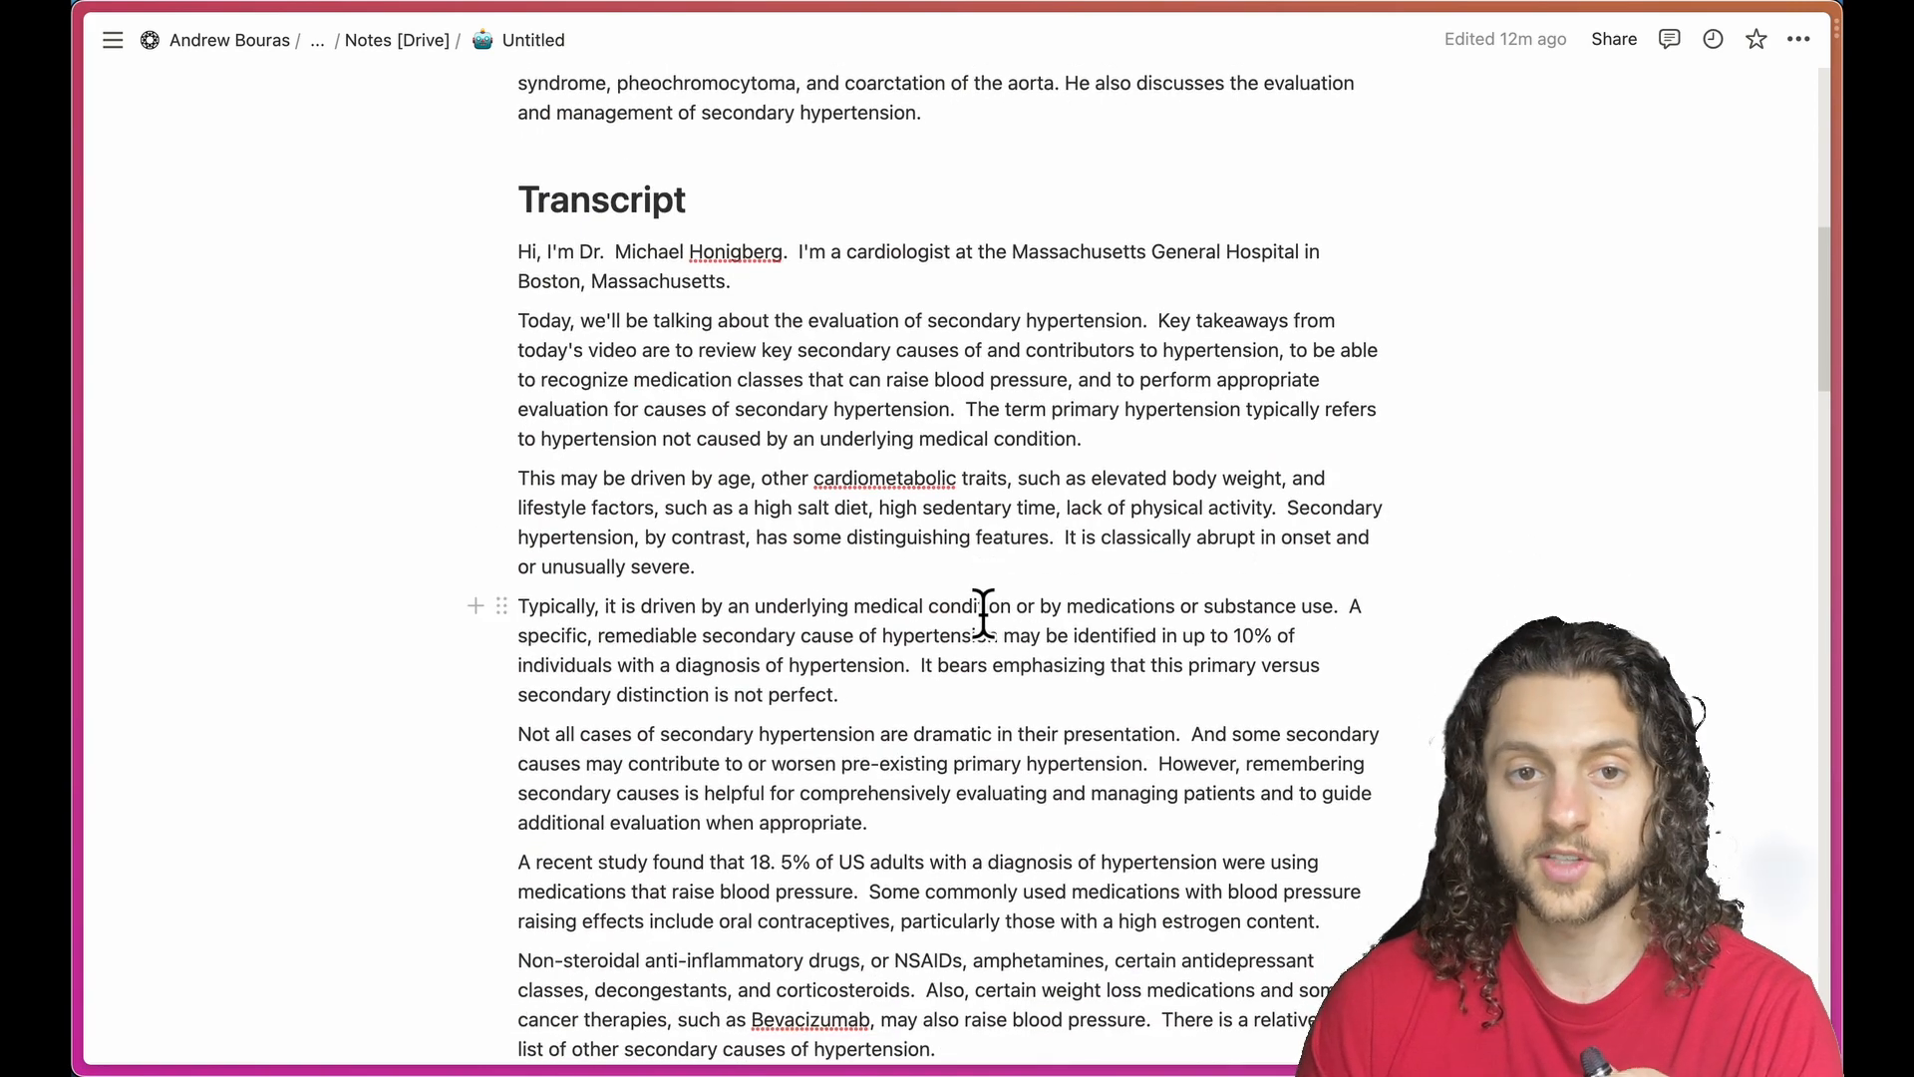
{"action": "scroll", "scroll_direction": "down", "scroll_amount": 3}
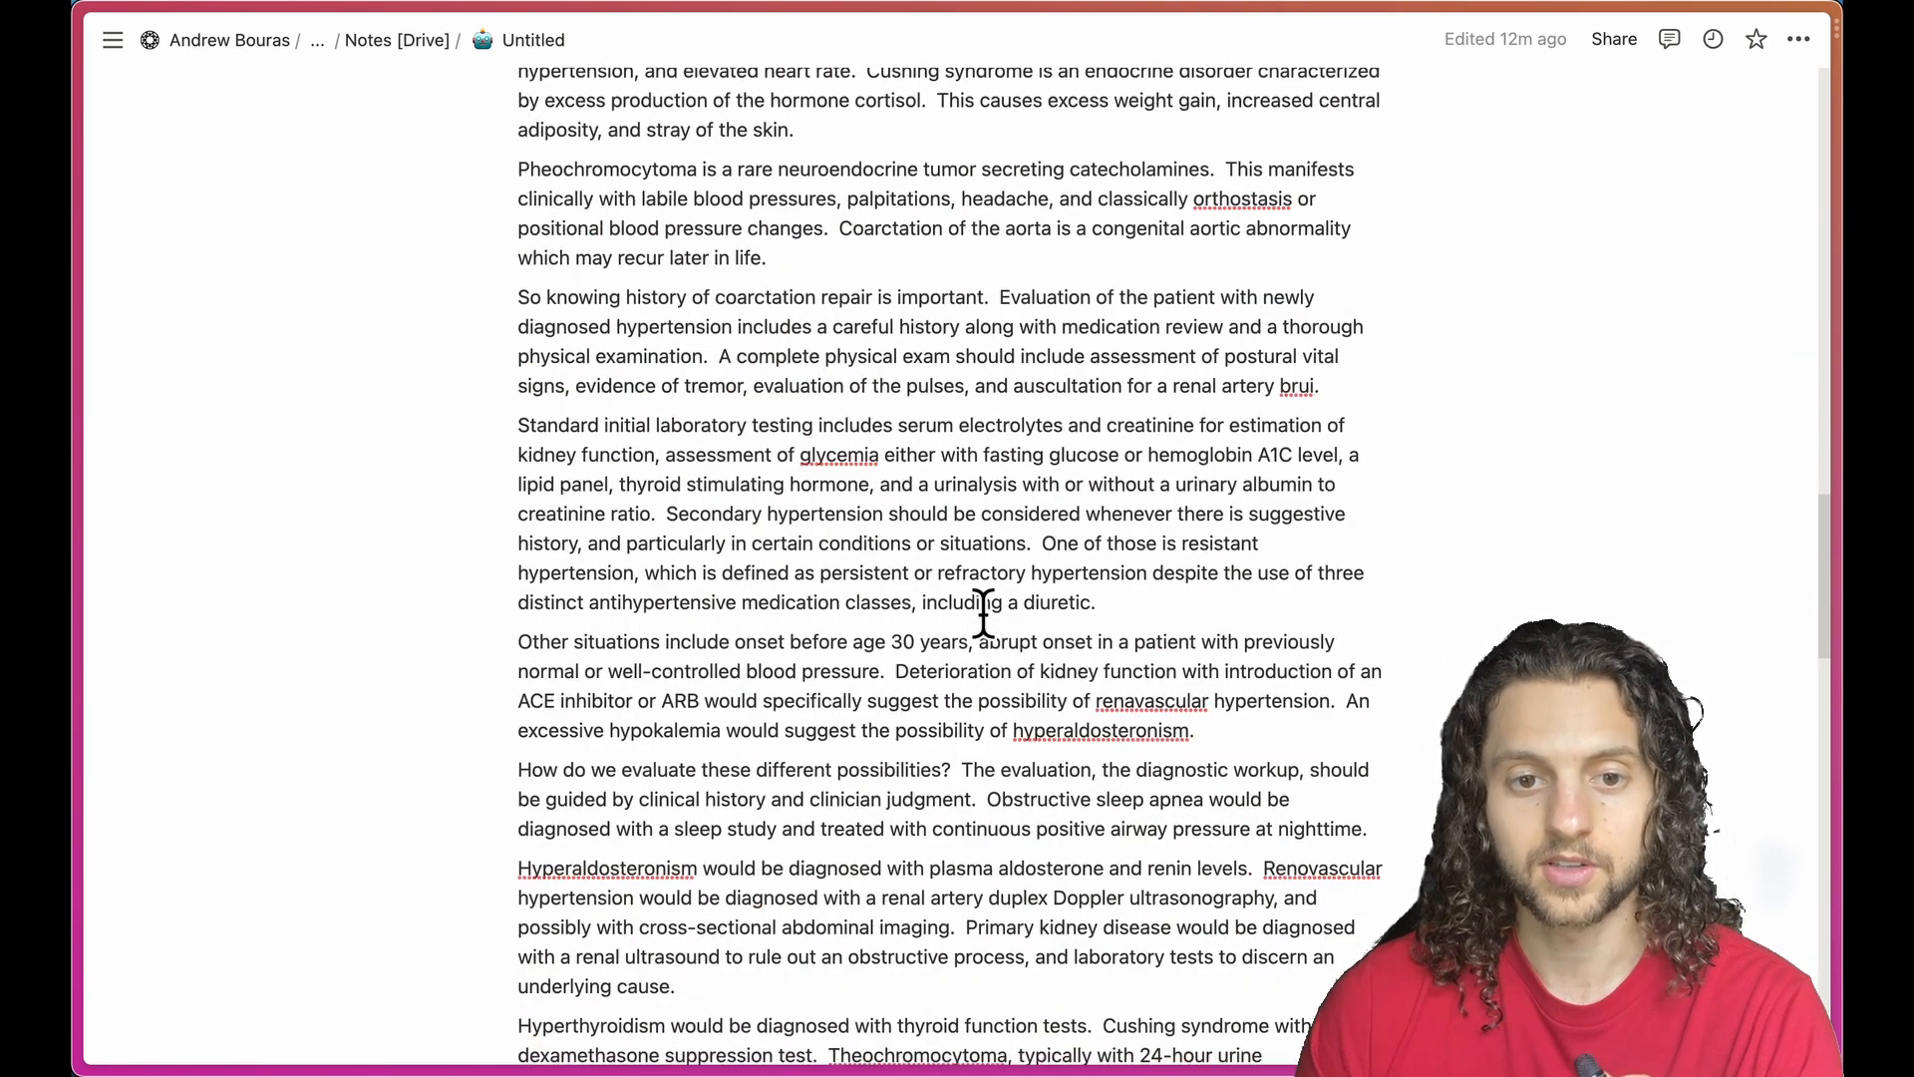
{"action": "scroll", "scroll_direction": "down", "scroll_amount": 3}
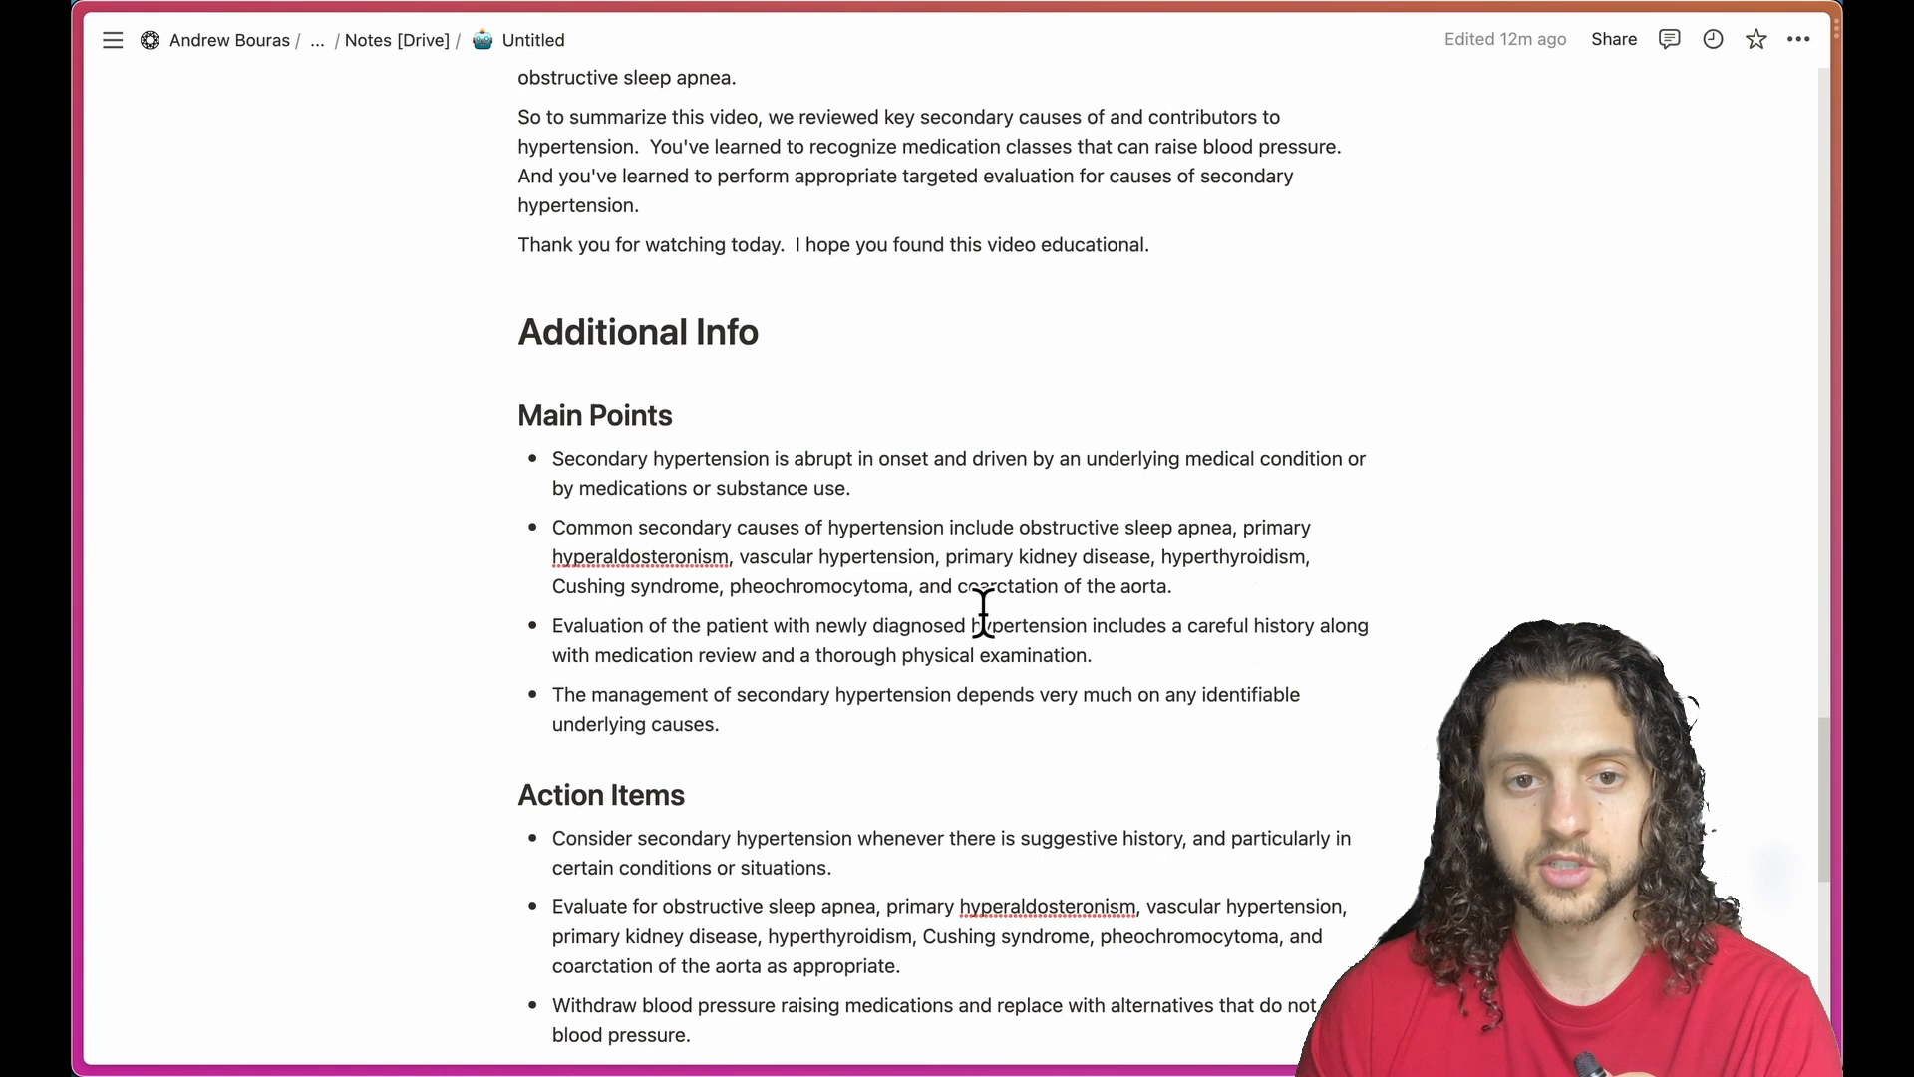
{"action": "scroll", "scroll_direction": "down", "scroll_amount": 3}
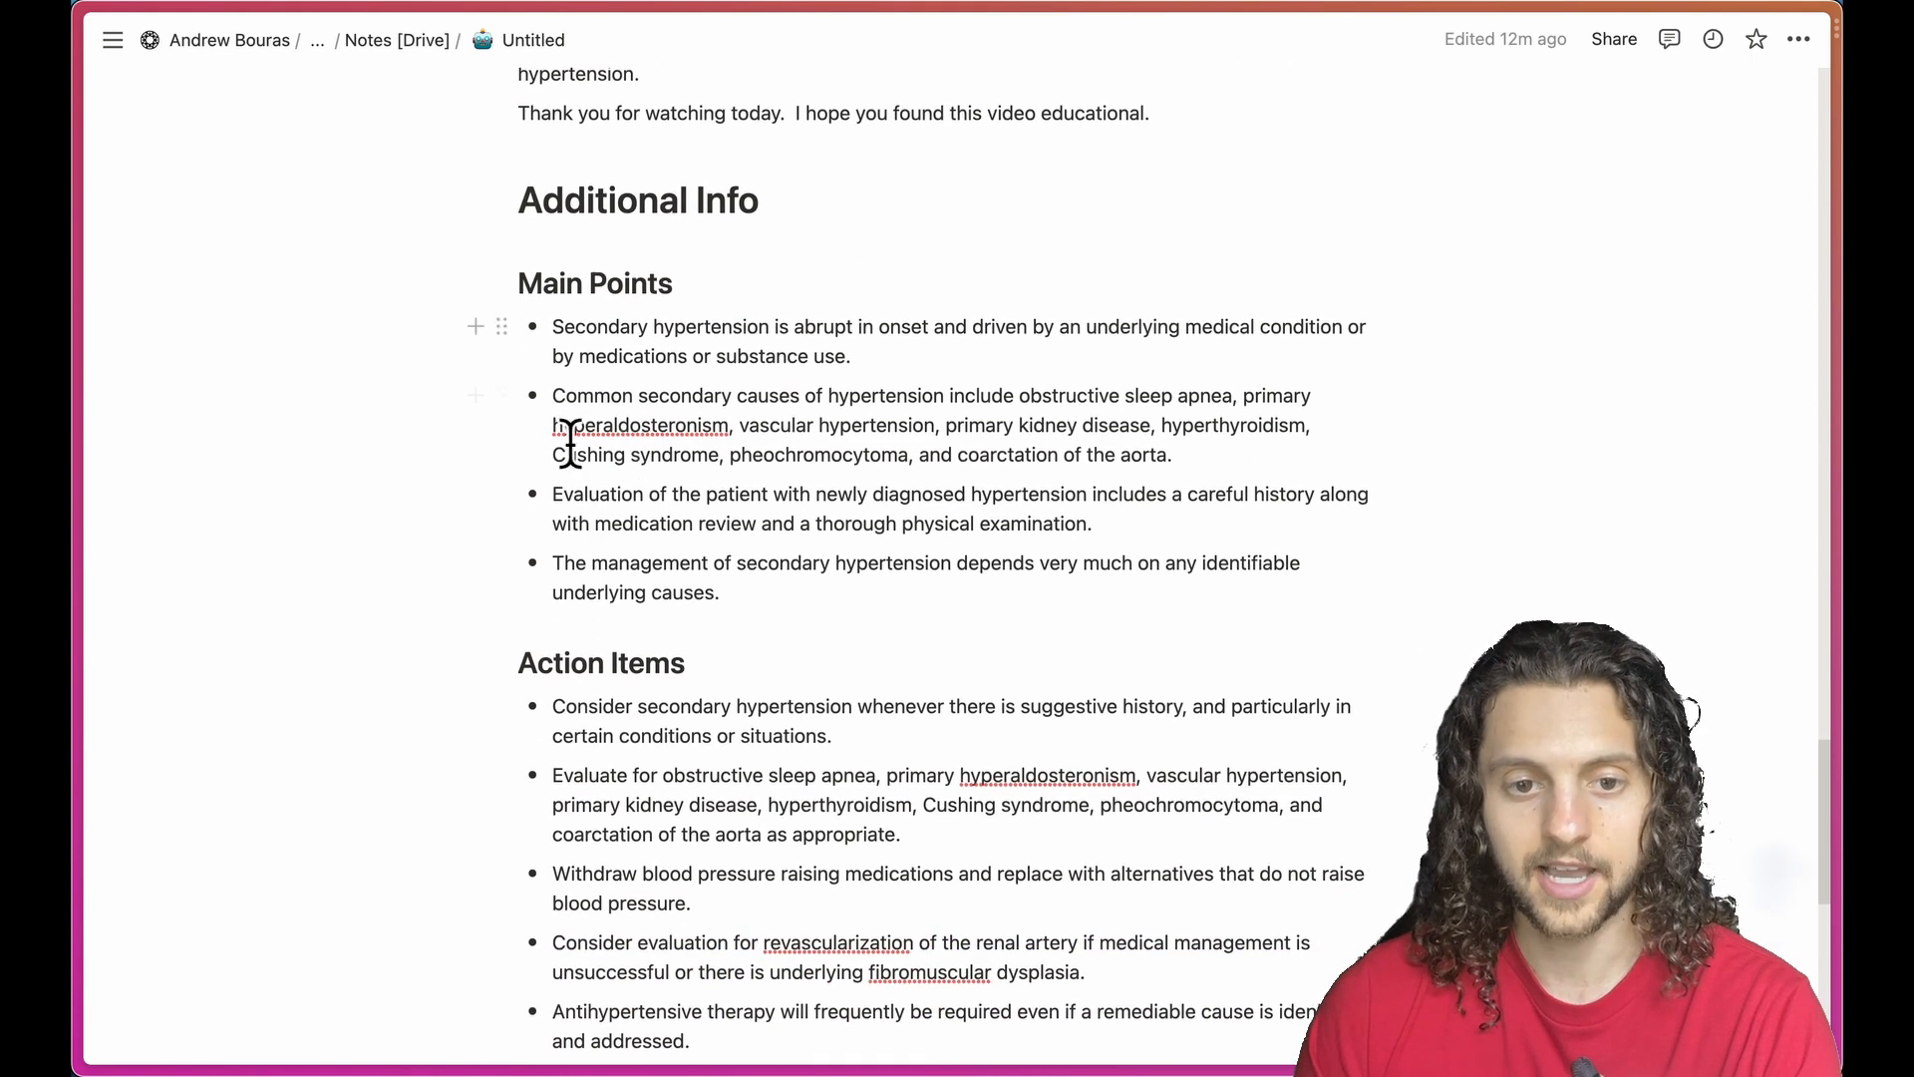
{"action": "scroll", "scroll_direction": "down", "scroll_amount": 3}
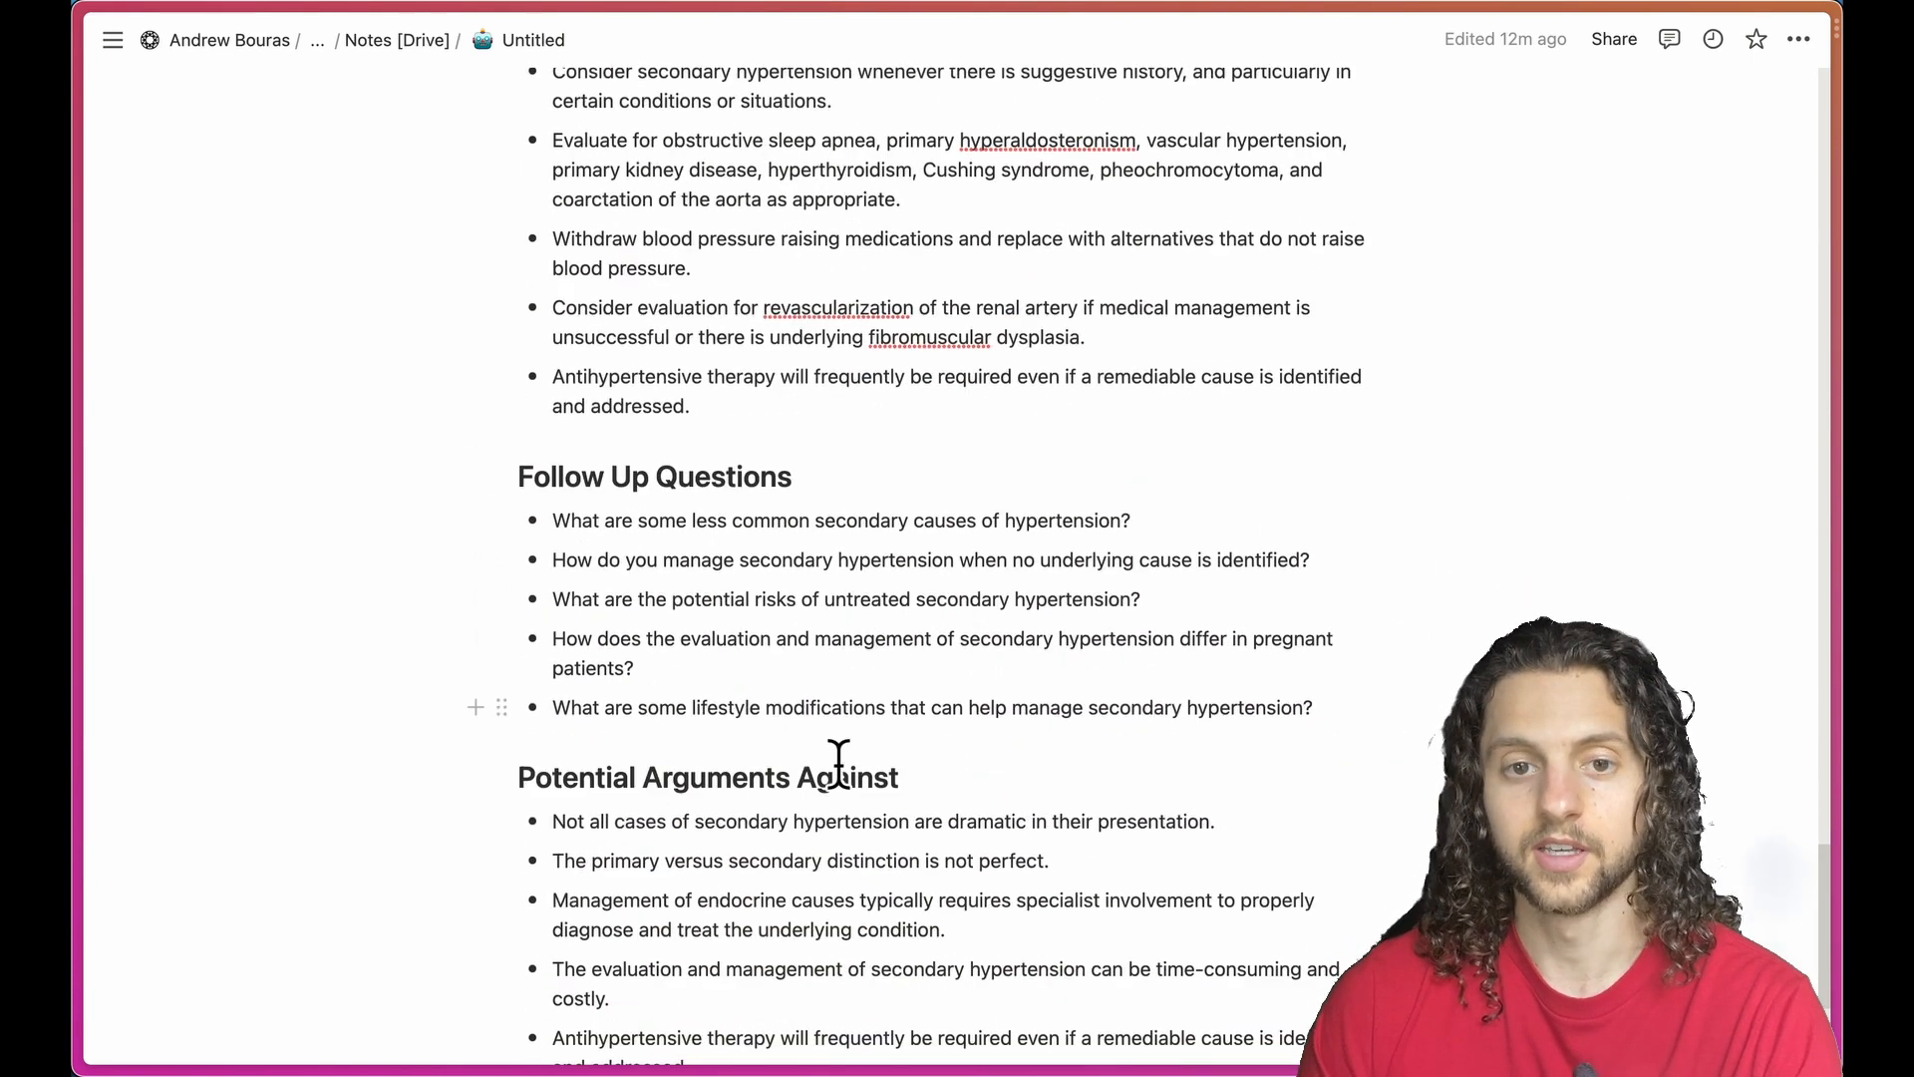
{"action": "scroll", "scroll_direction": "down", "scroll_amount": 3}
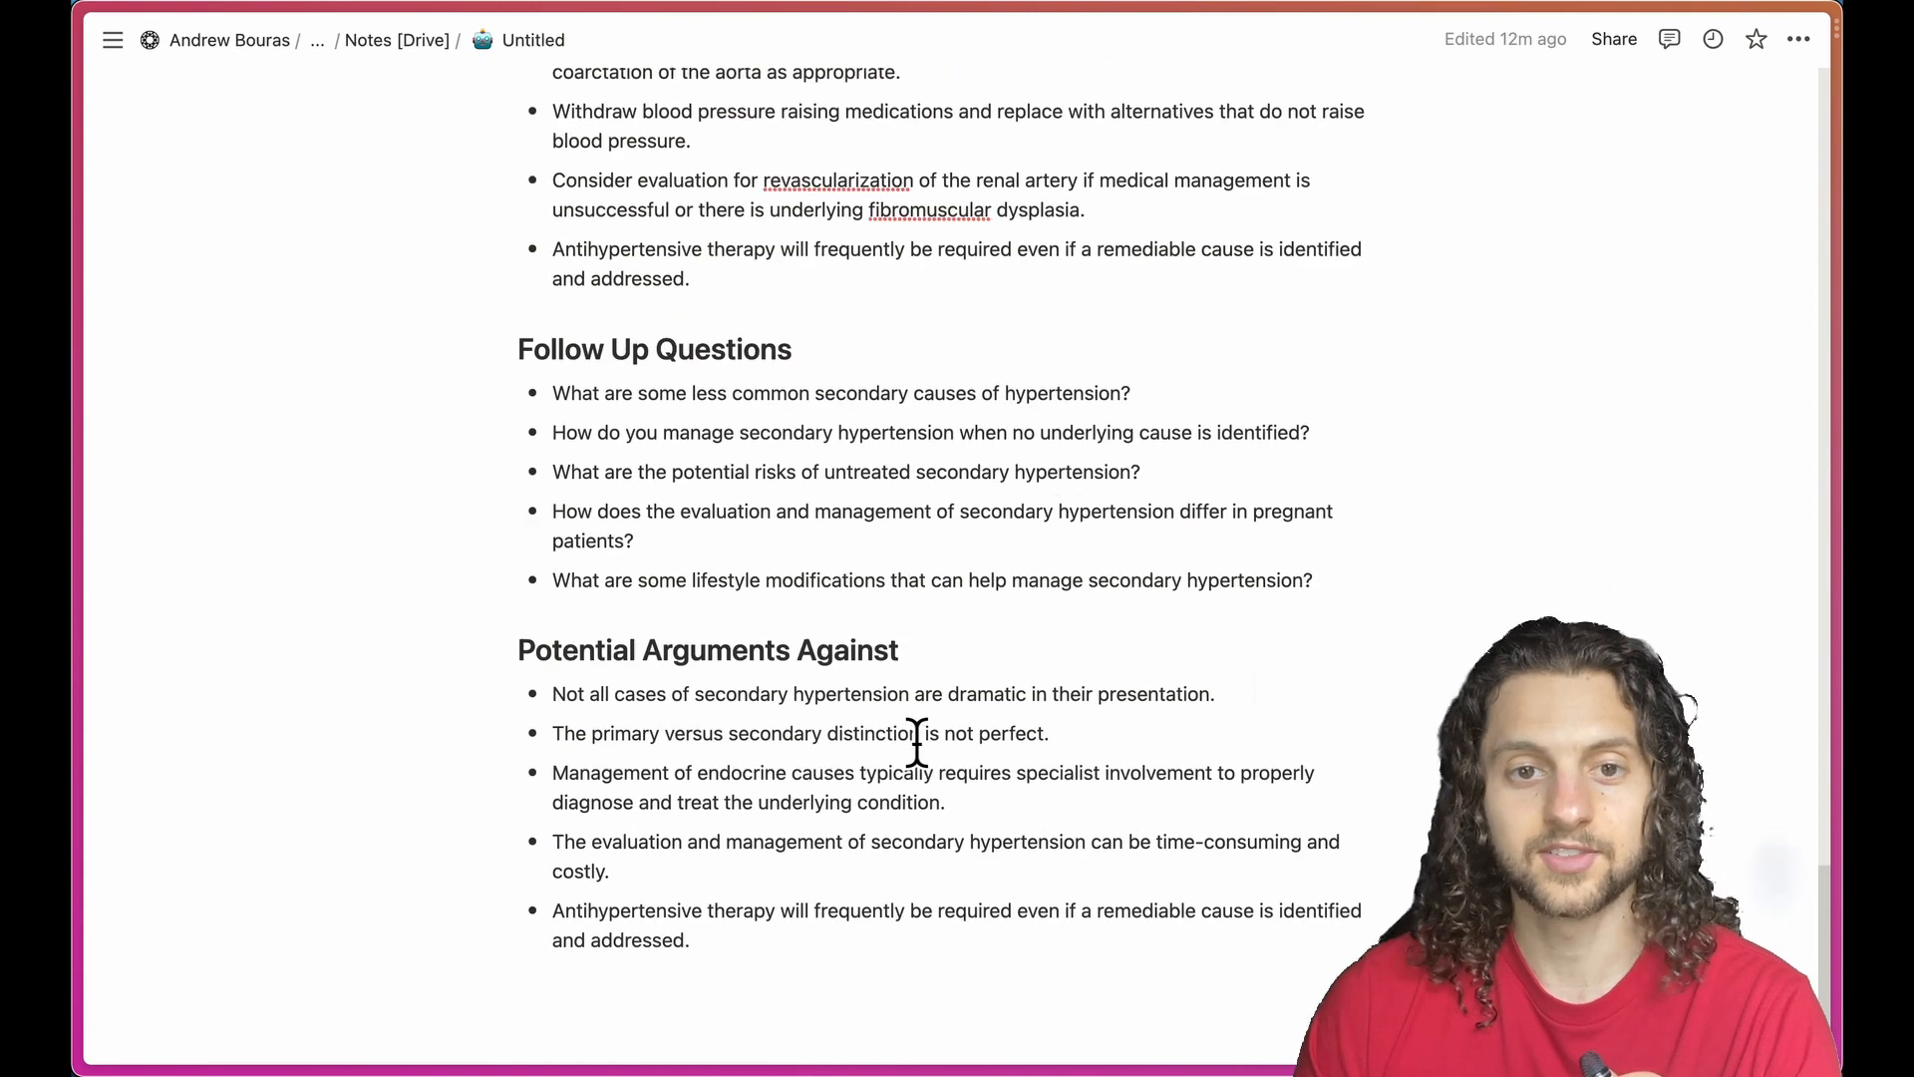
{"action": "scroll", "scroll_direction": "down", "scroll_amount": 3}
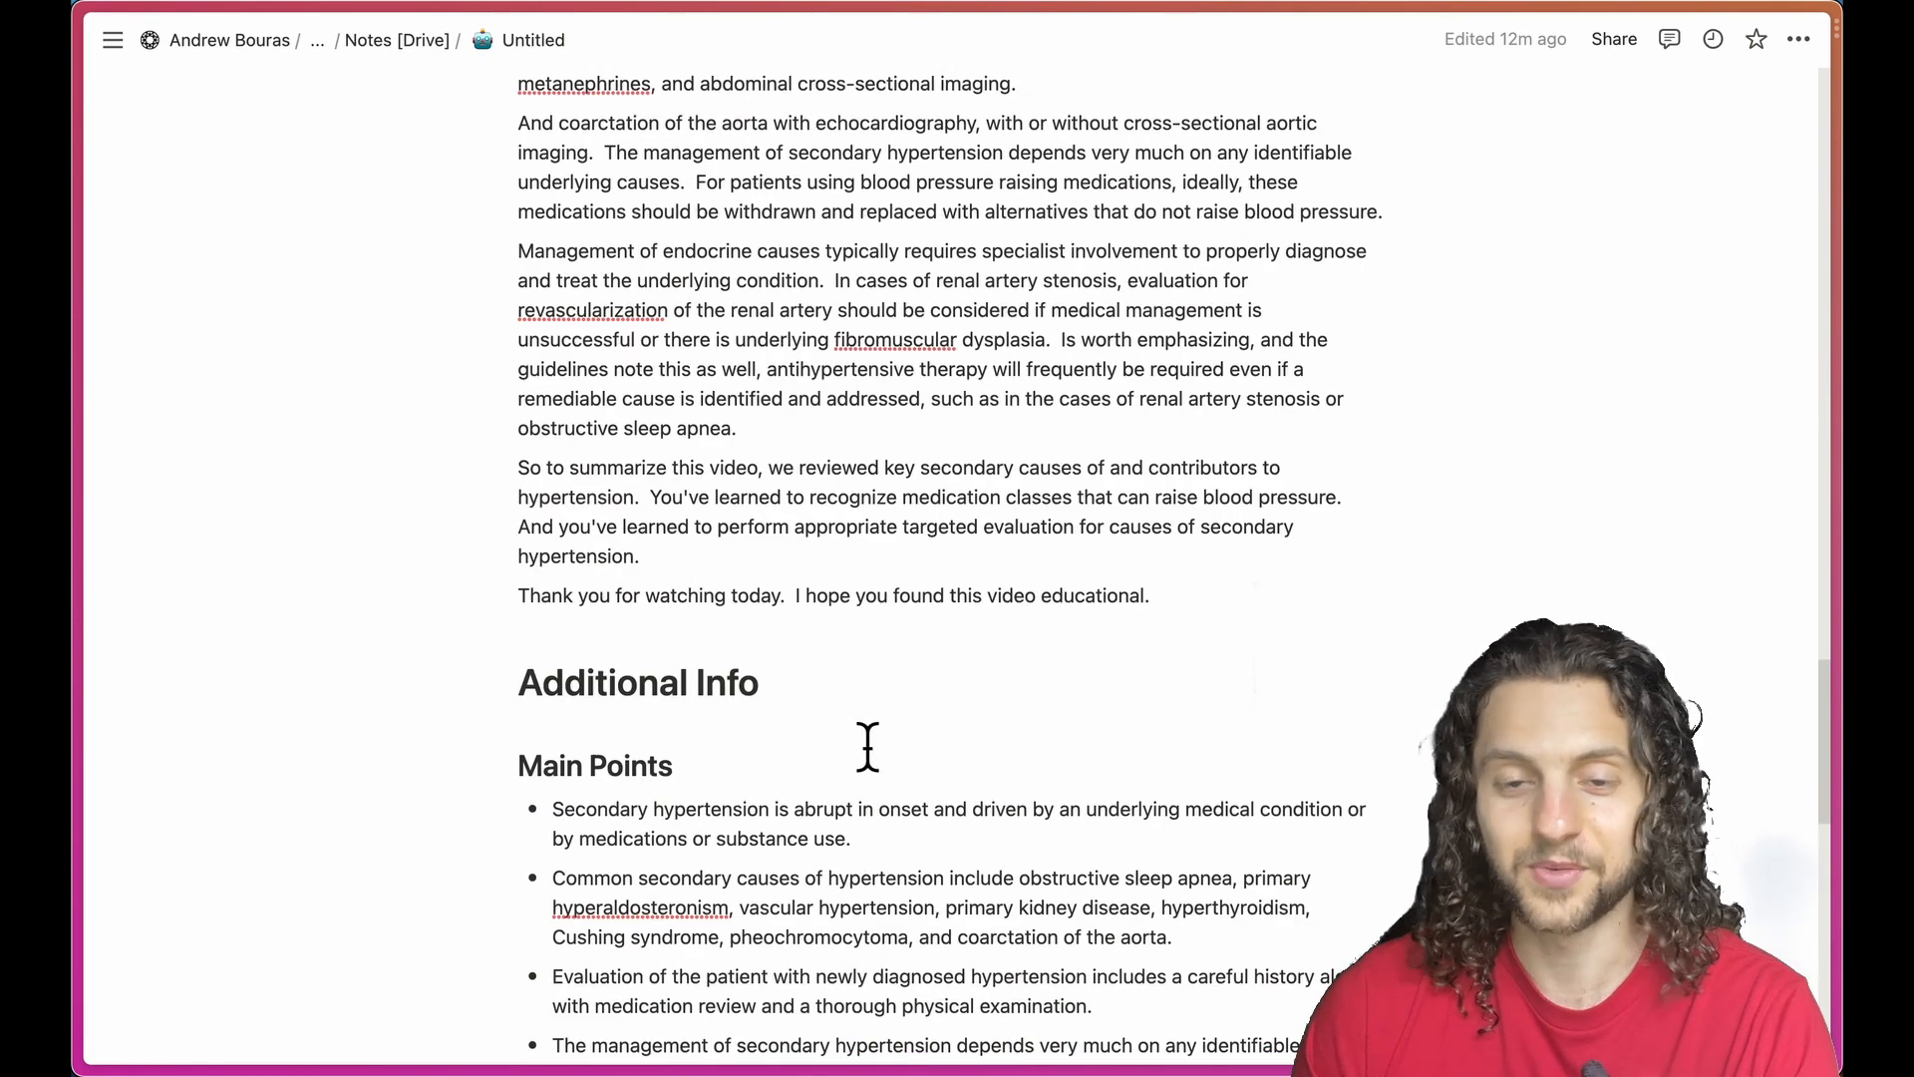
{"action": "scroll", "scroll_direction": "up", "scroll_amount": 3}
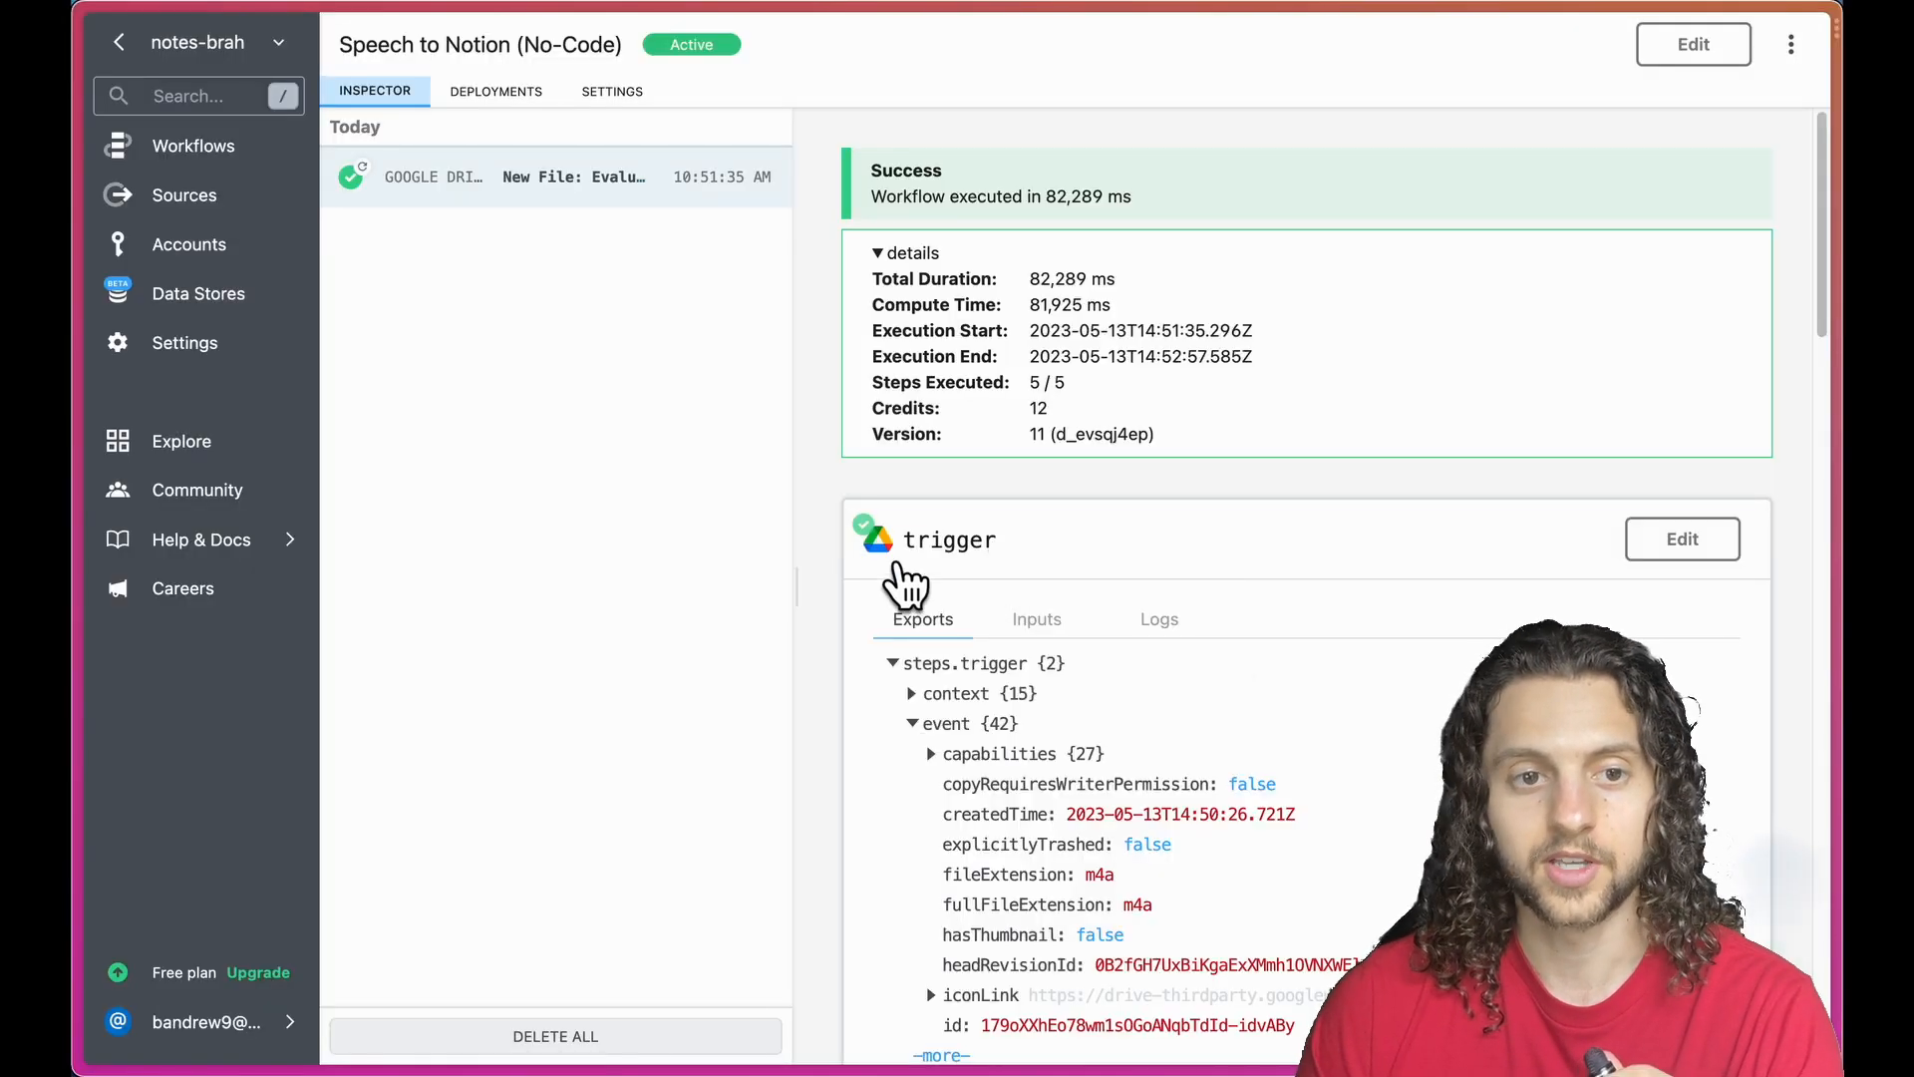
Scroll the run's step list down to the create_transcription exports and select the chat step's prompt.
{"action": "scroll", "scroll_direction": "down", "scroll_amount": 3}
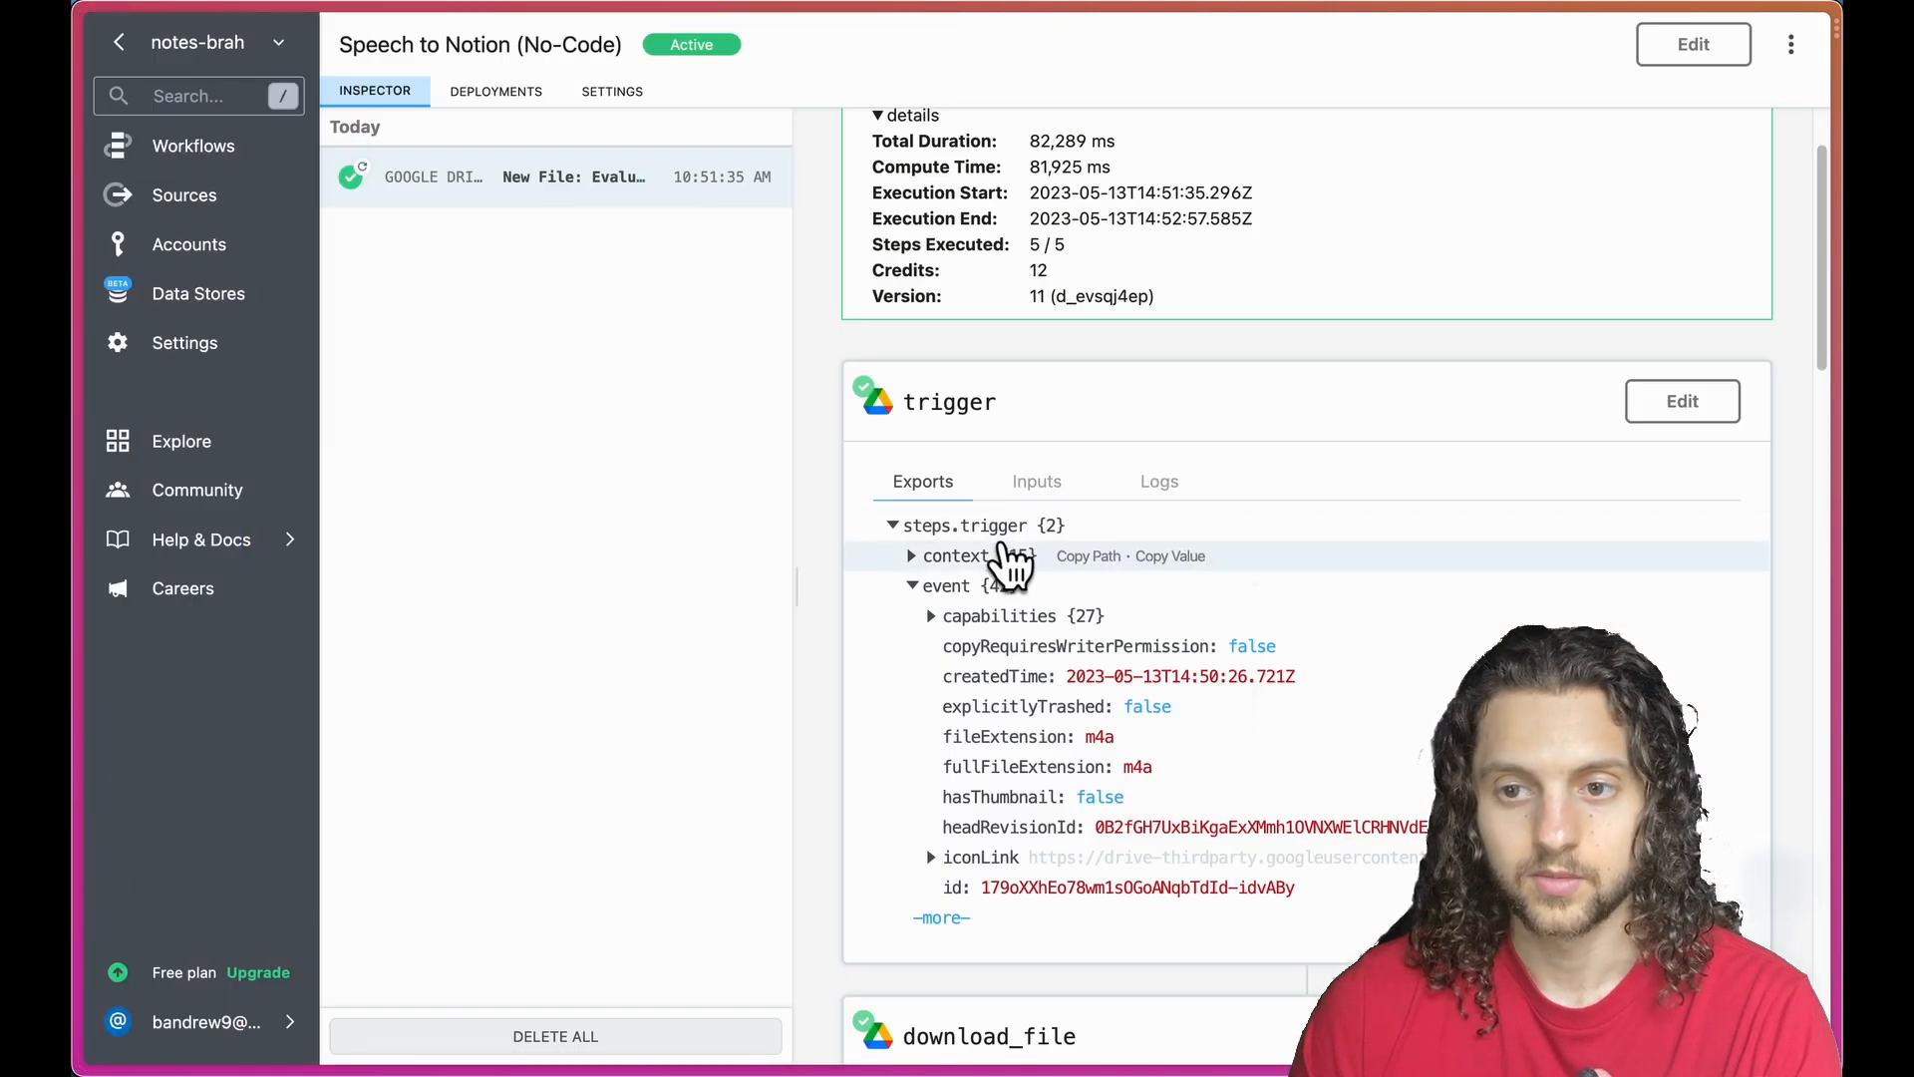
{"action": "scroll", "scroll_direction": "down", "scroll_amount": 3}
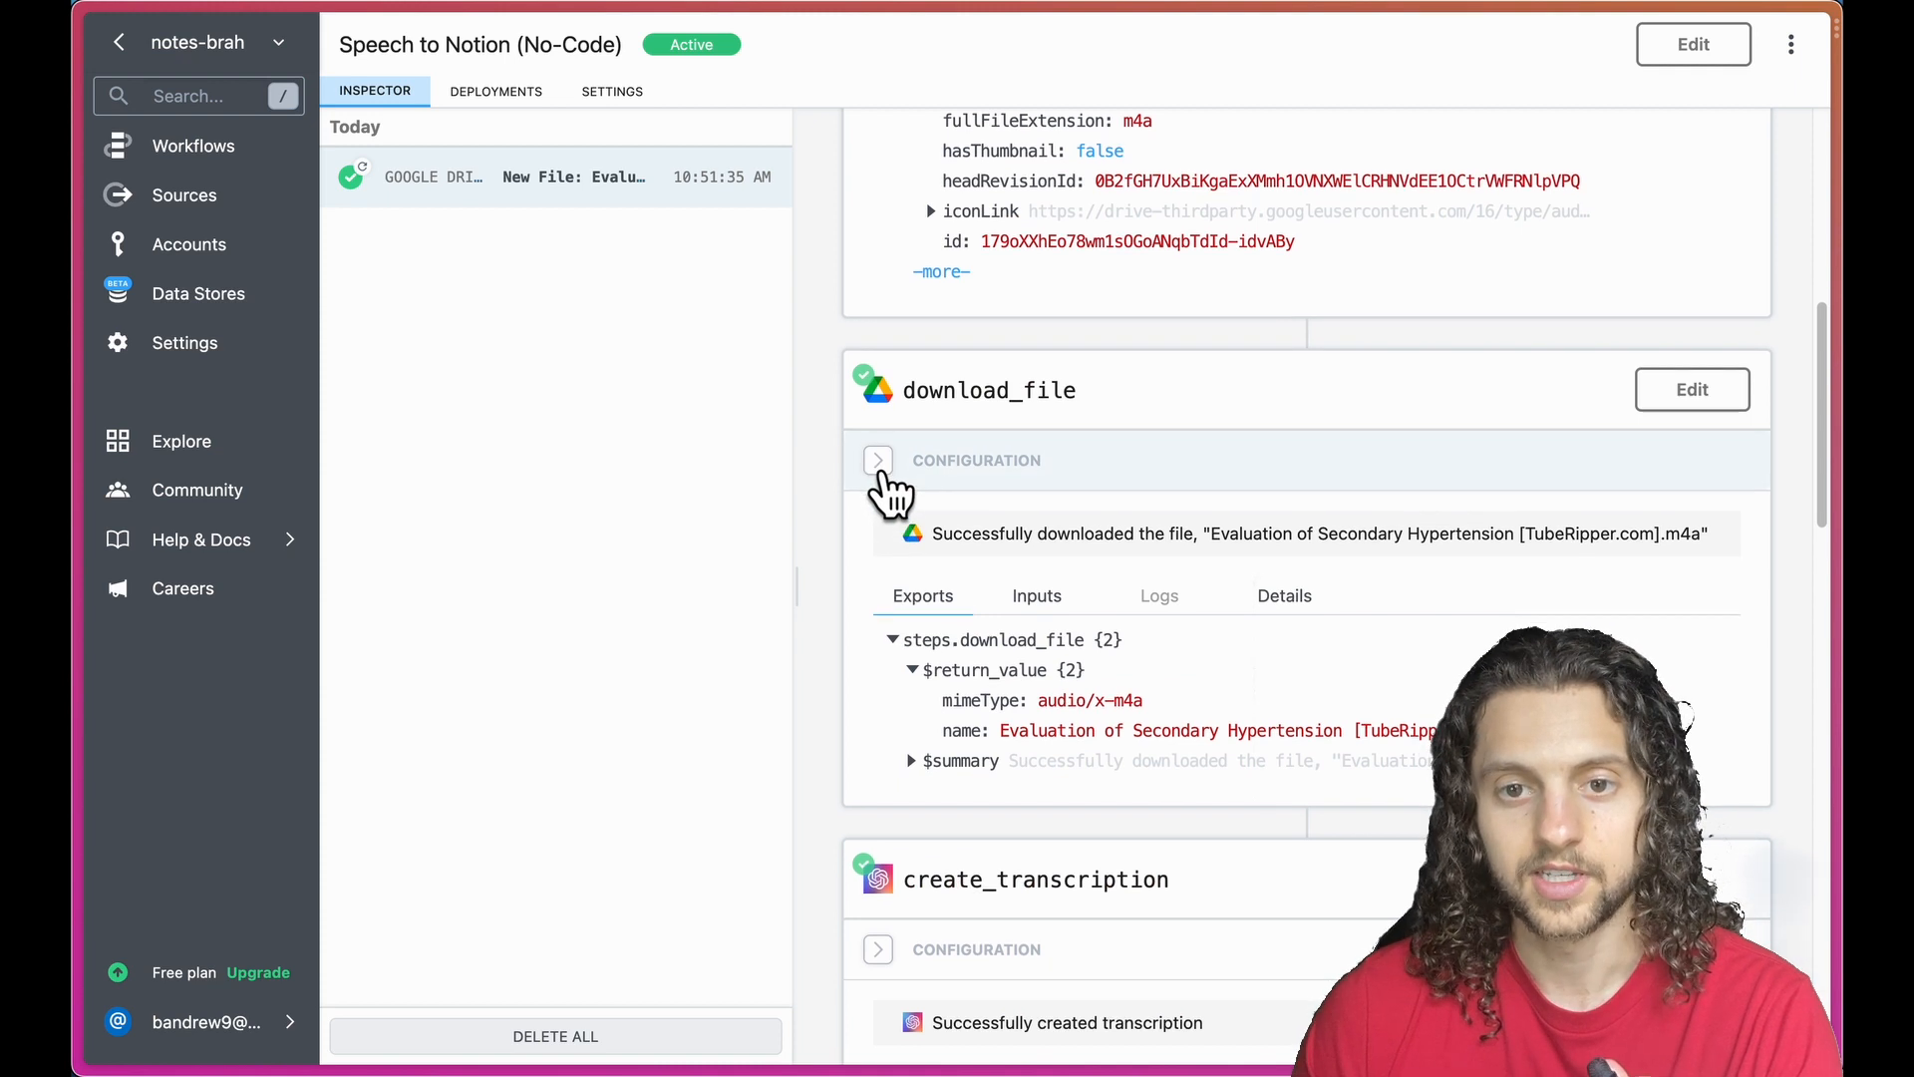
{"action": "scroll", "scroll_direction": "down", "scroll_amount": 3}
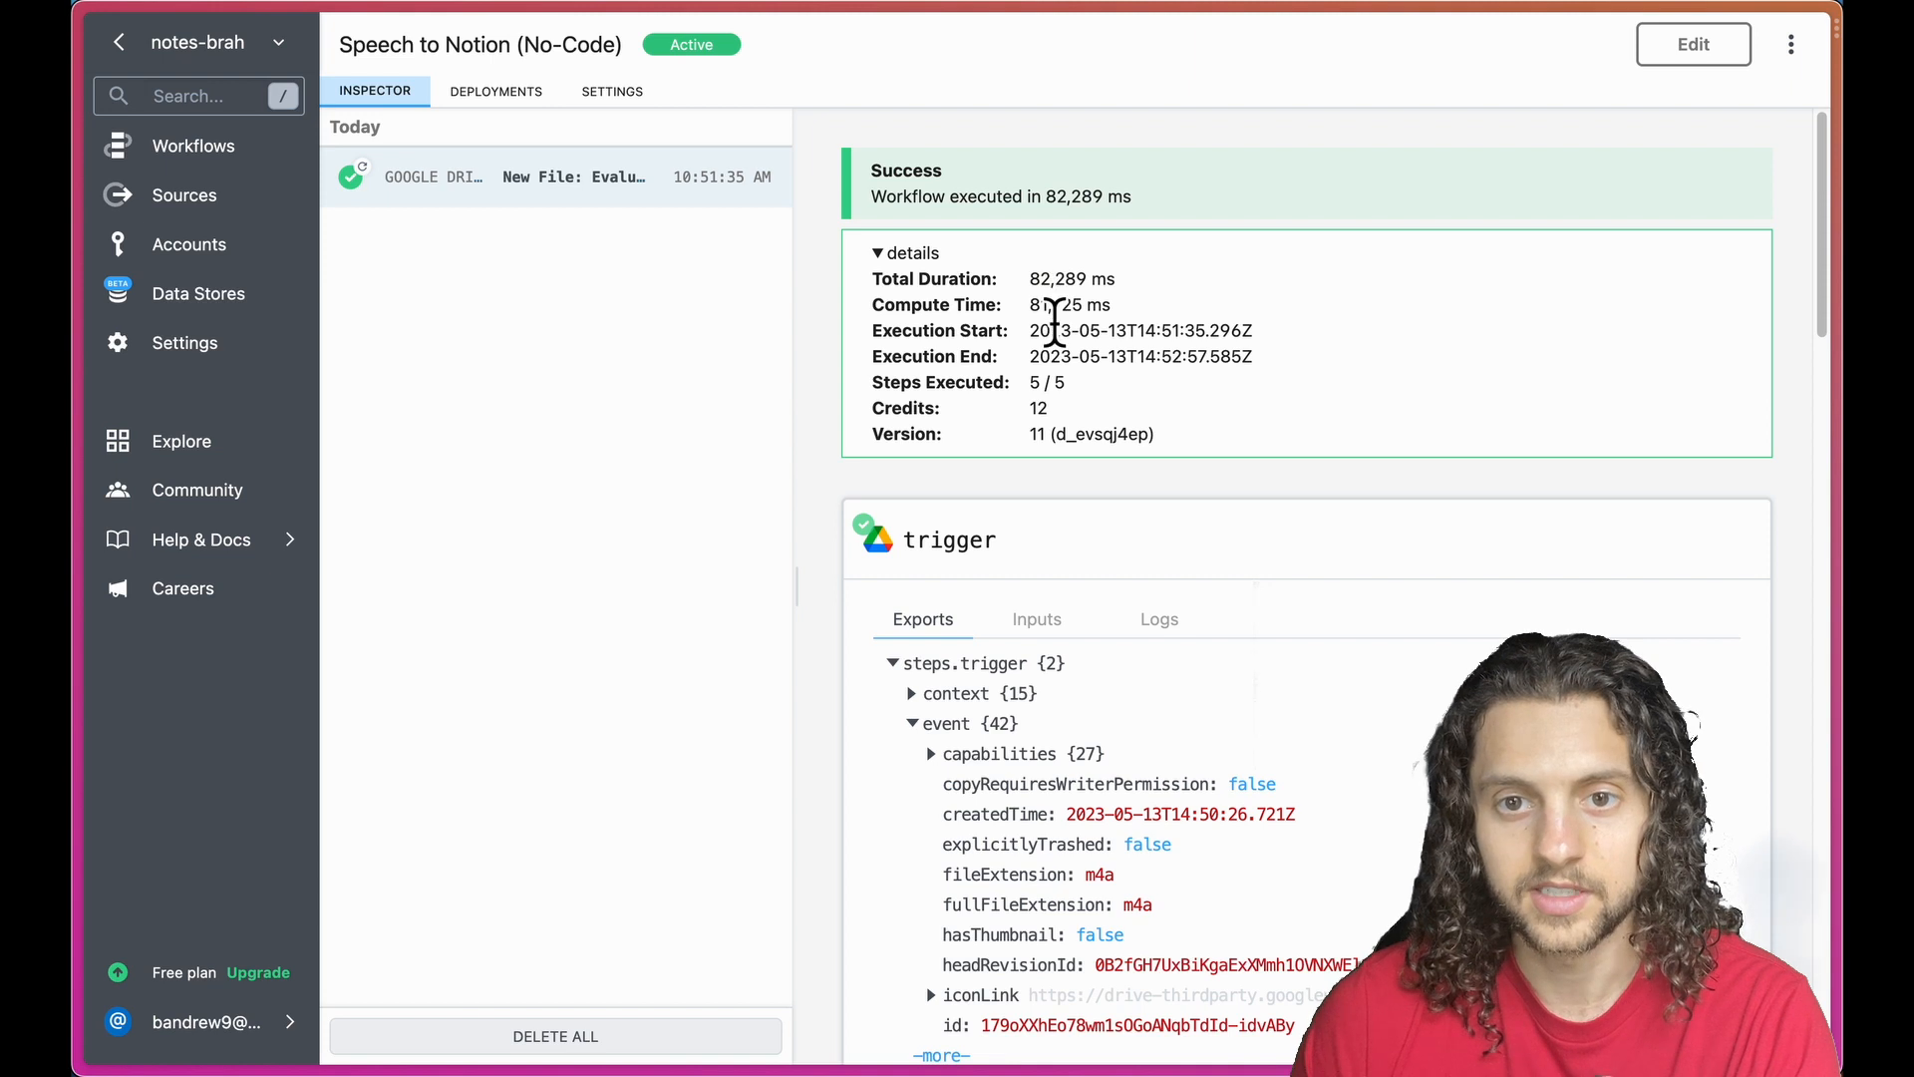
{"action": "mouse_move", "coordinate": [1152, 303]}
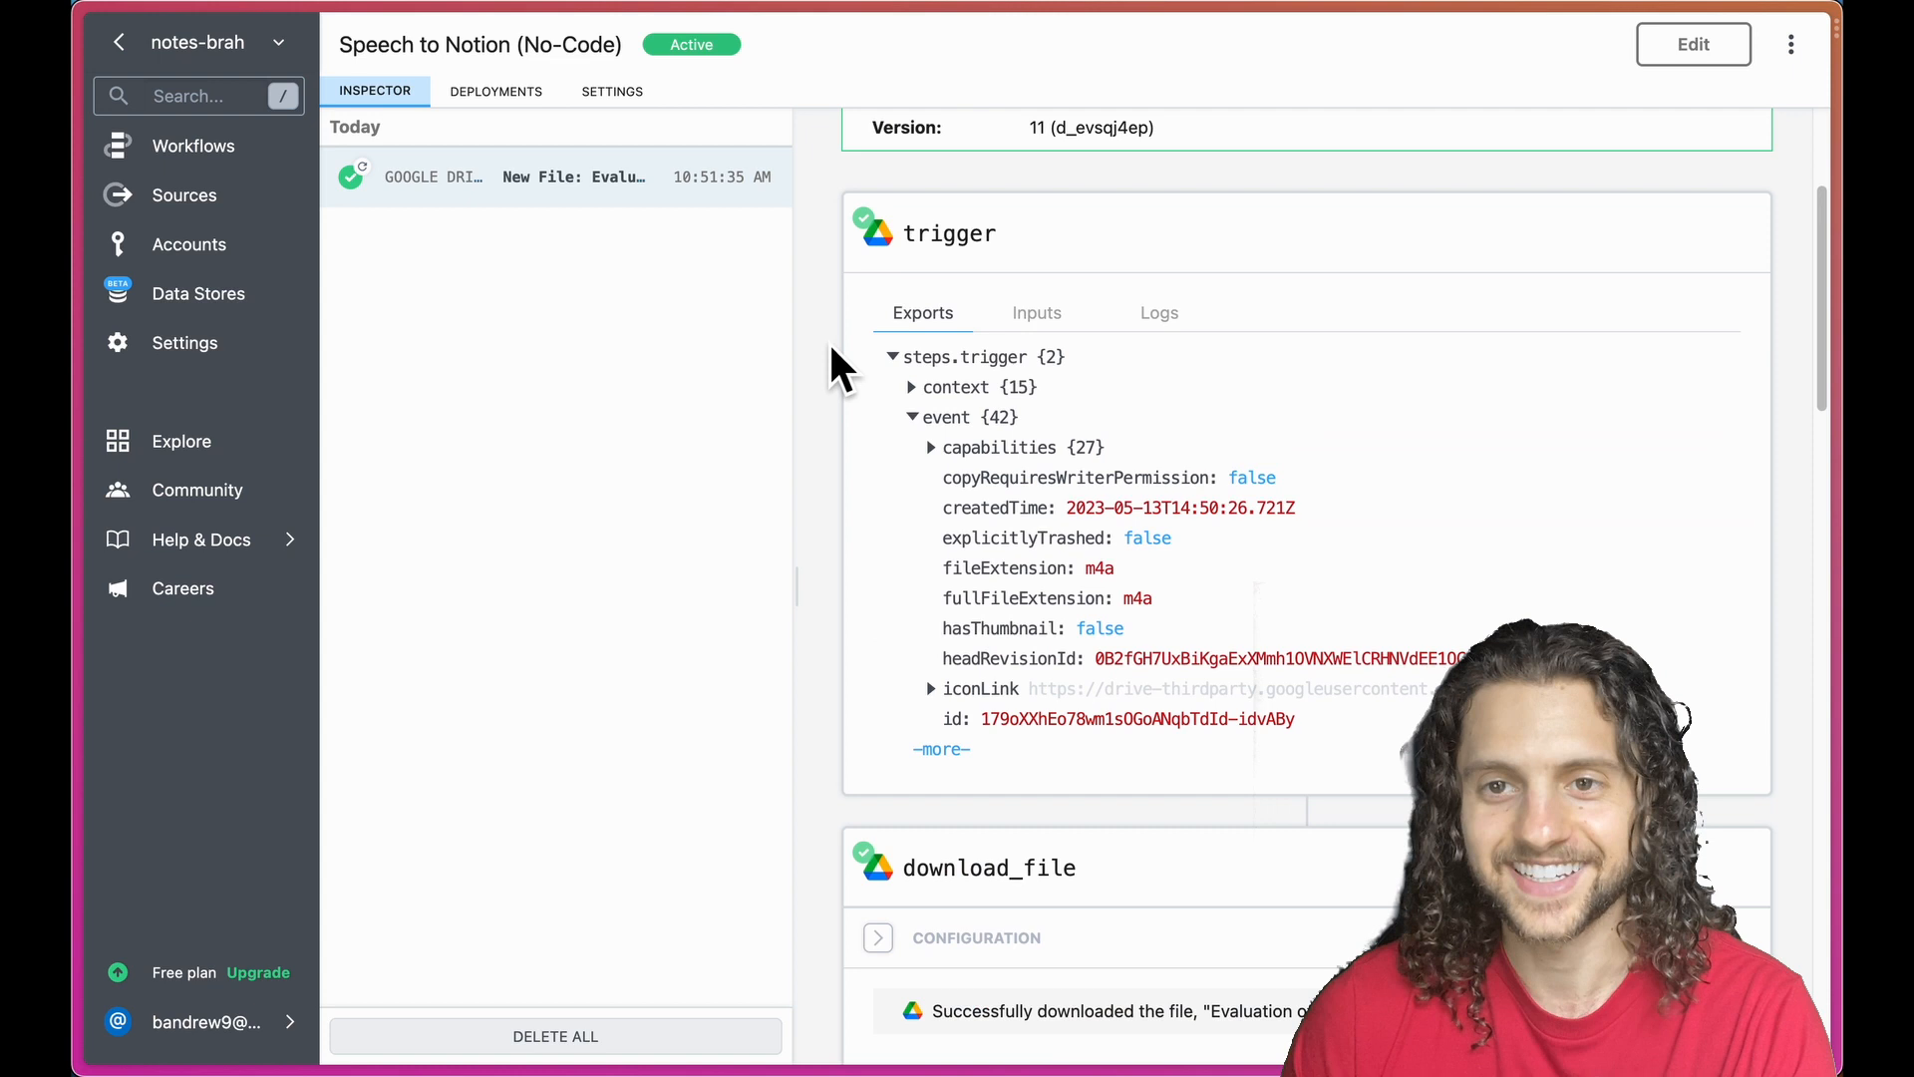
{"action": "scroll", "scroll_direction": "down", "scroll_amount": 3}
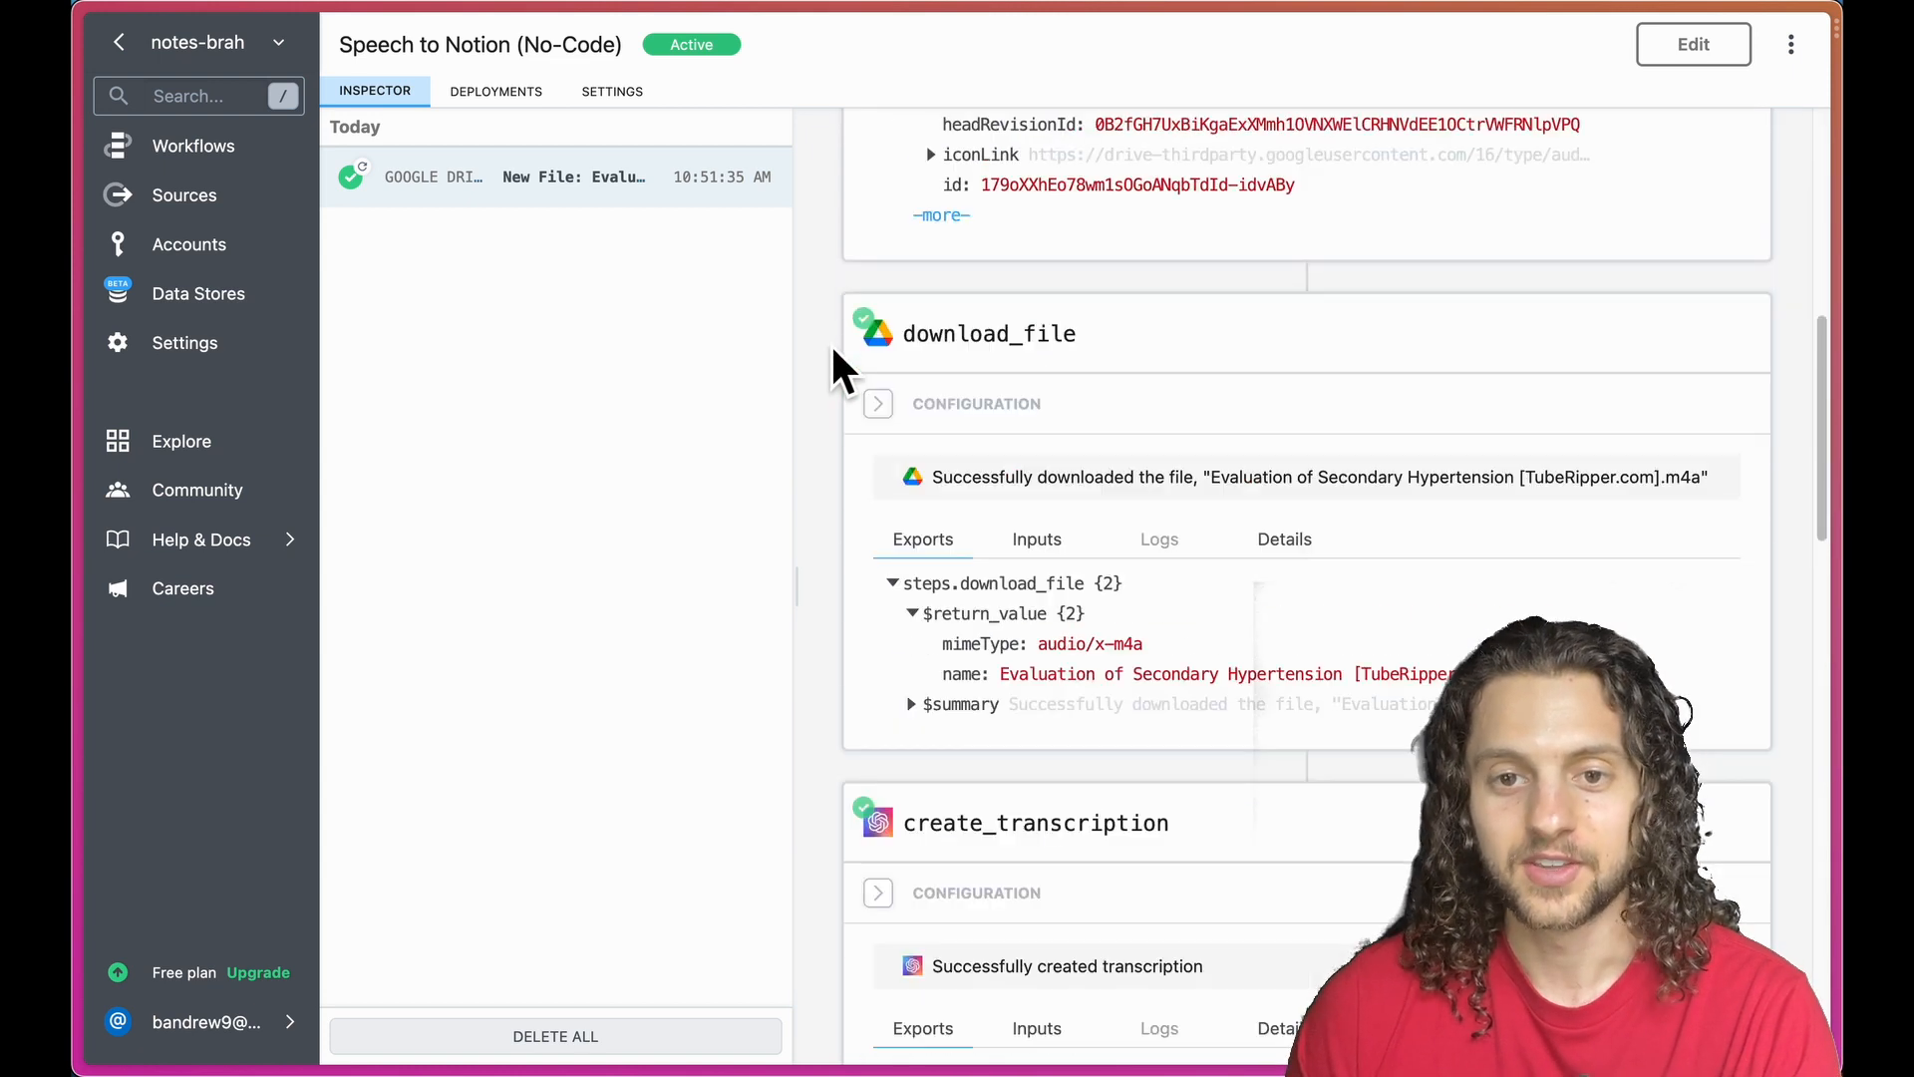
{"action": "scroll", "scroll_direction": "down", "scroll_amount": 3}
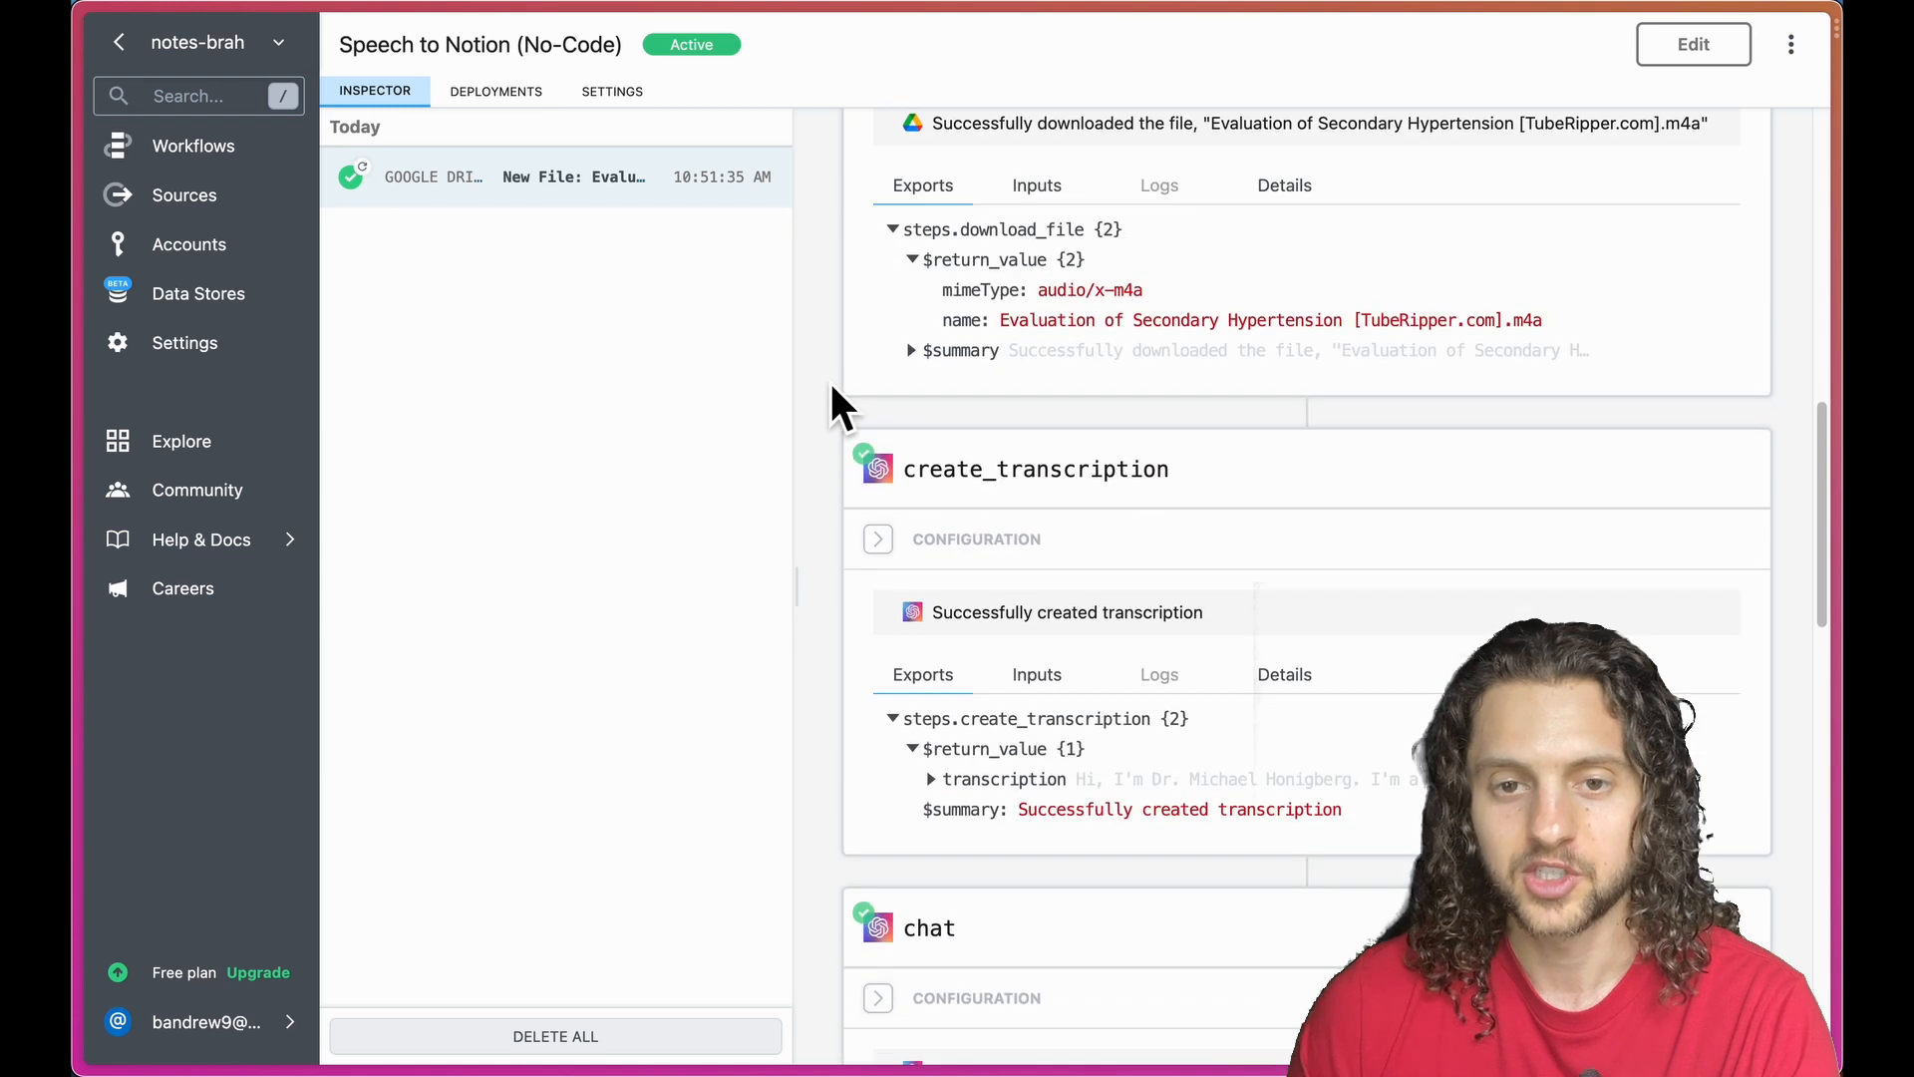
{"action": "scroll", "scroll_direction": "down", "scroll_amount": 3}
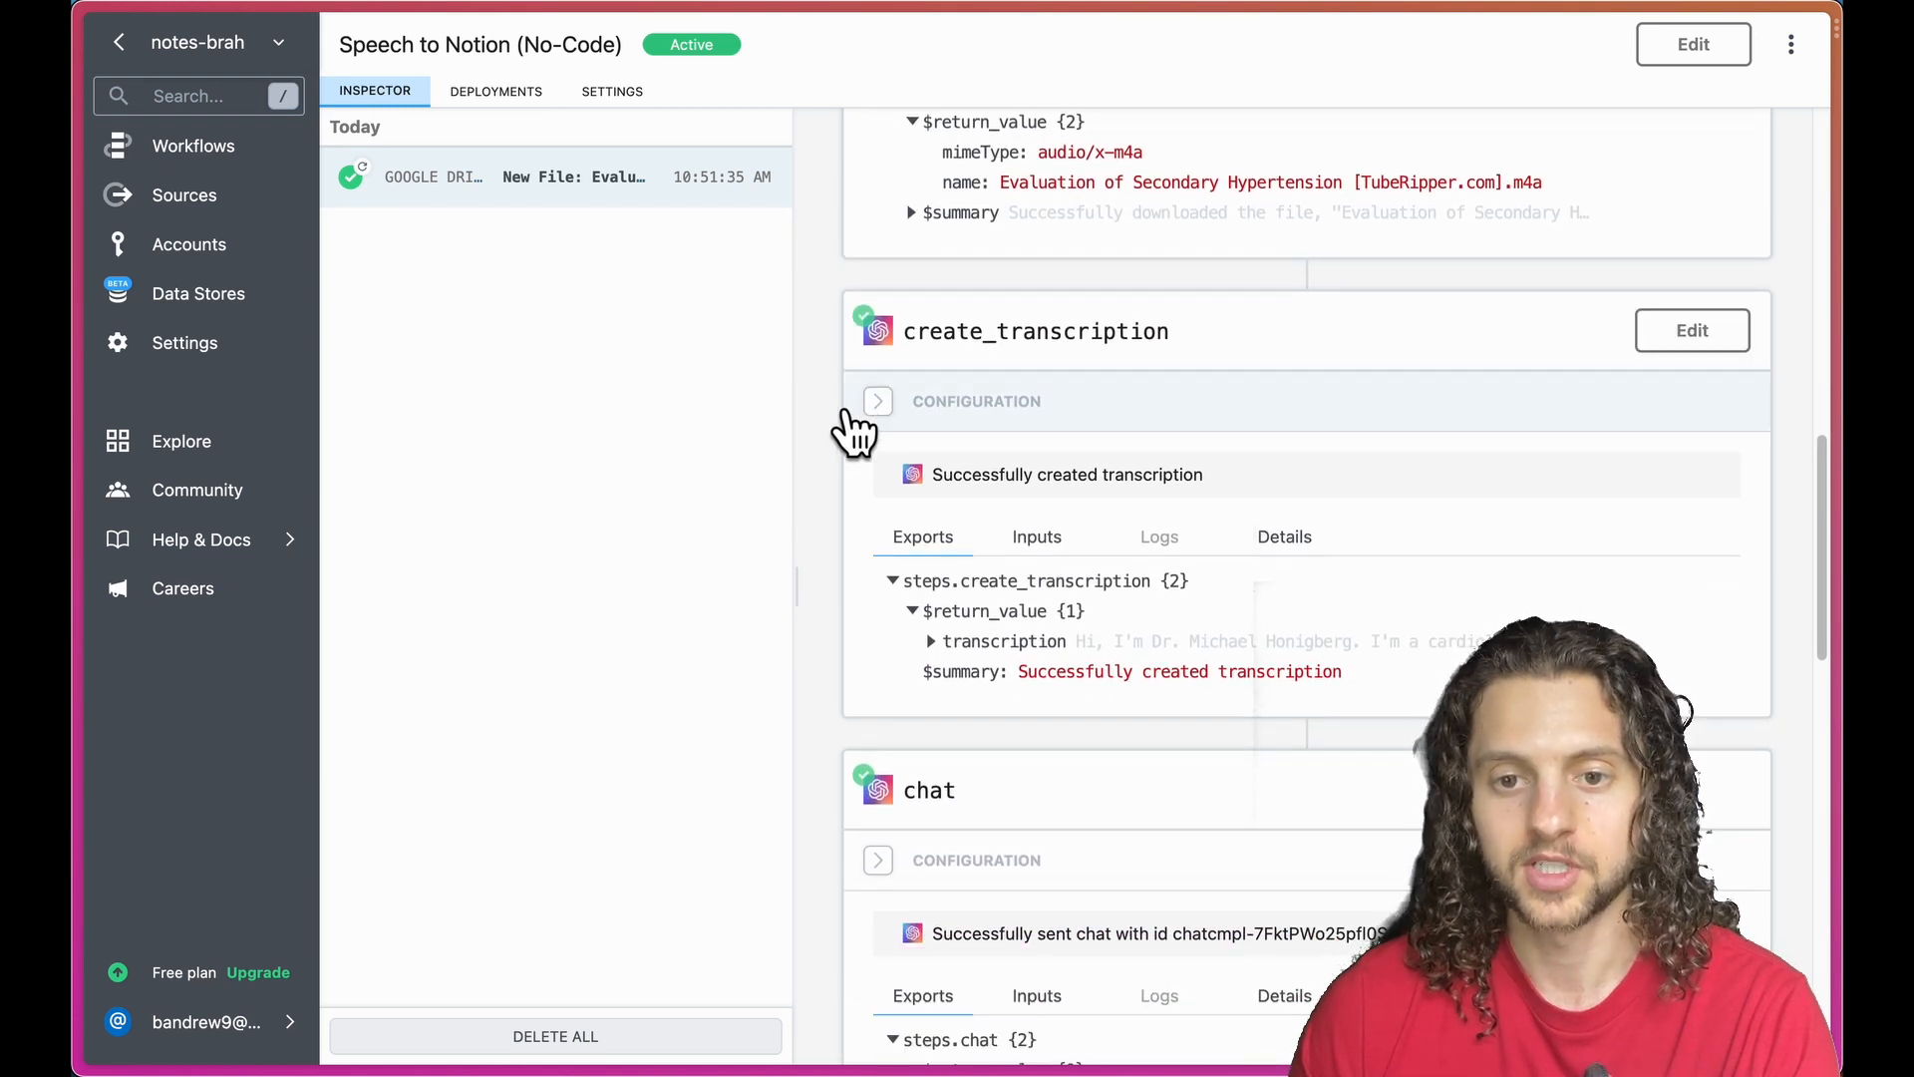
{"action": "scroll", "scroll_direction": "down", "scroll_amount": 3}
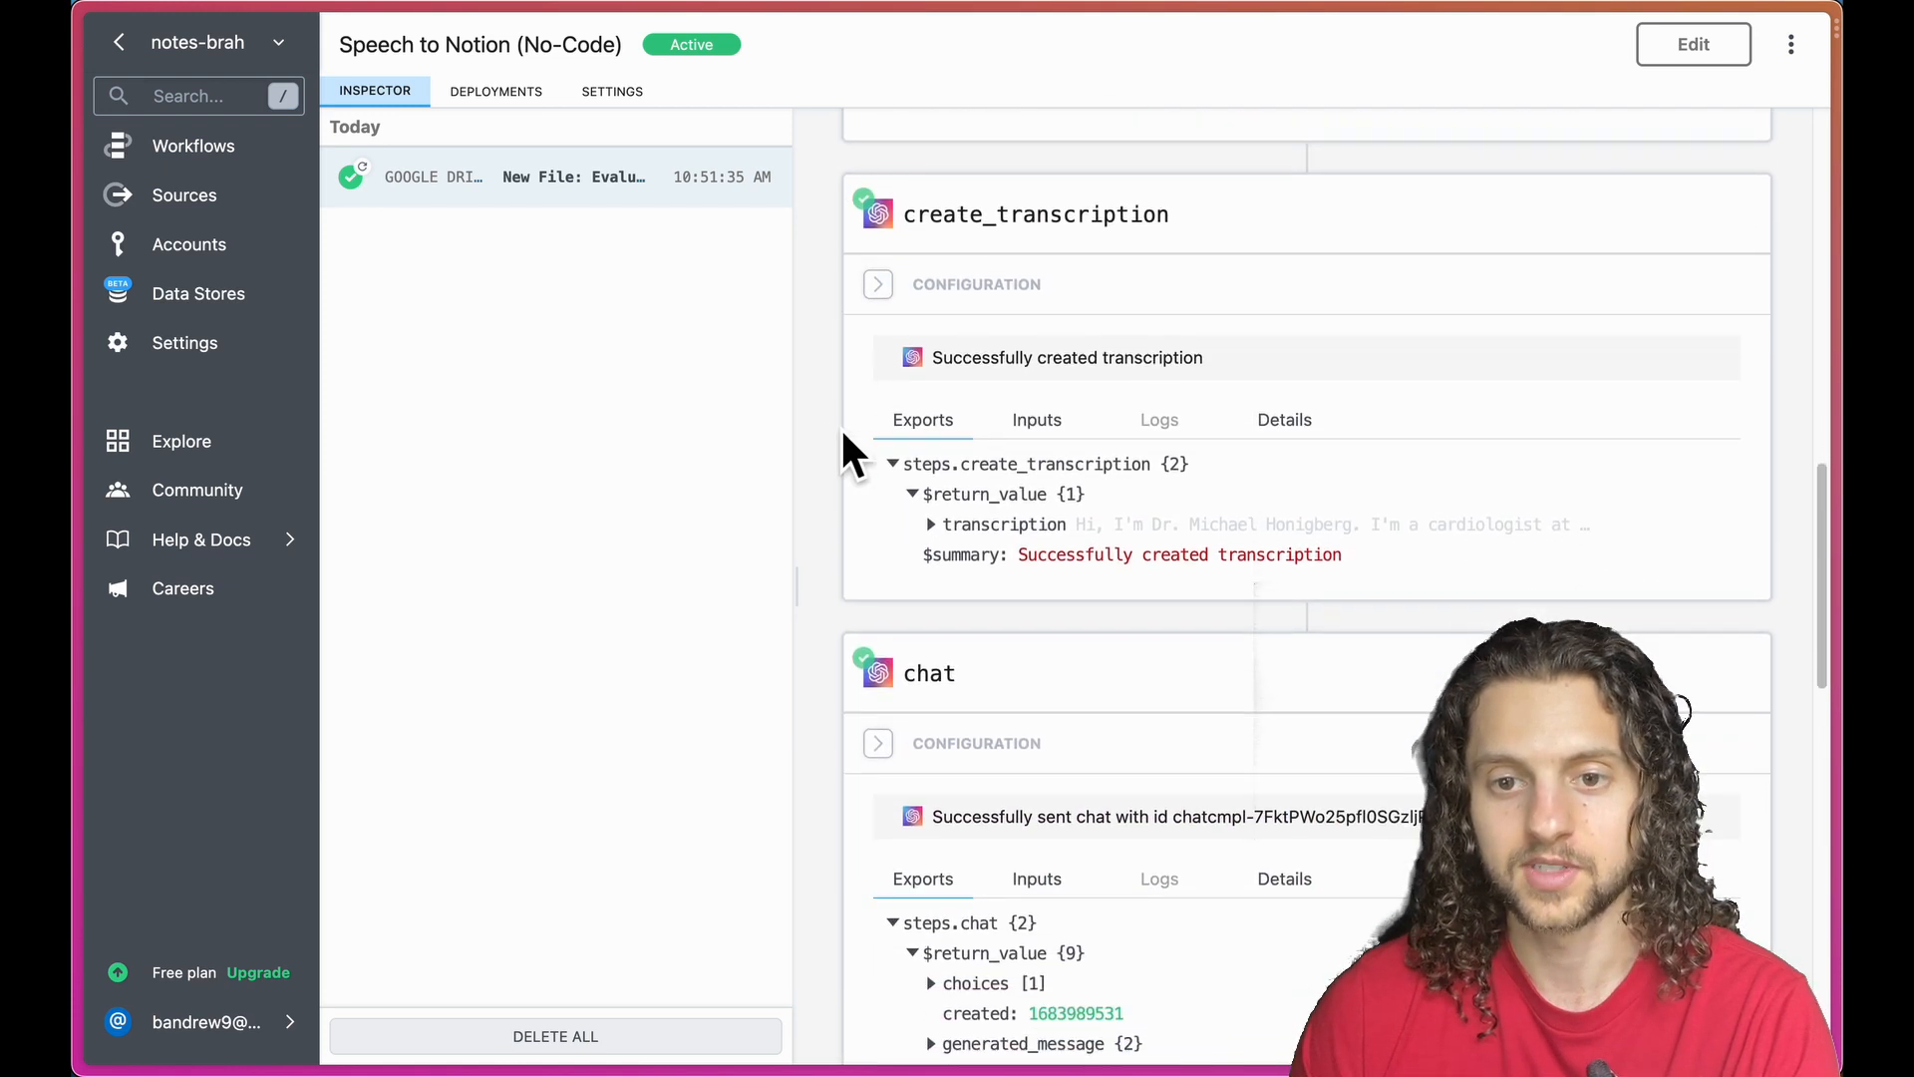
{"action": "left_click", "coordinate": [930, 524]}
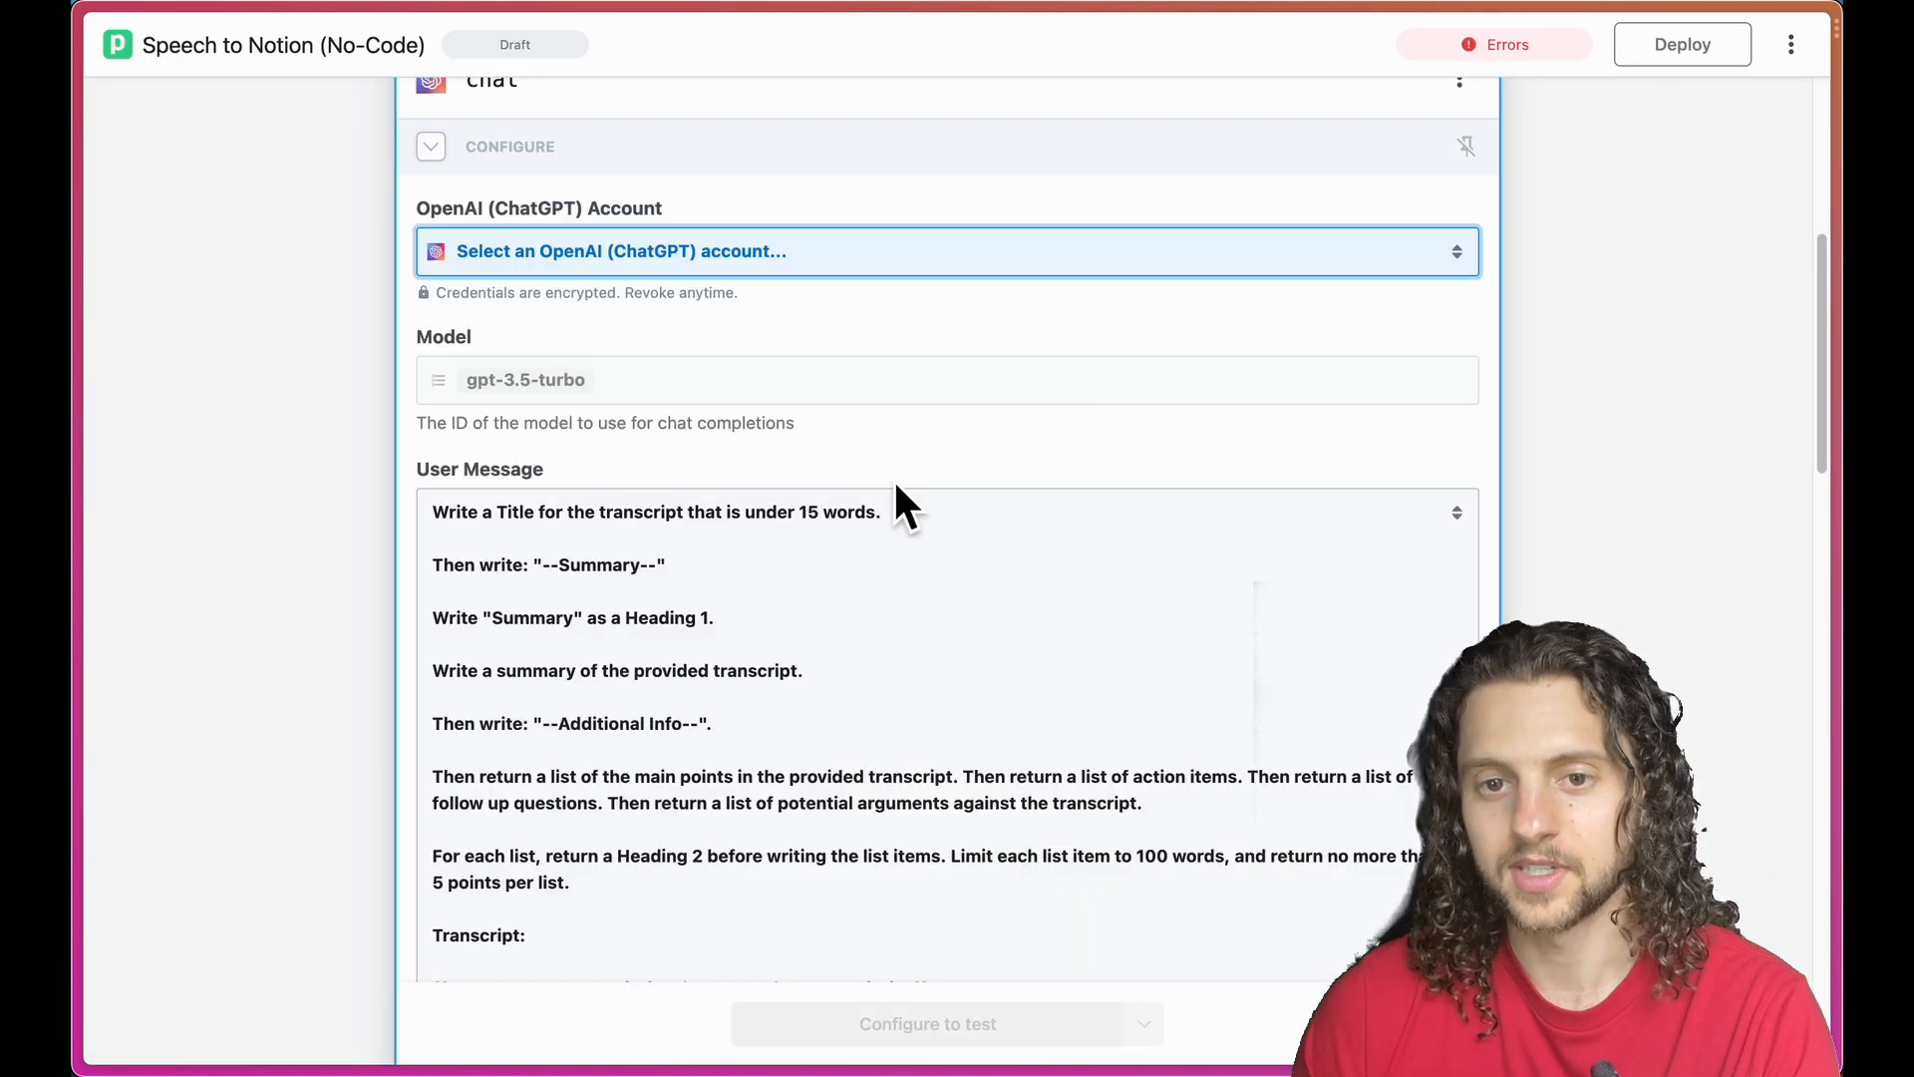
Scroll through the chat step's User Message and markdown-only System Instructions.
{"action": "scroll", "scroll_direction": "down", "scroll_amount": 3}
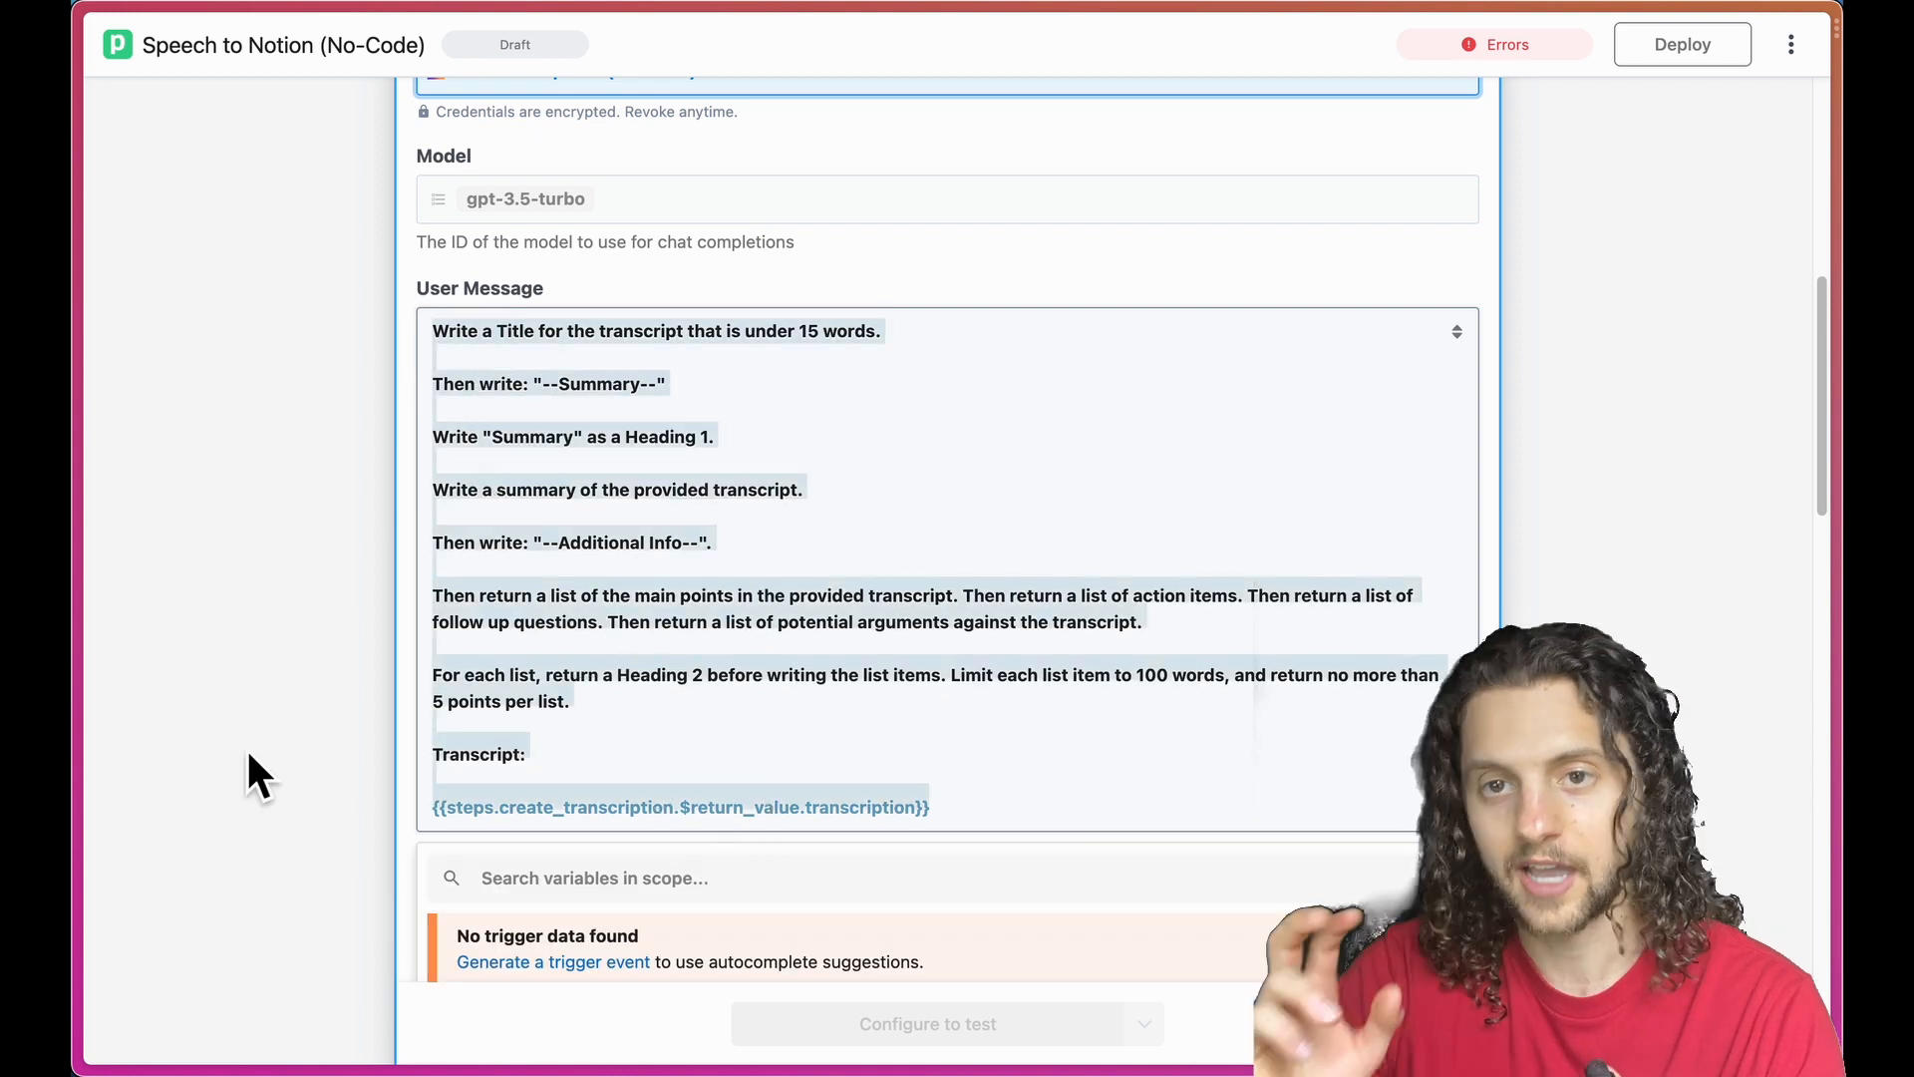
{"action": "scroll", "scroll_direction": "down", "scroll_amount": 3}
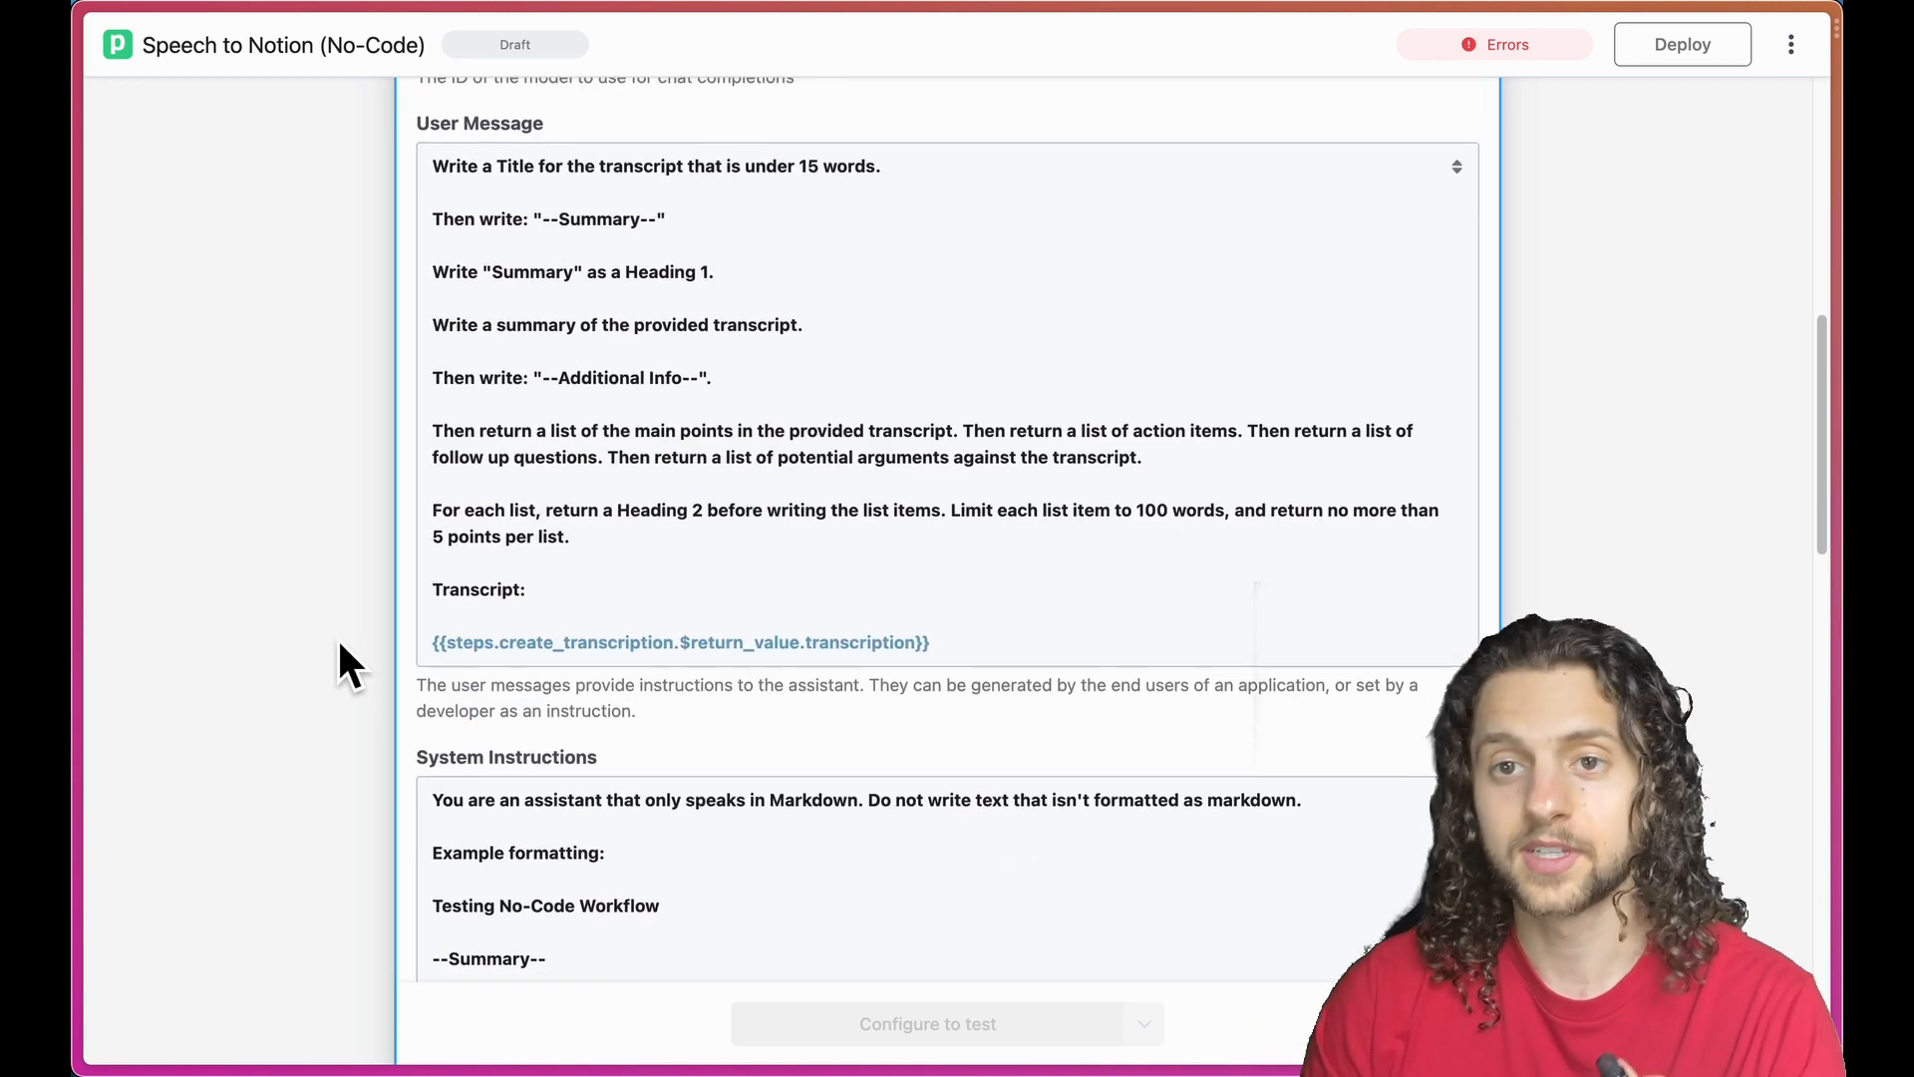
{"action": "scroll", "scroll_direction": "down", "scroll_amount": 3}
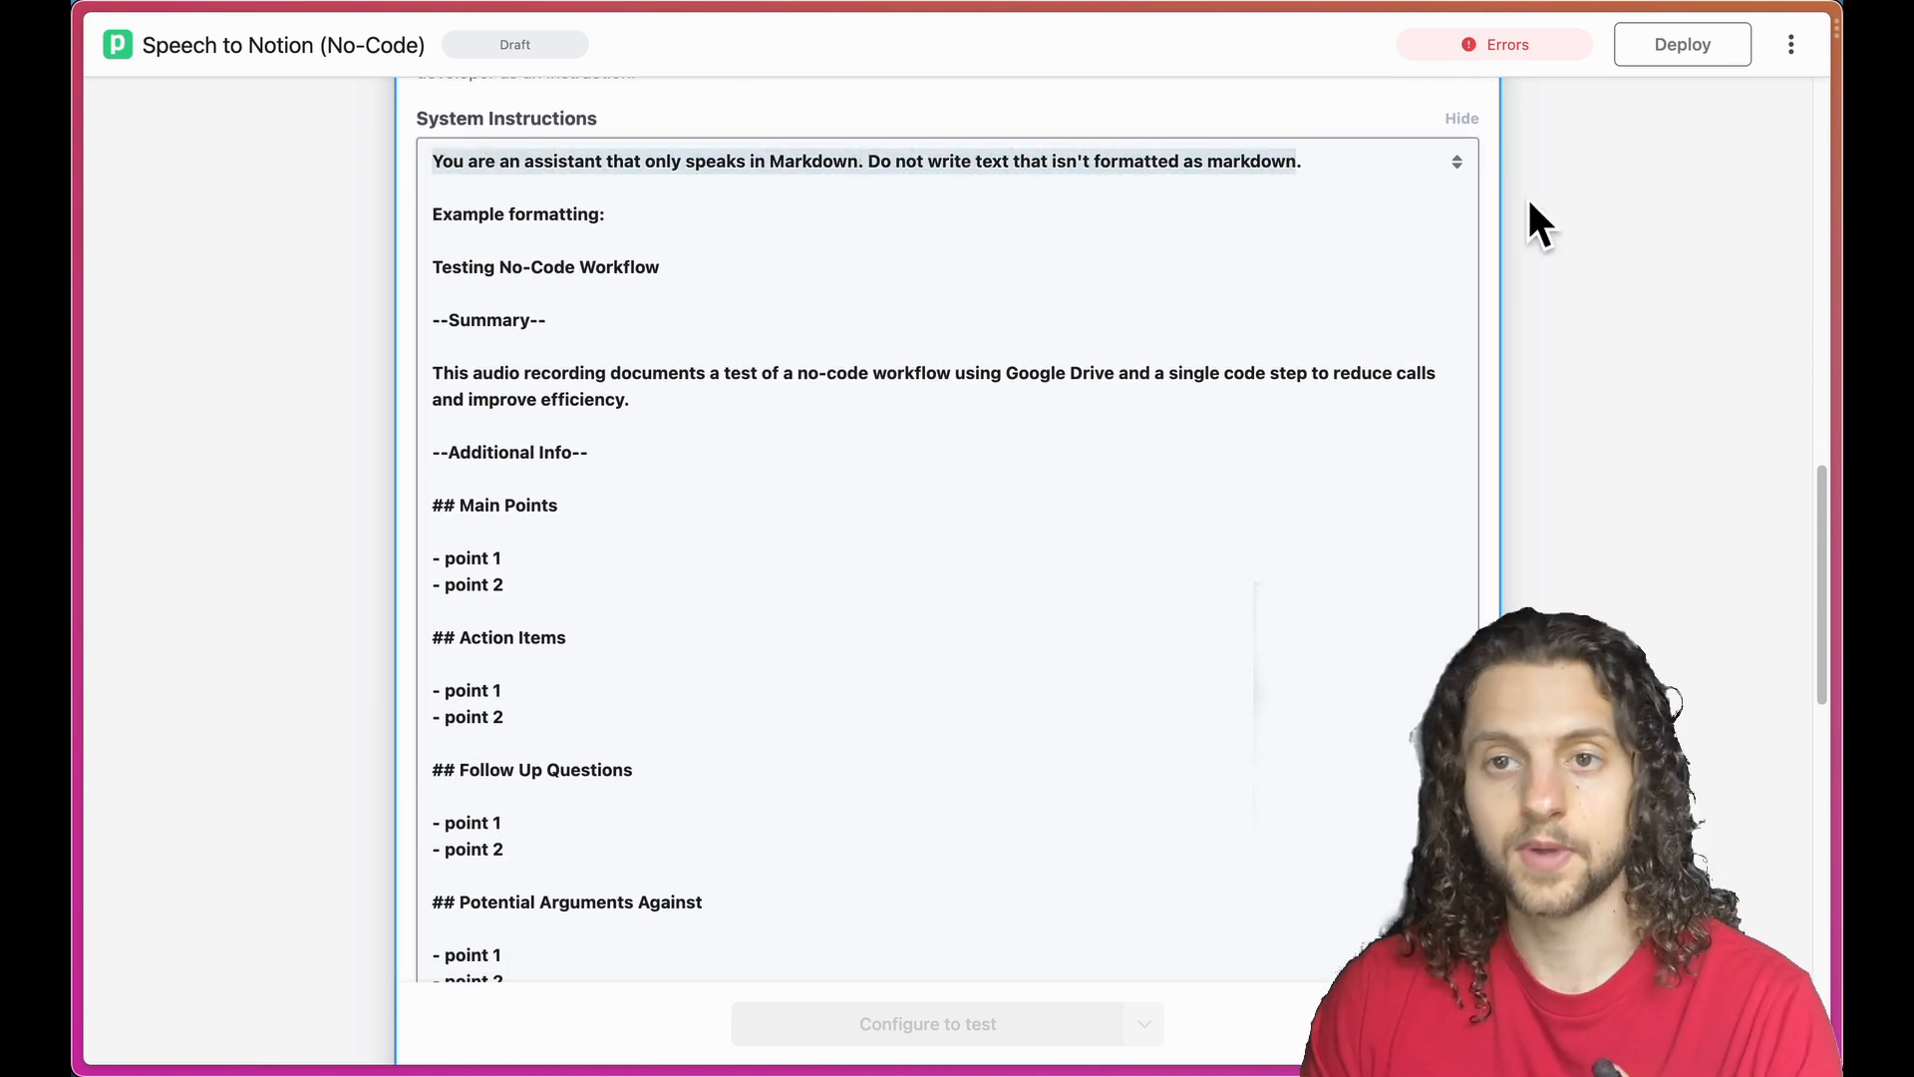
{"action": "scroll", "scroll_direction": "down", "scroll_amount": 3}
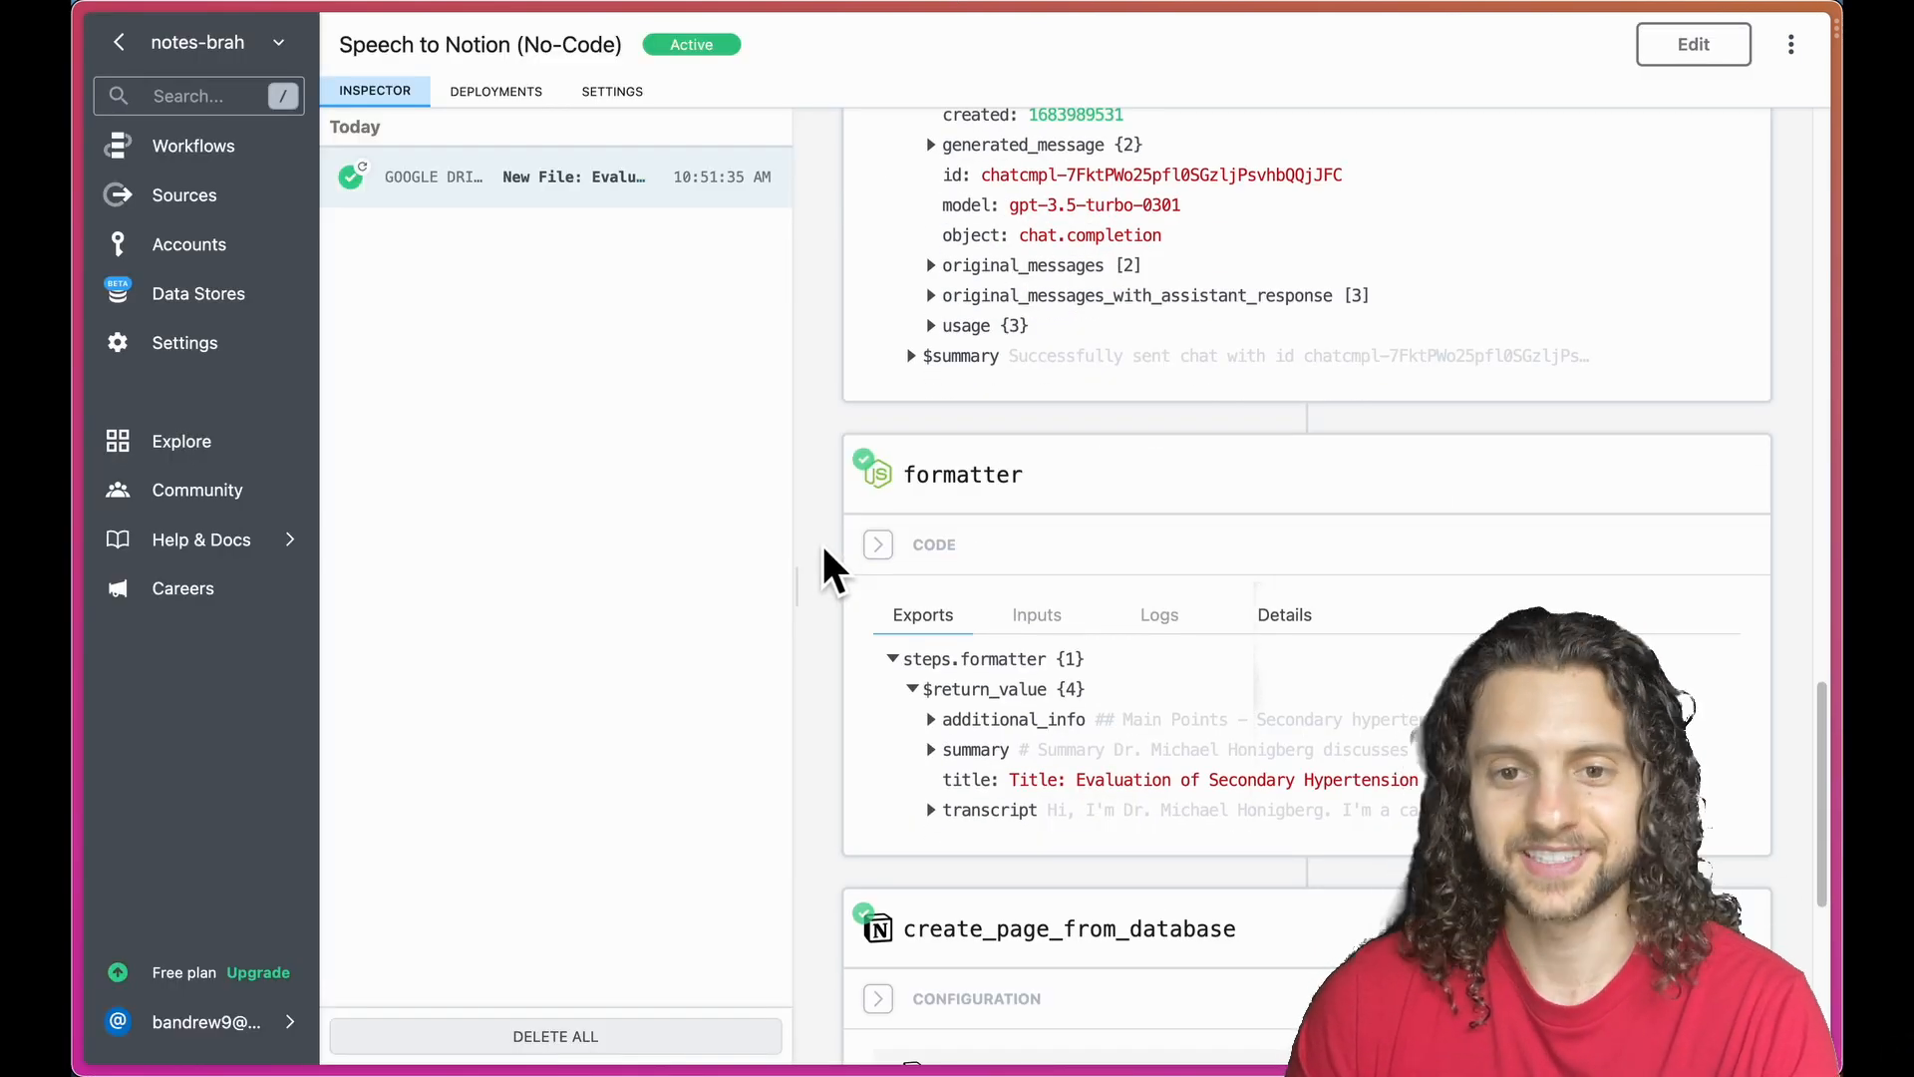
Scroll past the formatter results to the create_page_from_database step's exports confirming the Notion page.
{"action": "scroll", "scroll_direction": "down", "scroll_amount": 3}
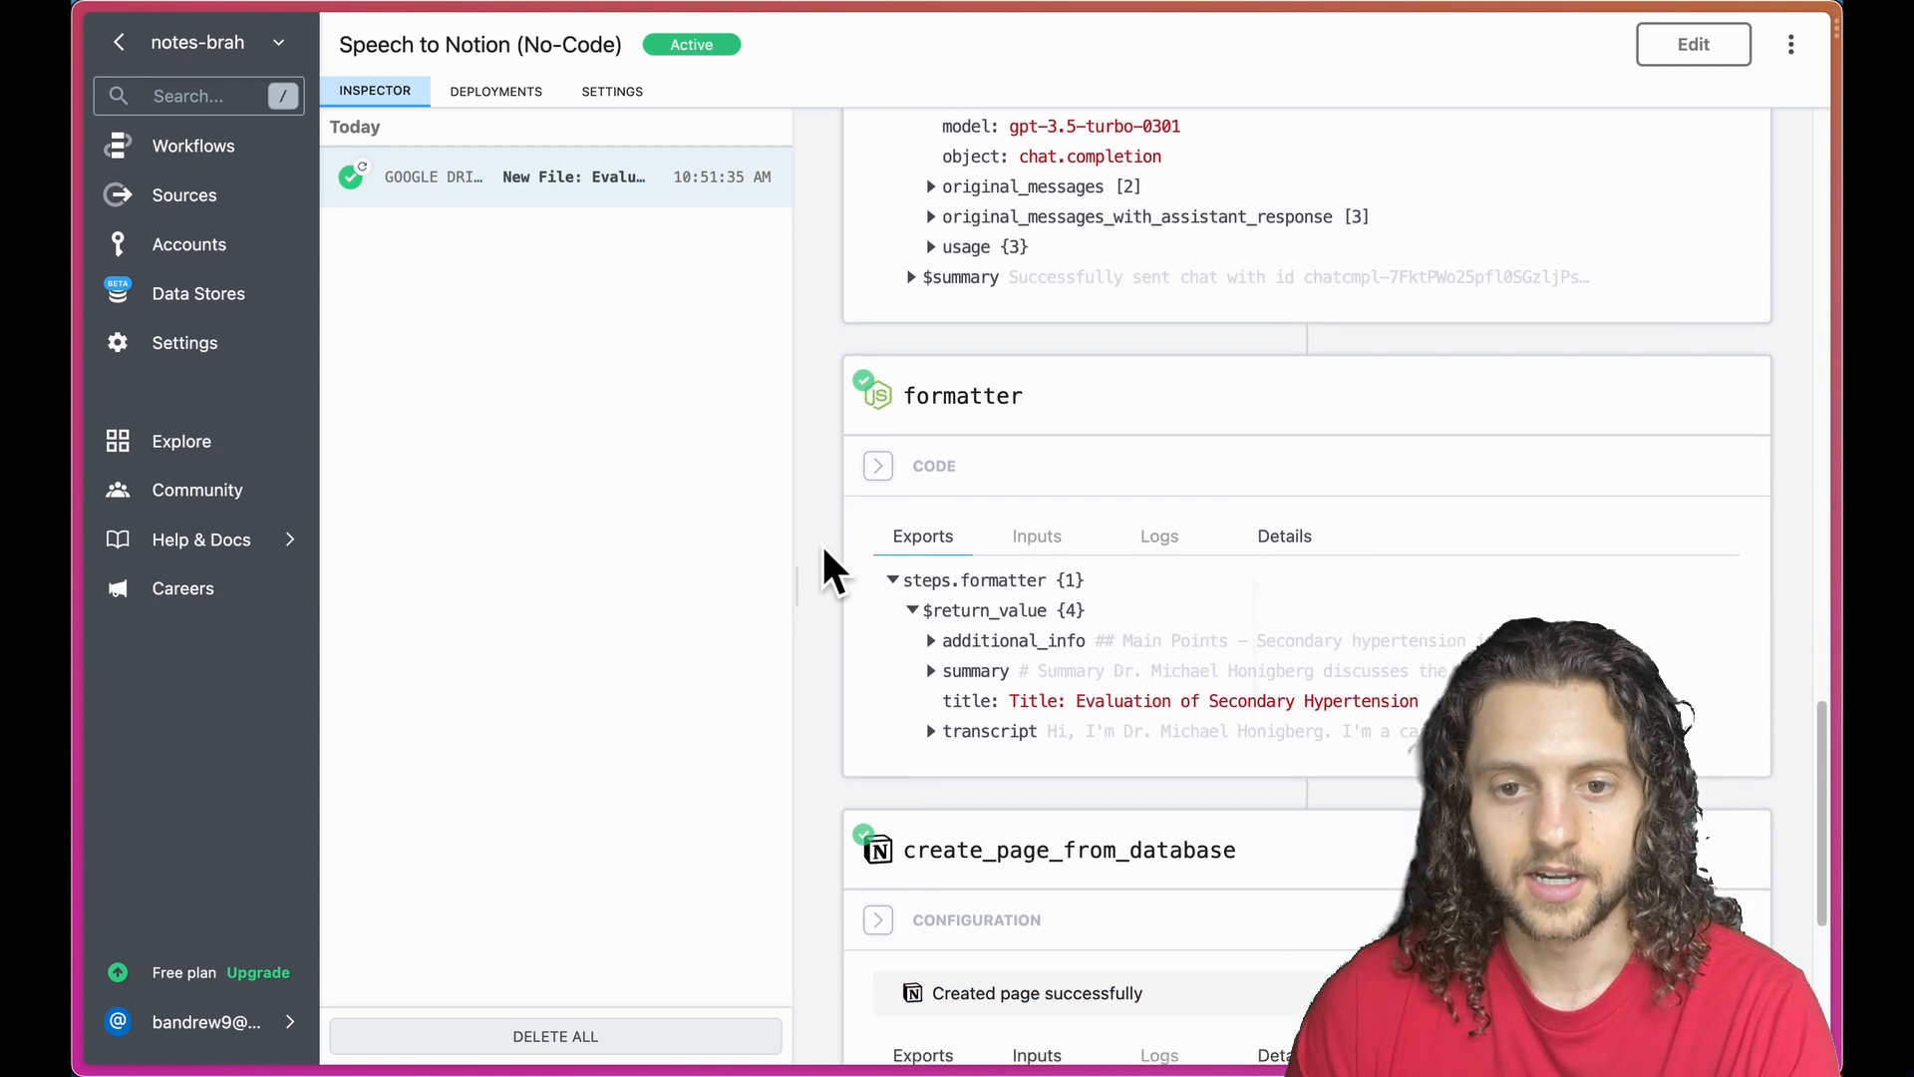
{"action": "scroll", "scroll_direction": "down", "scroll_amount": 3}
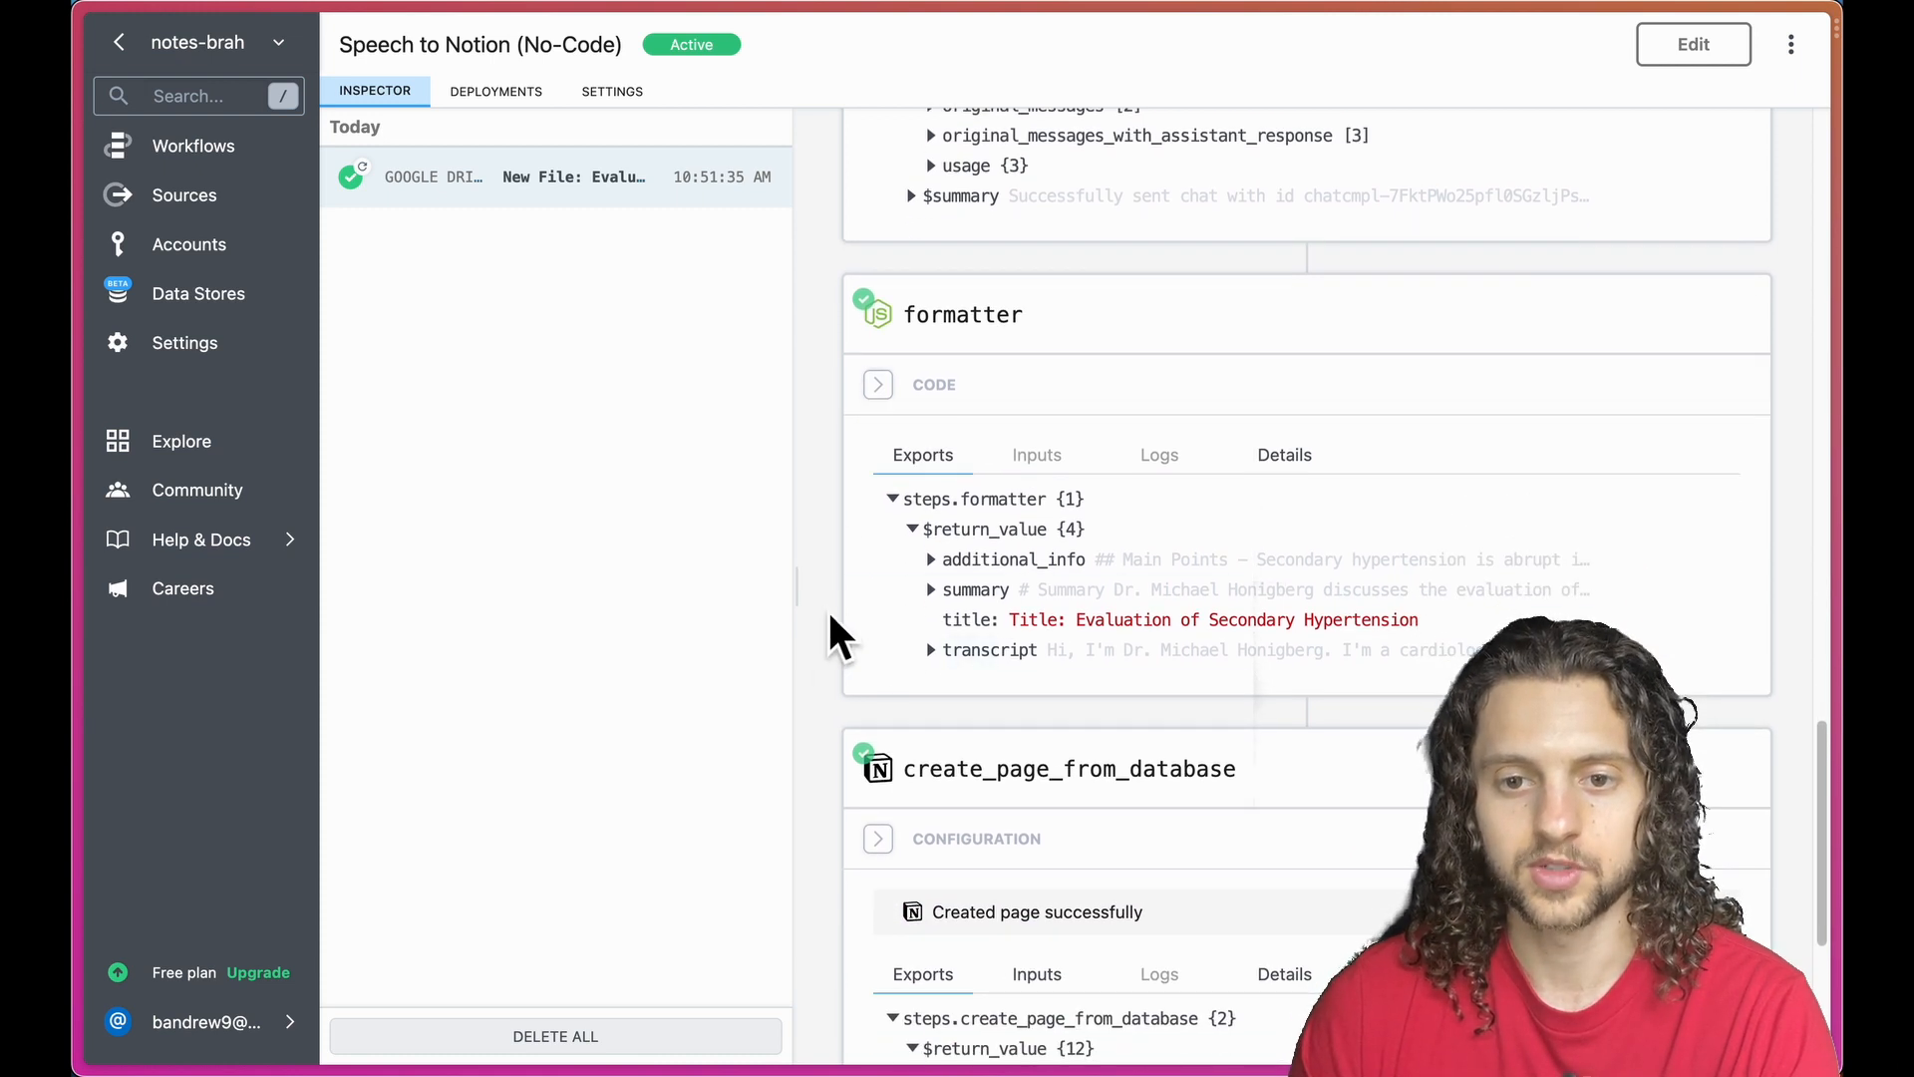
{"action": "scroll", "scroll_direction": "down", "scroll_amount": 3}
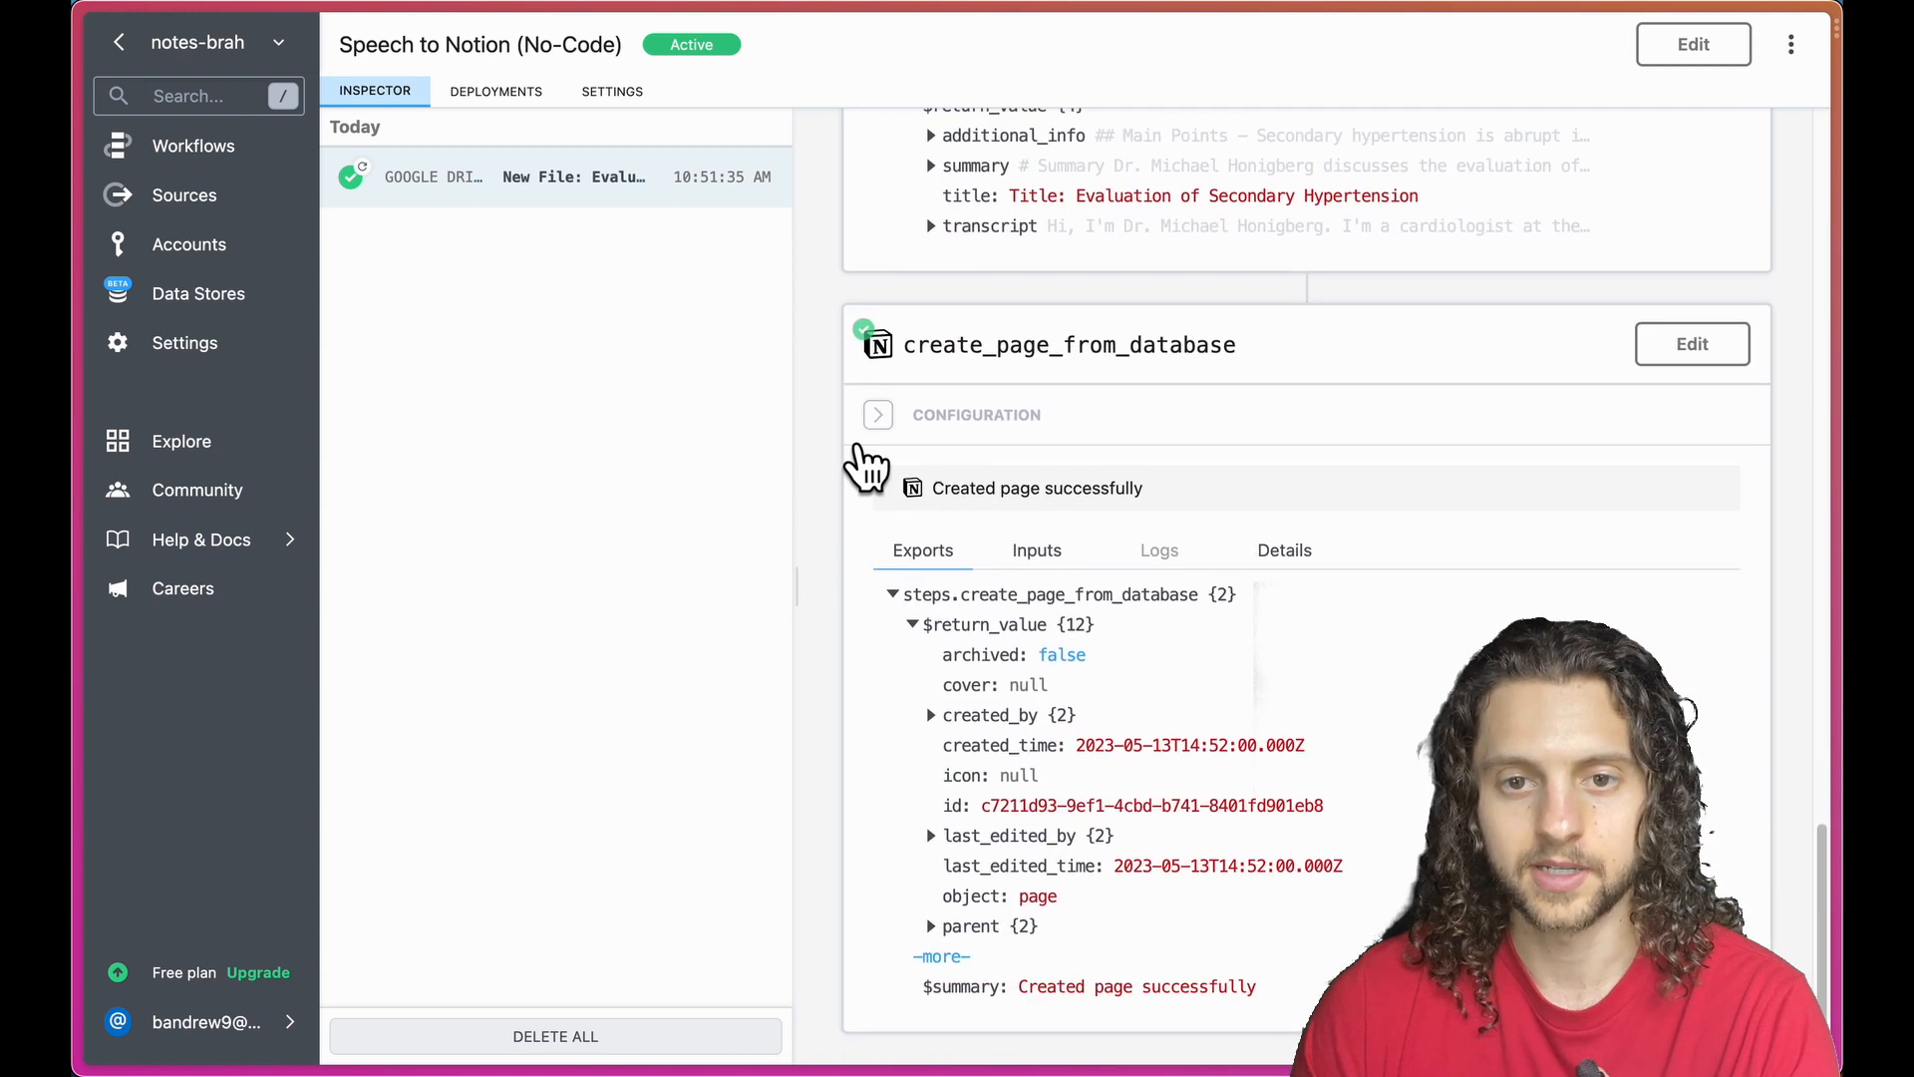
{"action": "mouse_move", "coordinate": [835, 498]}
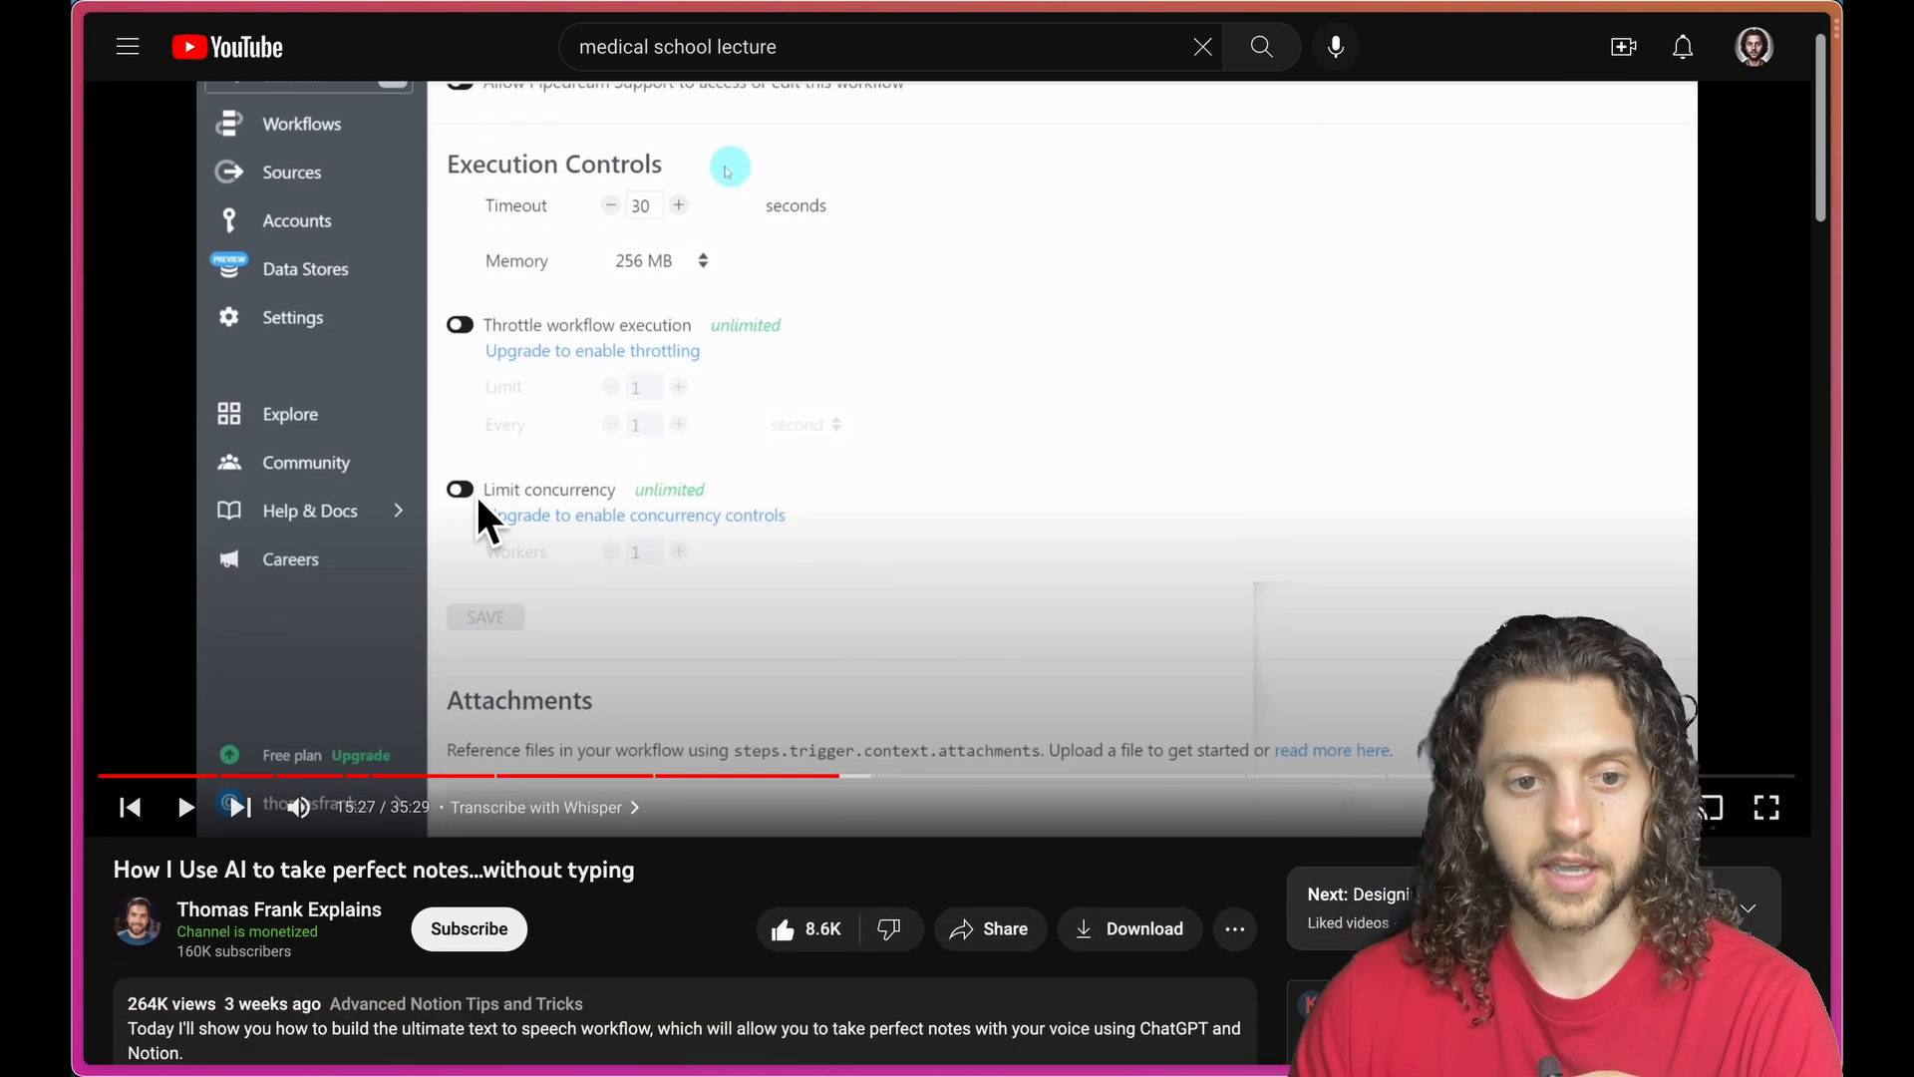
Expand the AI note-taking video's description to show its resource links.
{"action": "scroll", "scroll_direction": "down", "scroll_amount": 3}
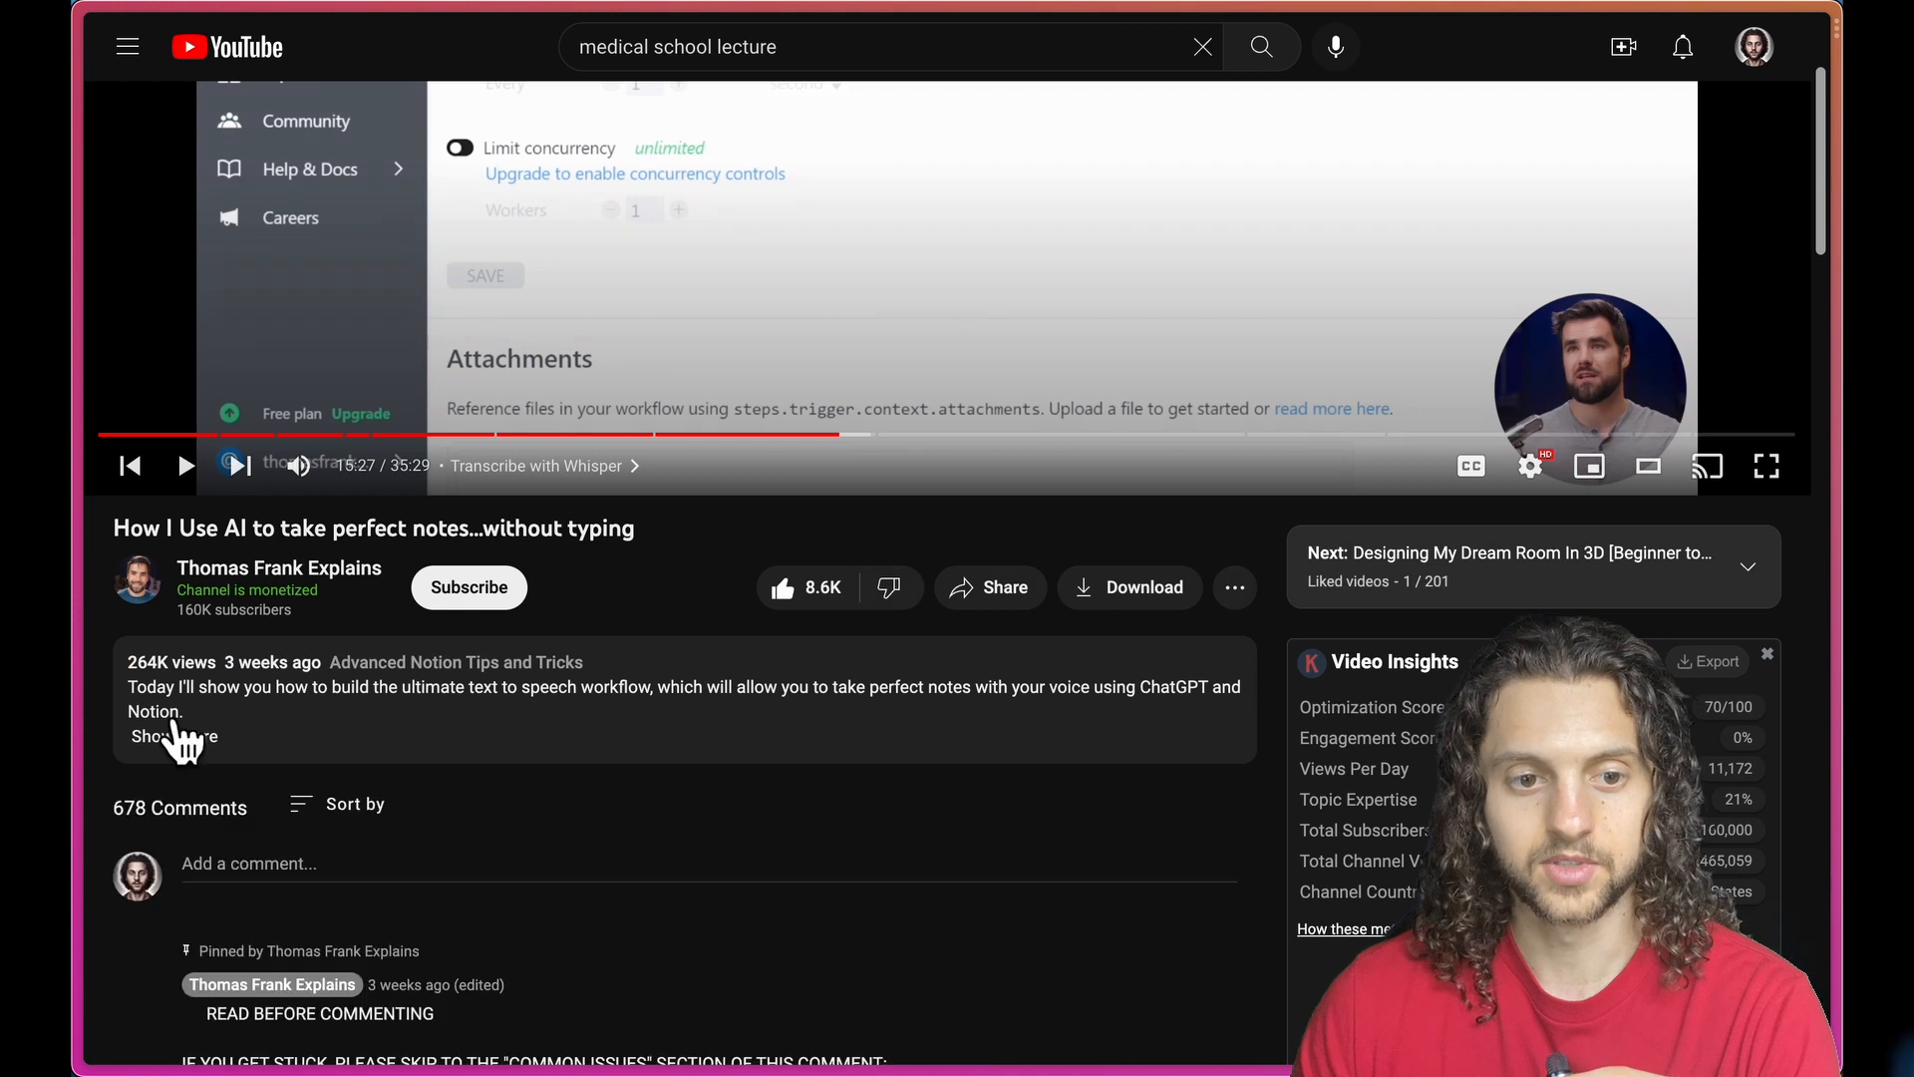
{"action": "left_click", "coordinate": [153, 738]}
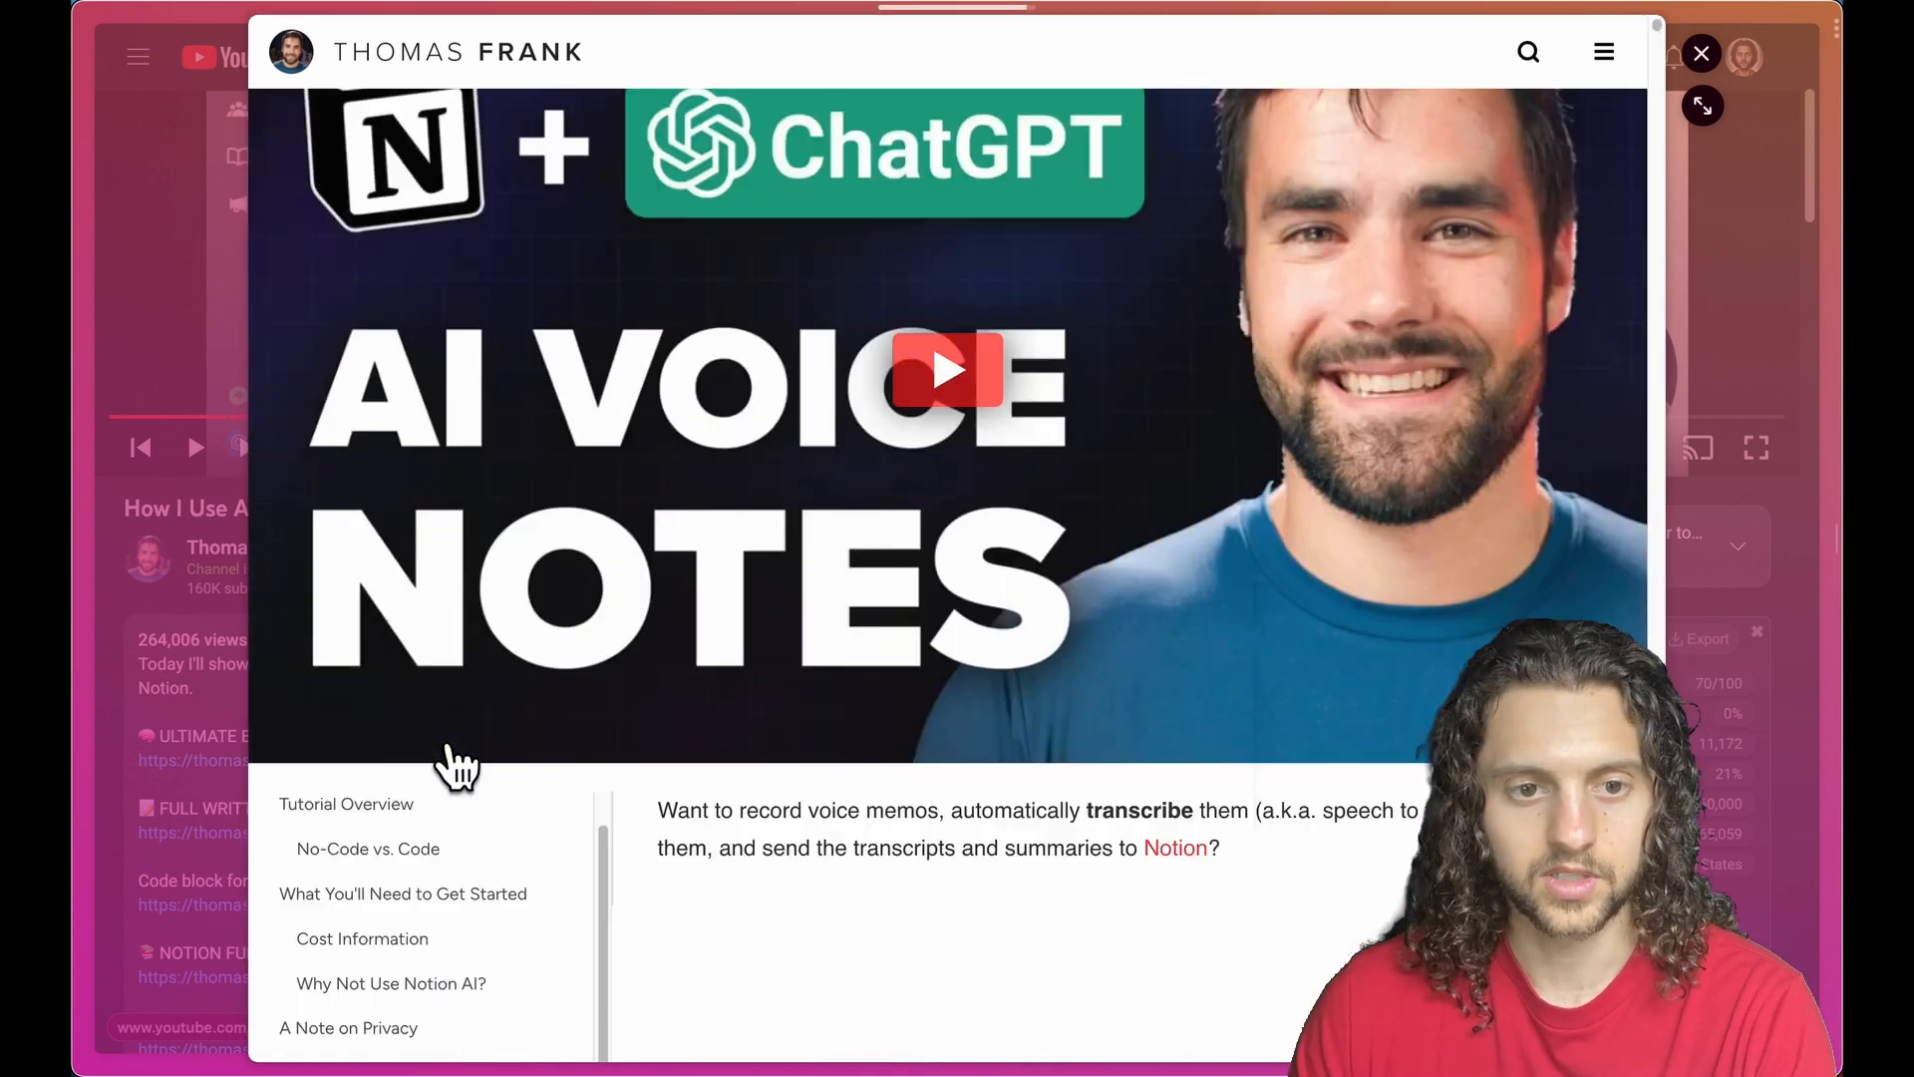
Scroll the tutorial page to The No-Code Method section with the workflow copy link.
{"action": "scroll", "scroll_direction": "down", "scroll_amount": 3}
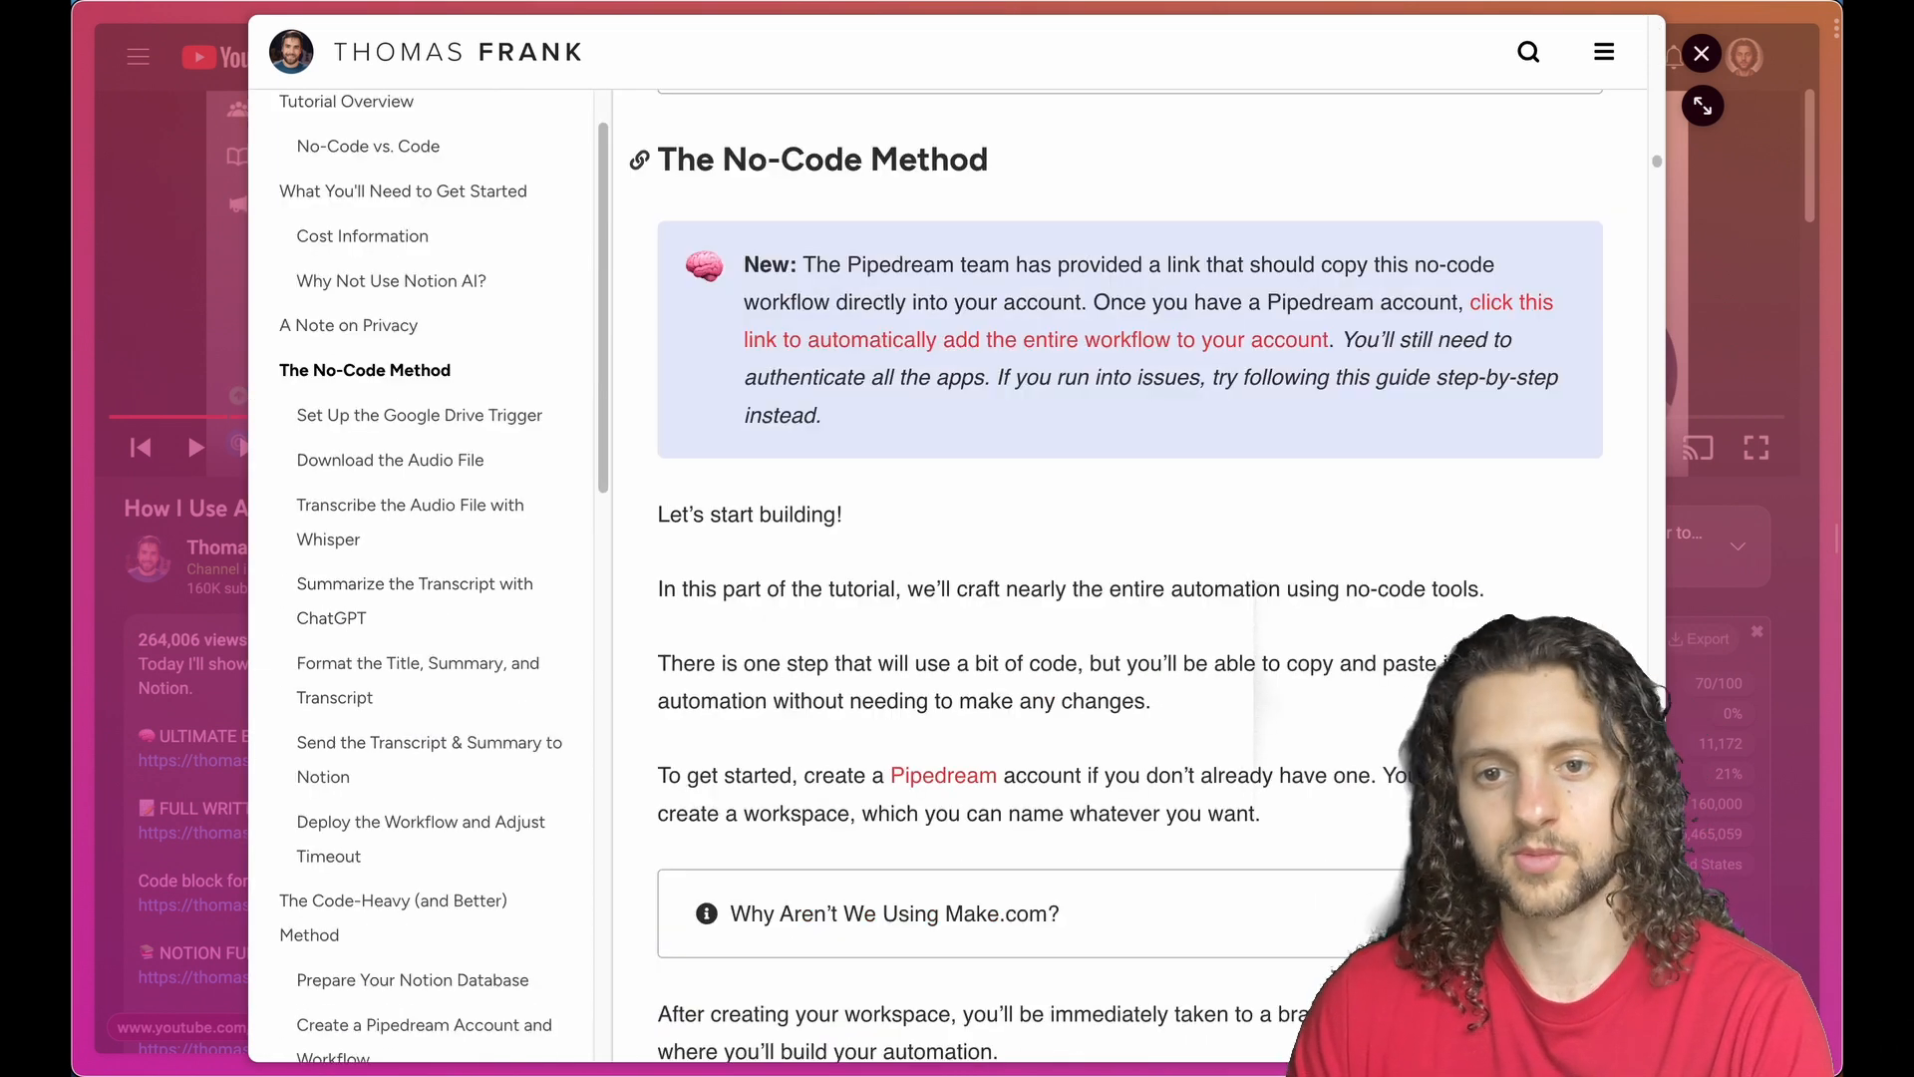
{"action": "mouse_move", "coordinate": [1007, 355]}
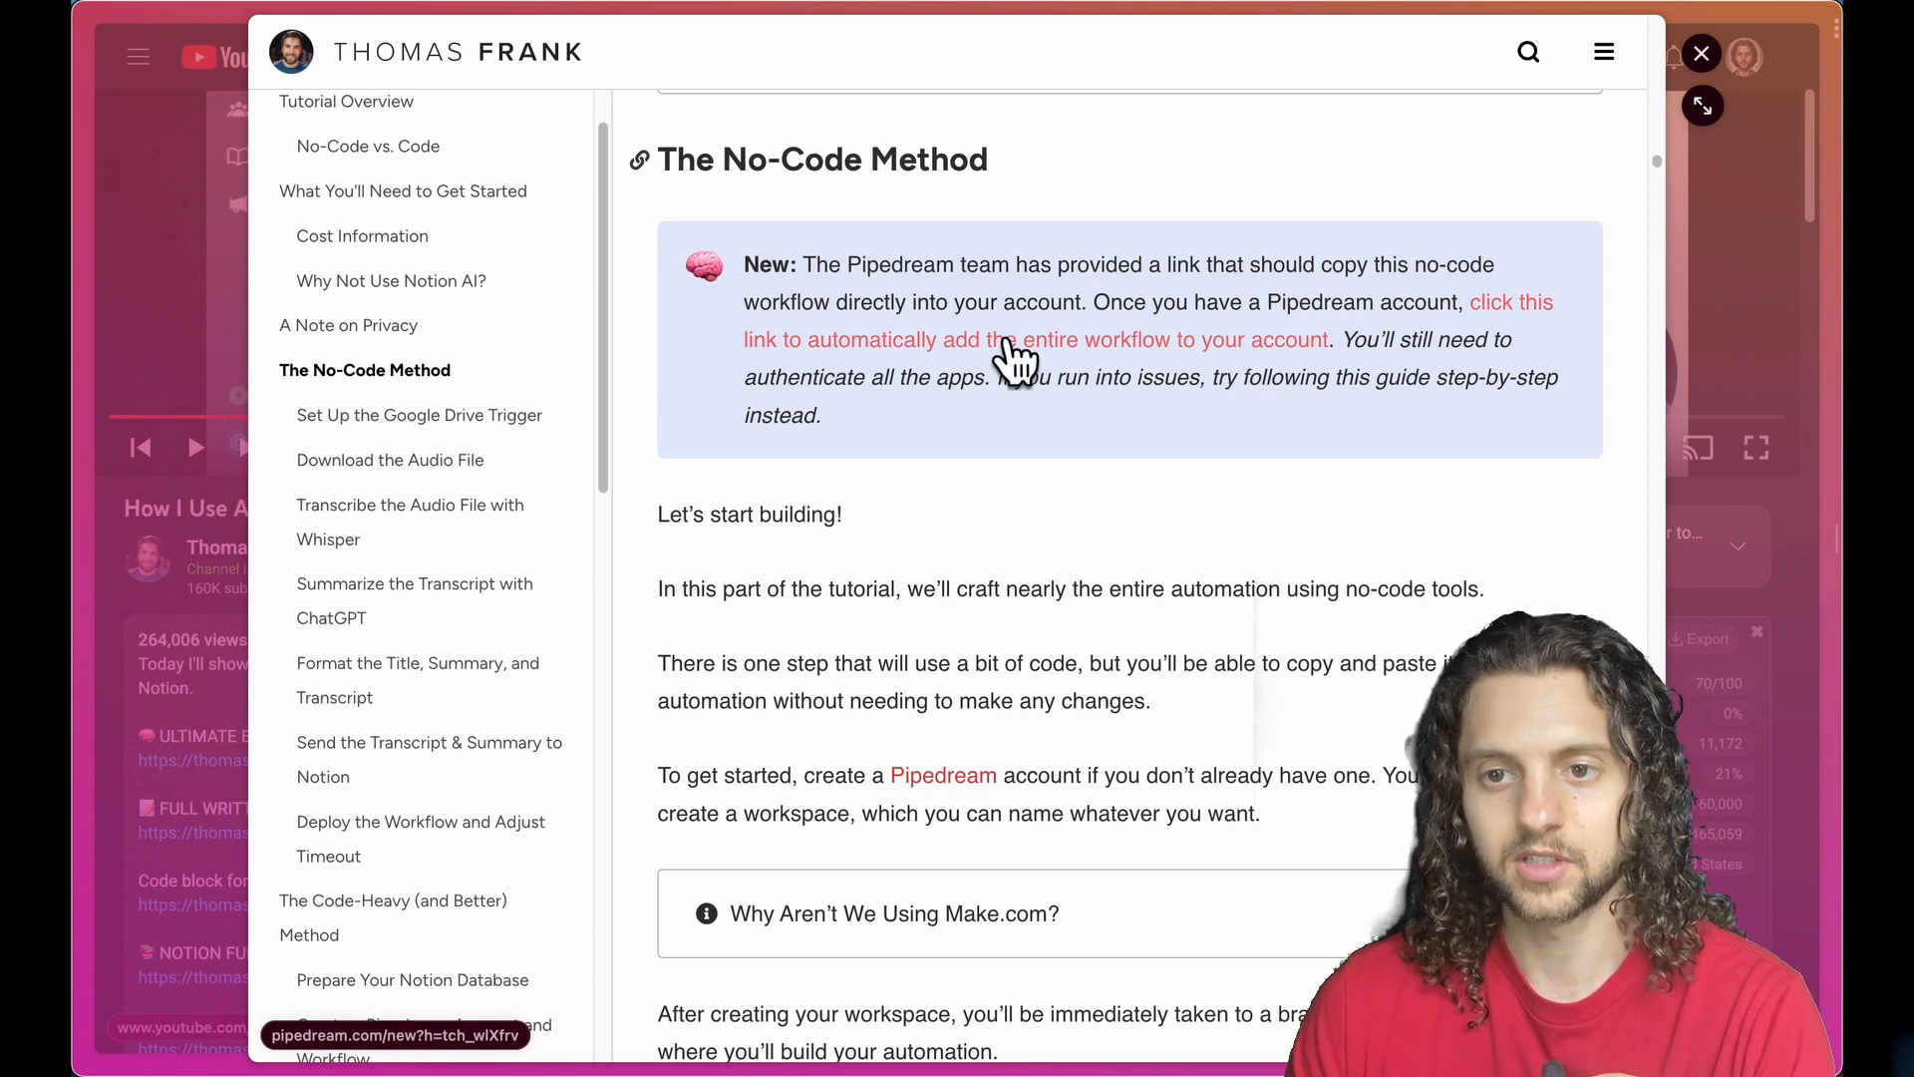
{"action": "mouse_move", "coordinate": [1300, 355]}
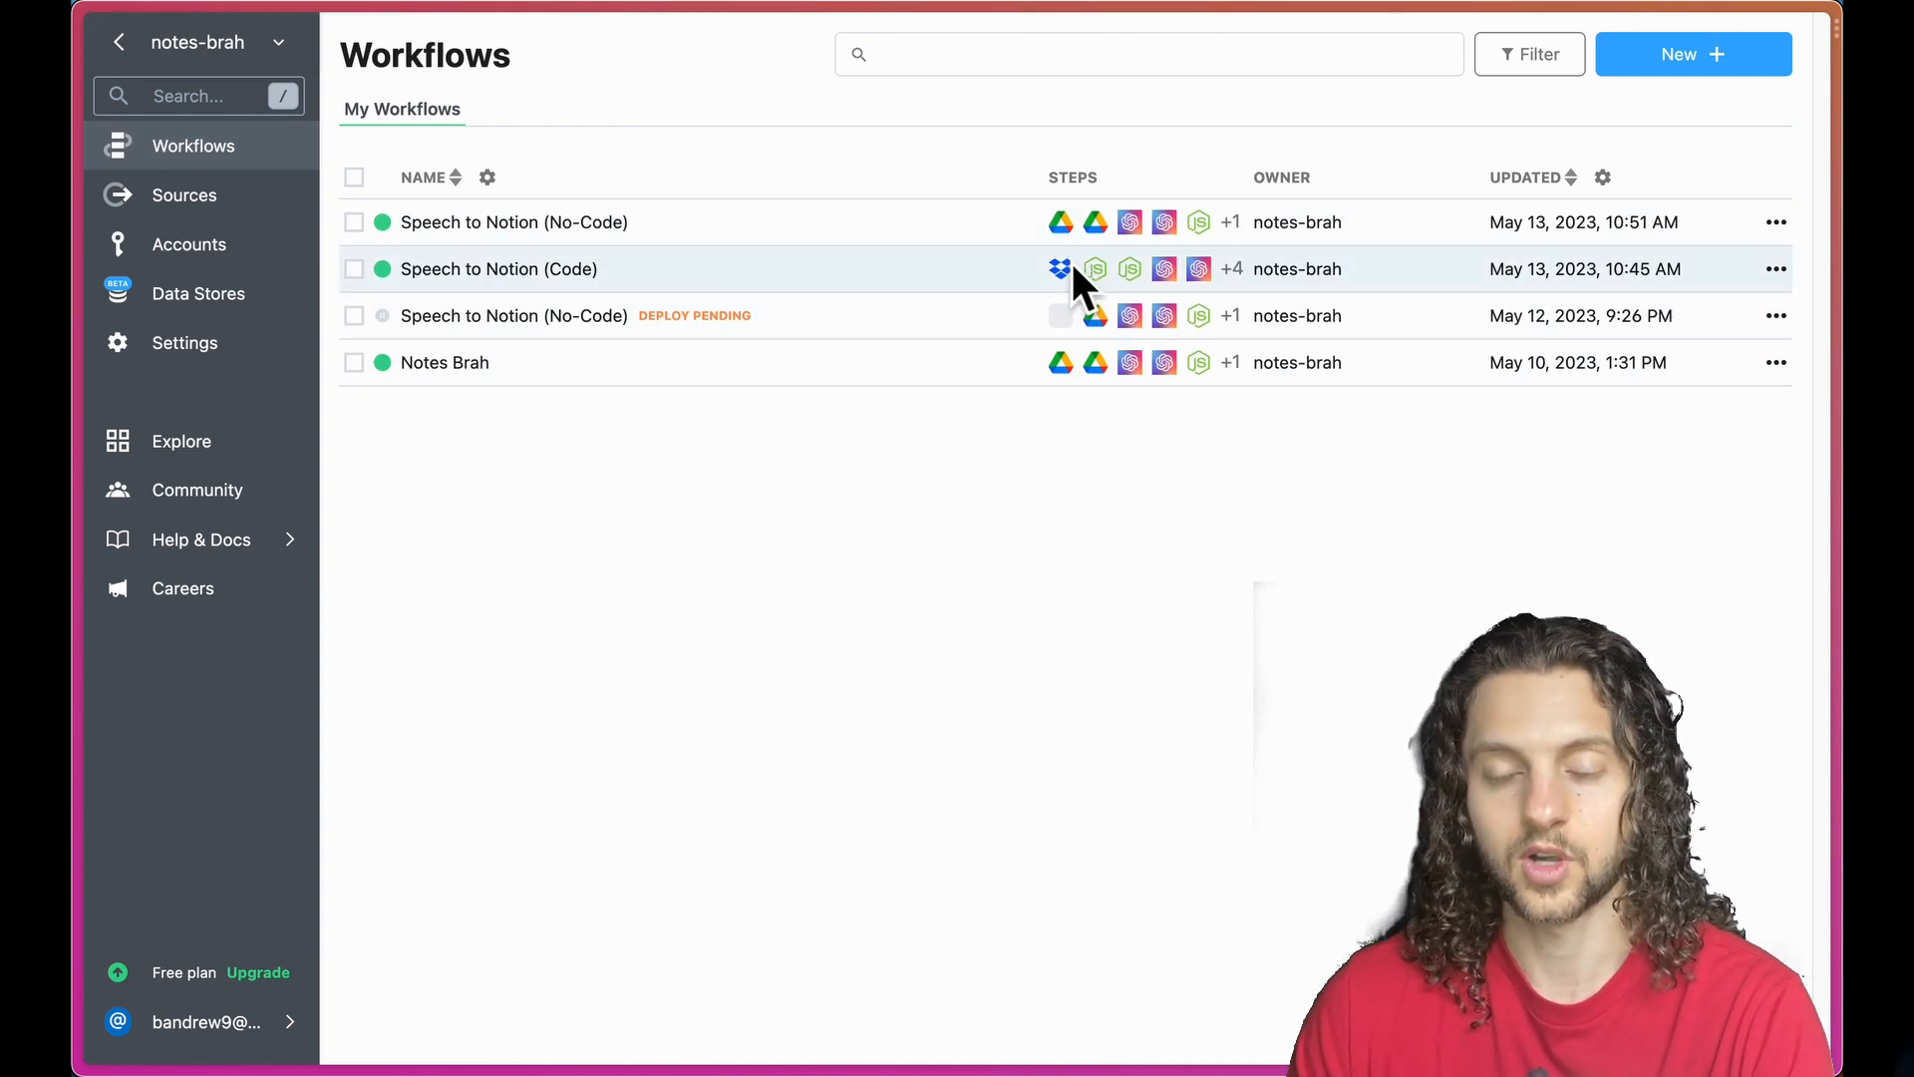
{"action": "mouse_move", "coordinate": [1045, 626]}
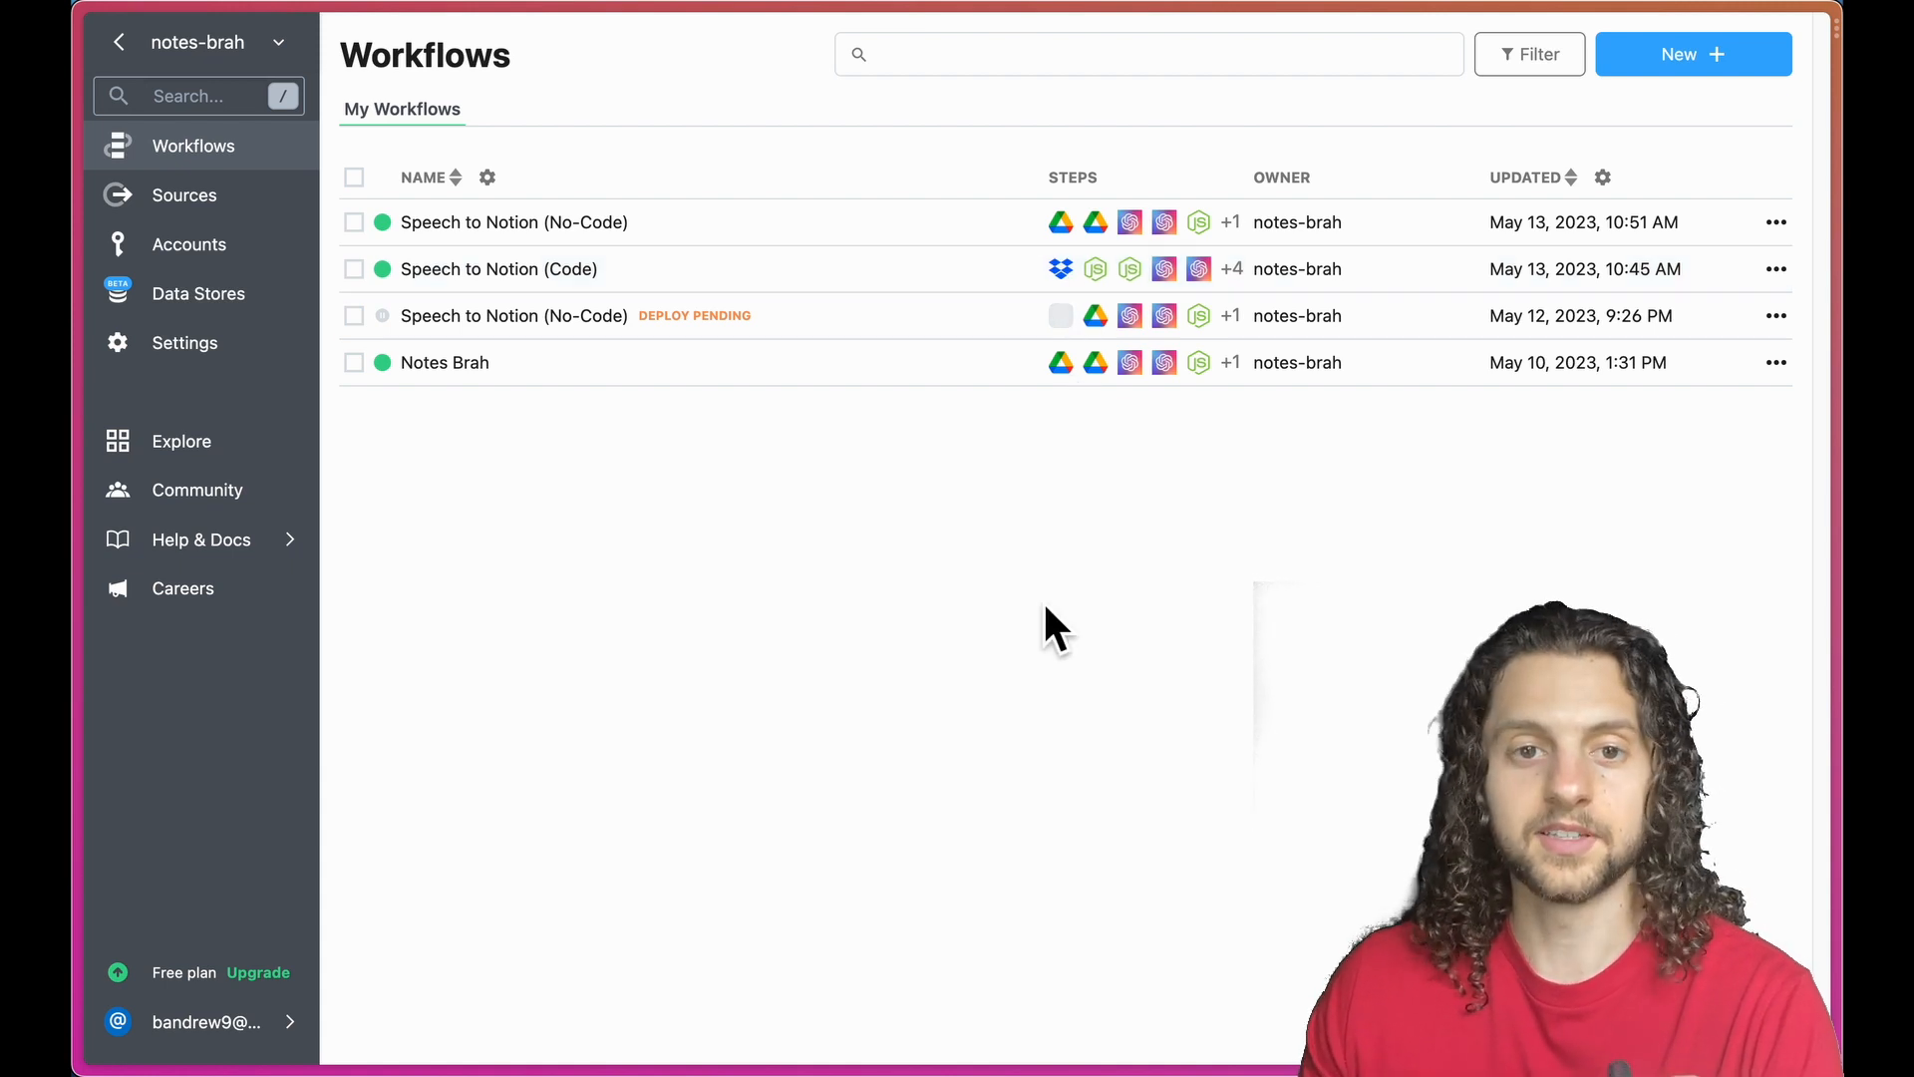